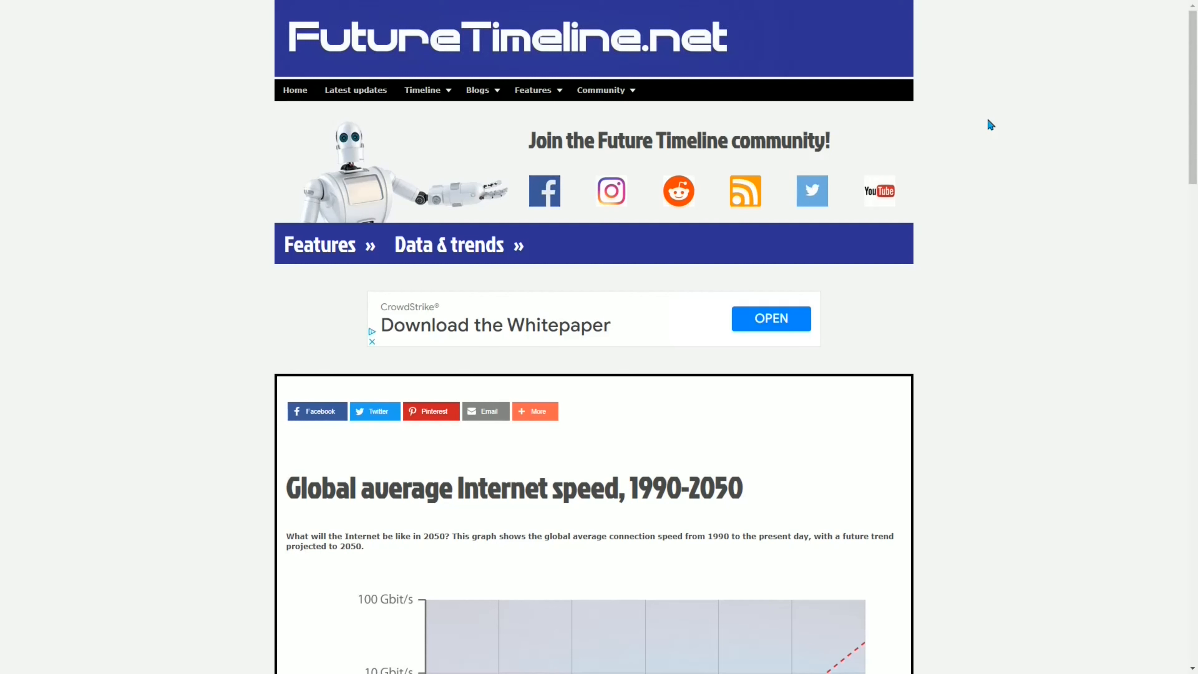
mouse_move(972, 127)
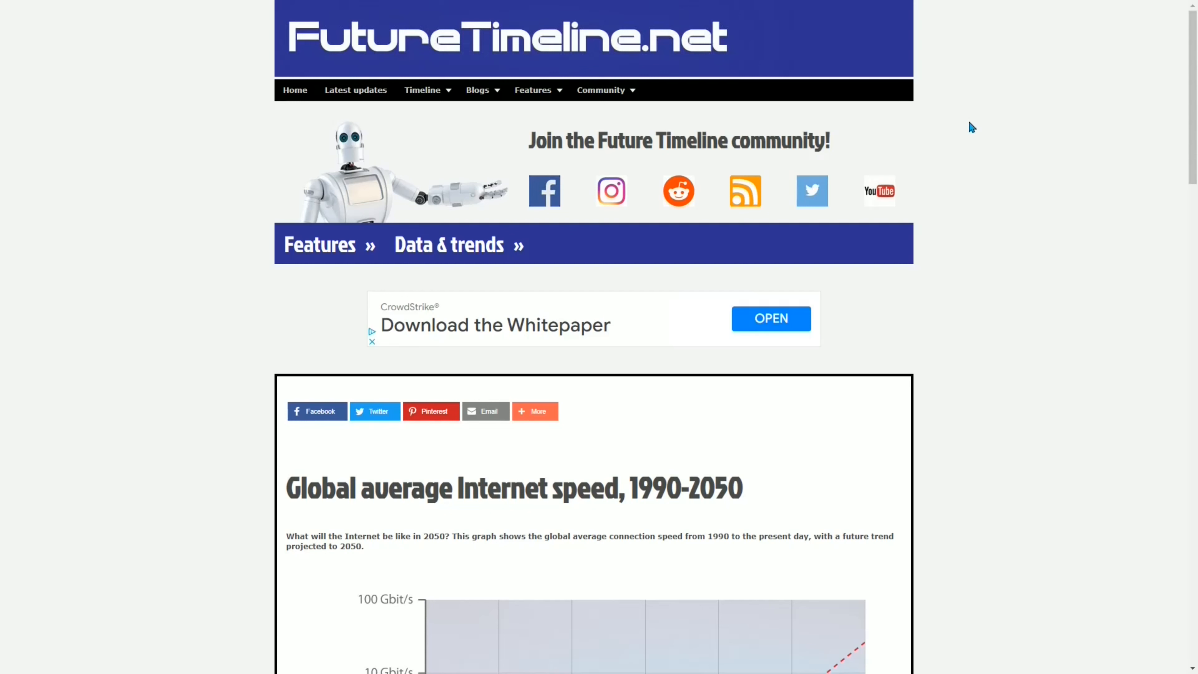
mouse_move(183, 190)
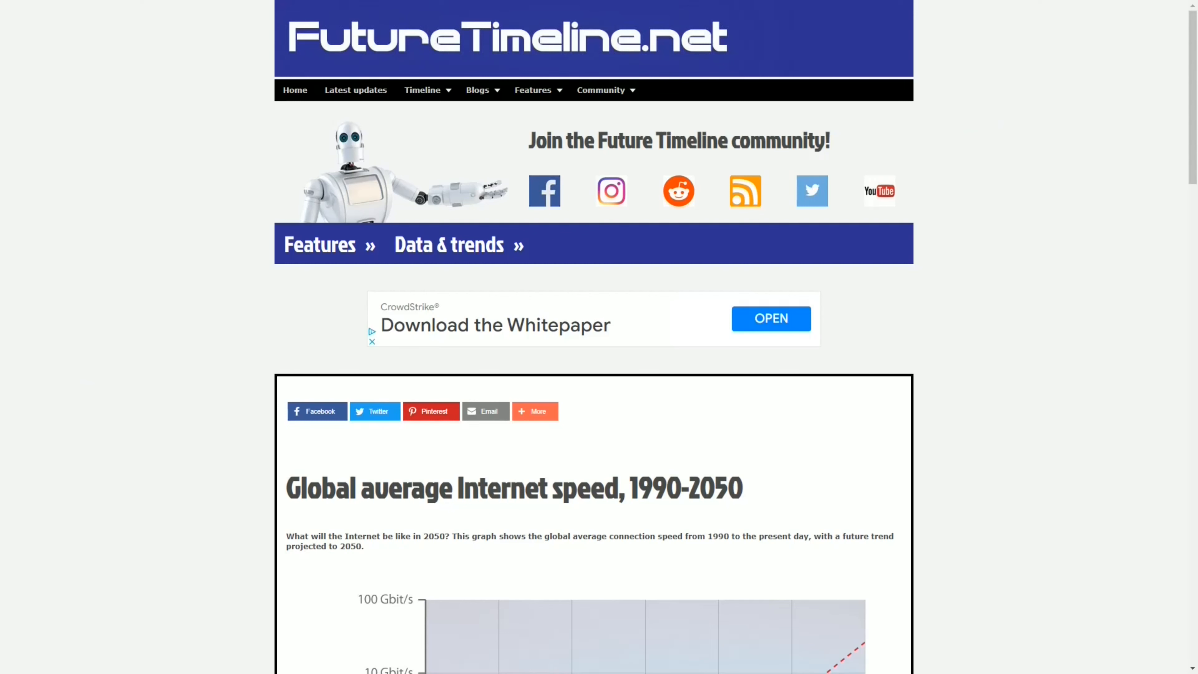
scroll("down", 3)
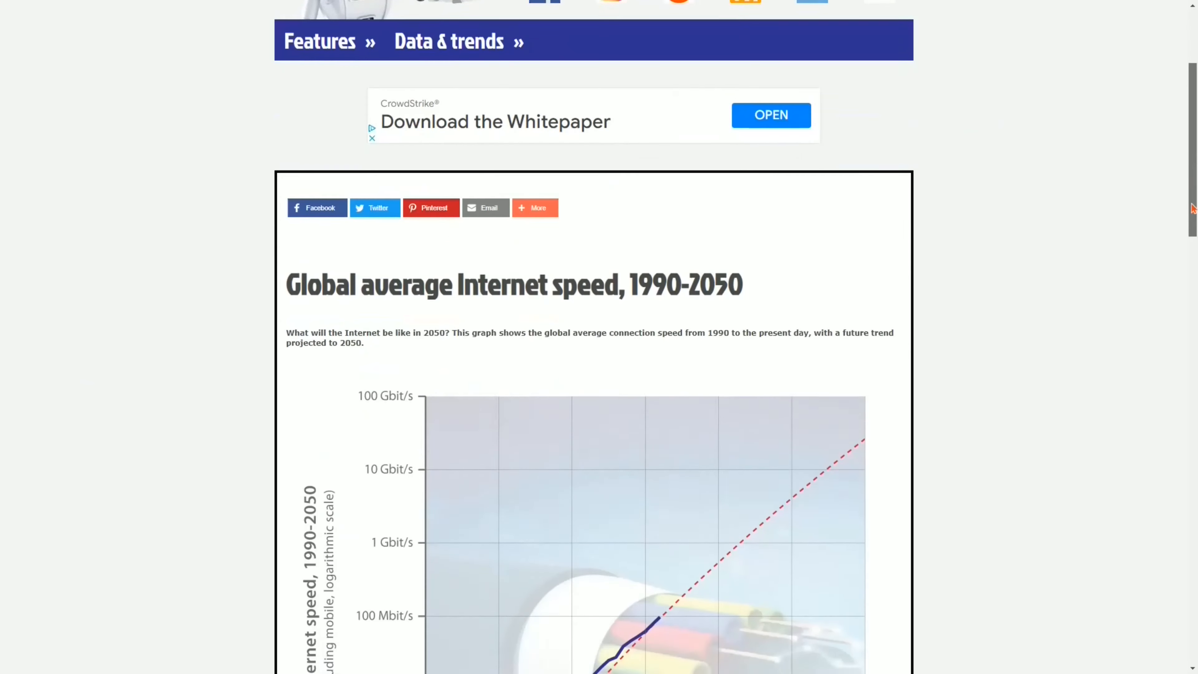
scroll("down", 3)
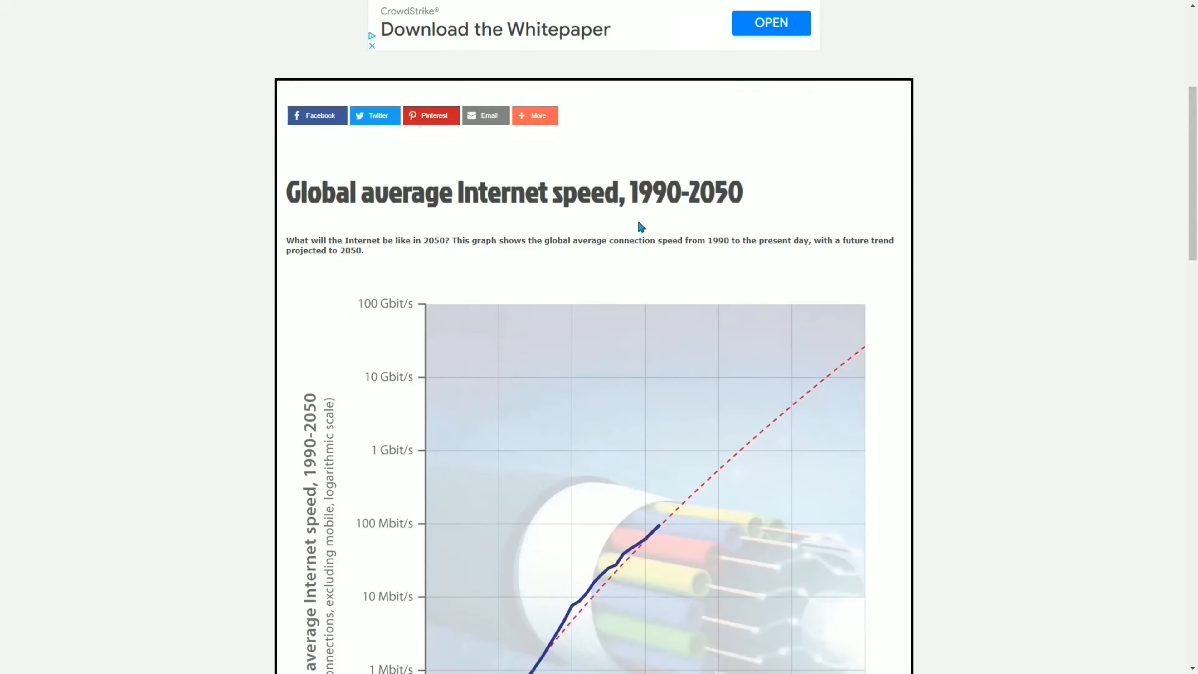
mouse_move(668, 218)
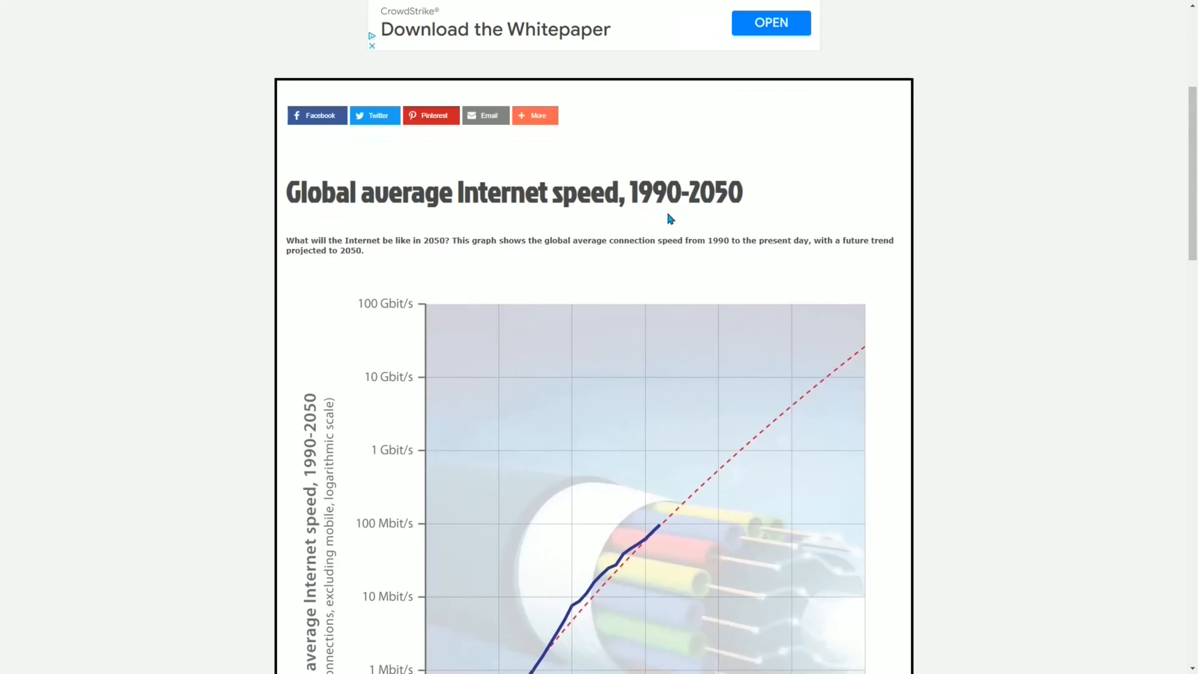
scroll("down", 3)
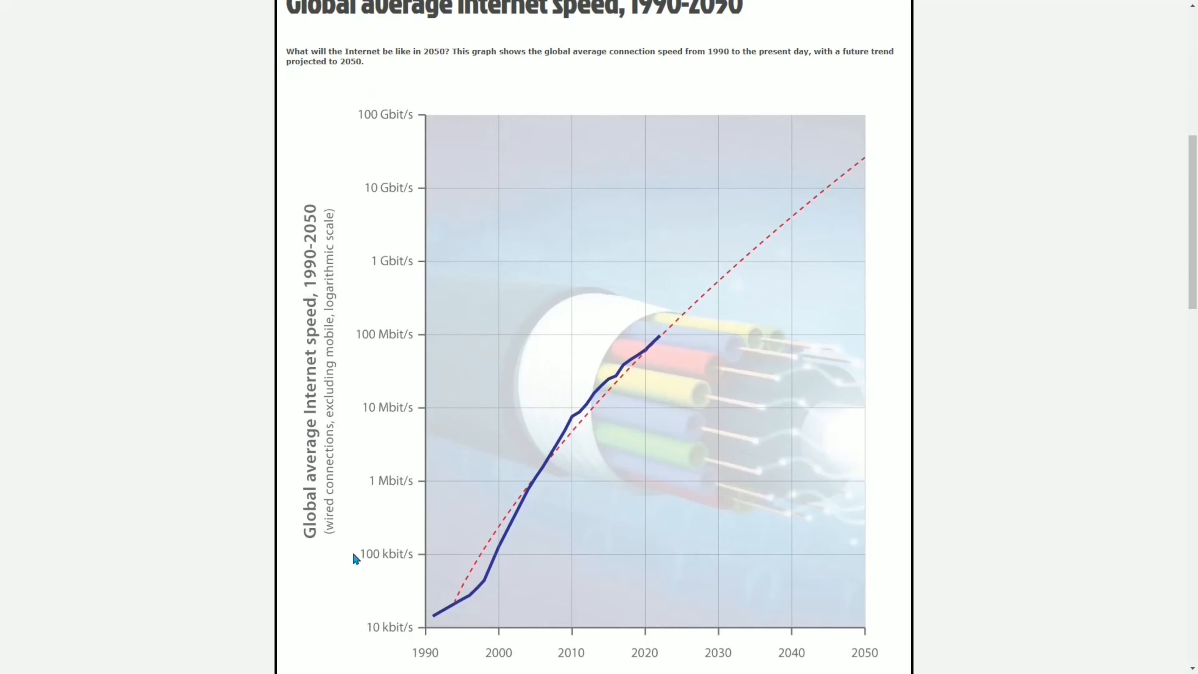
mouse_move(673, 342)
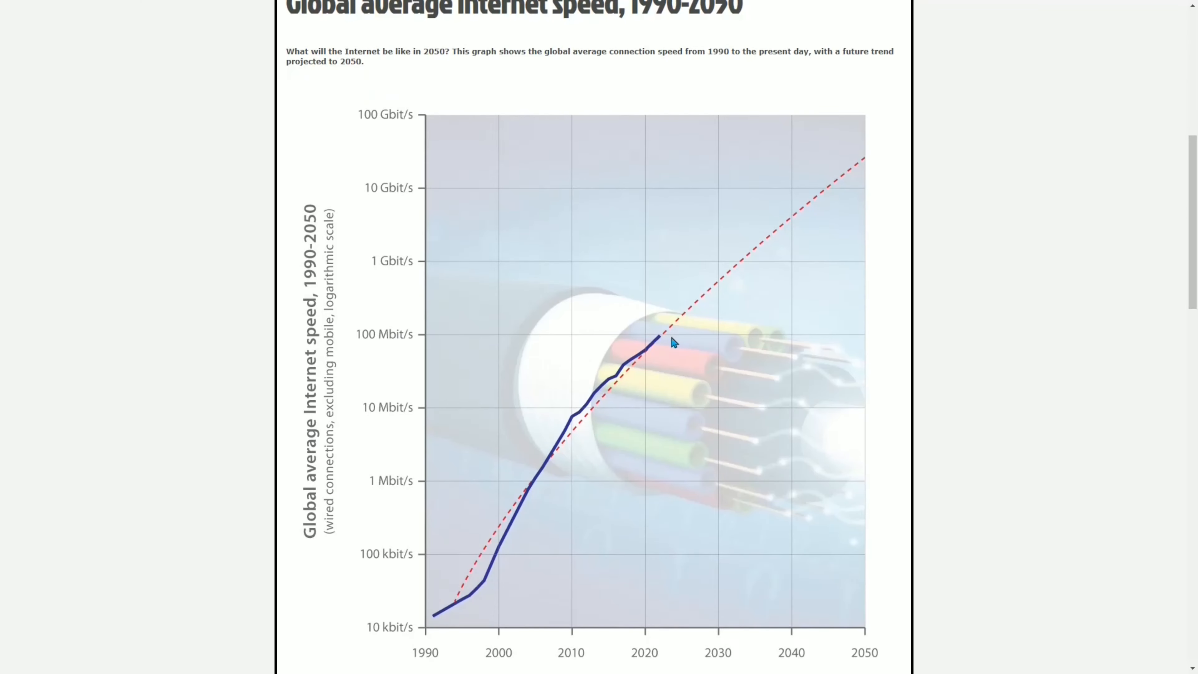
mouse_move(1189, 245)
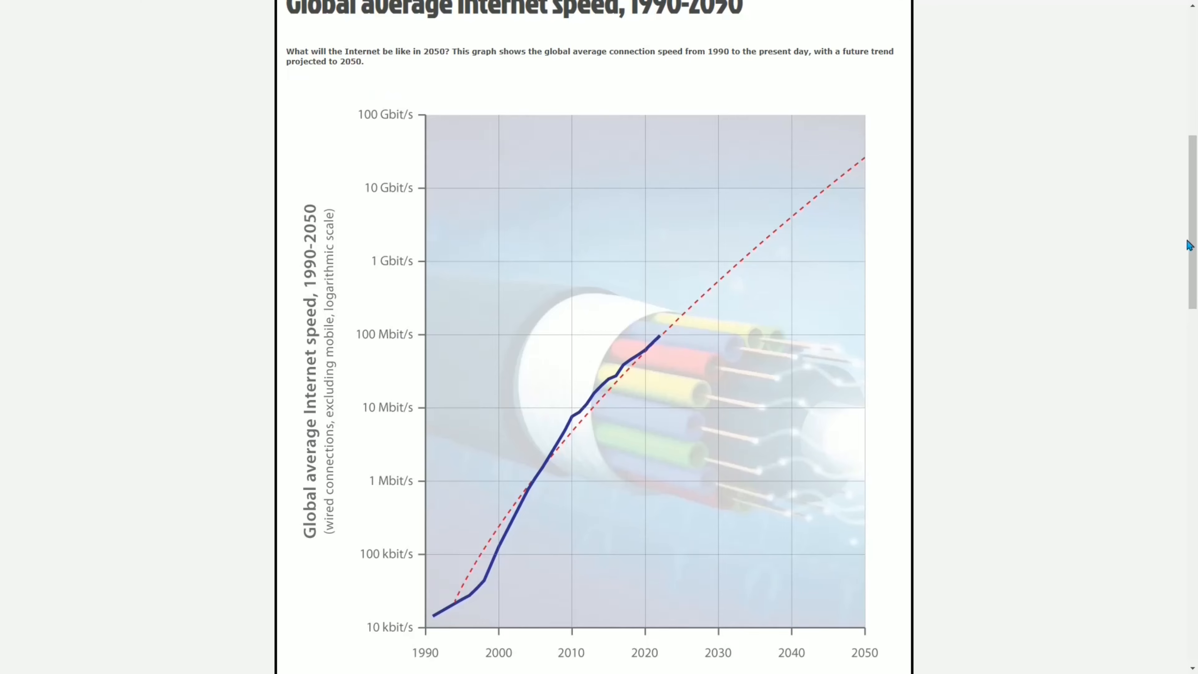
scroll("down", 3)
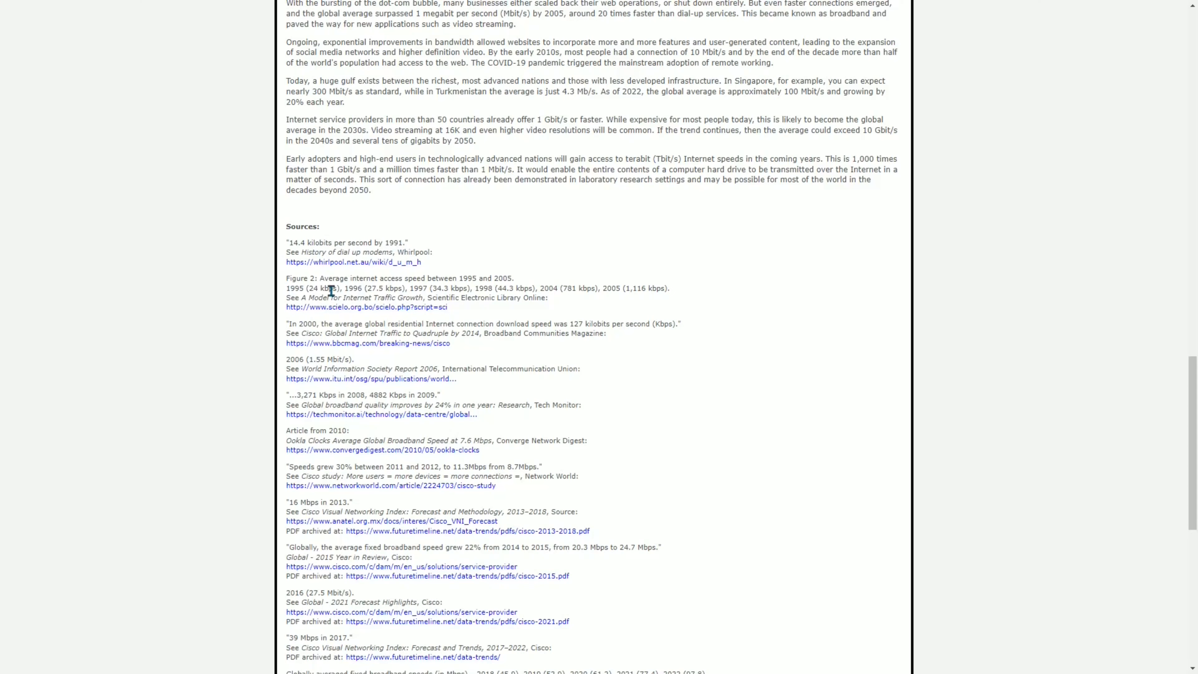
mouse_move(1190, 451)
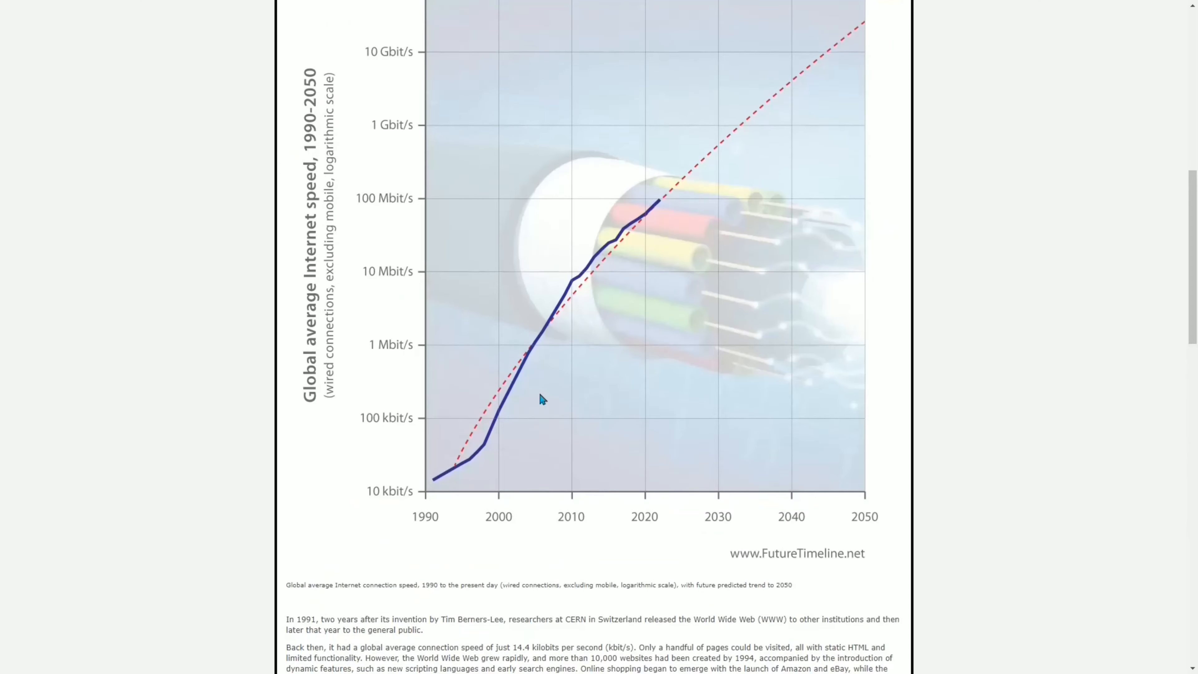
mouse_move(501, 408)
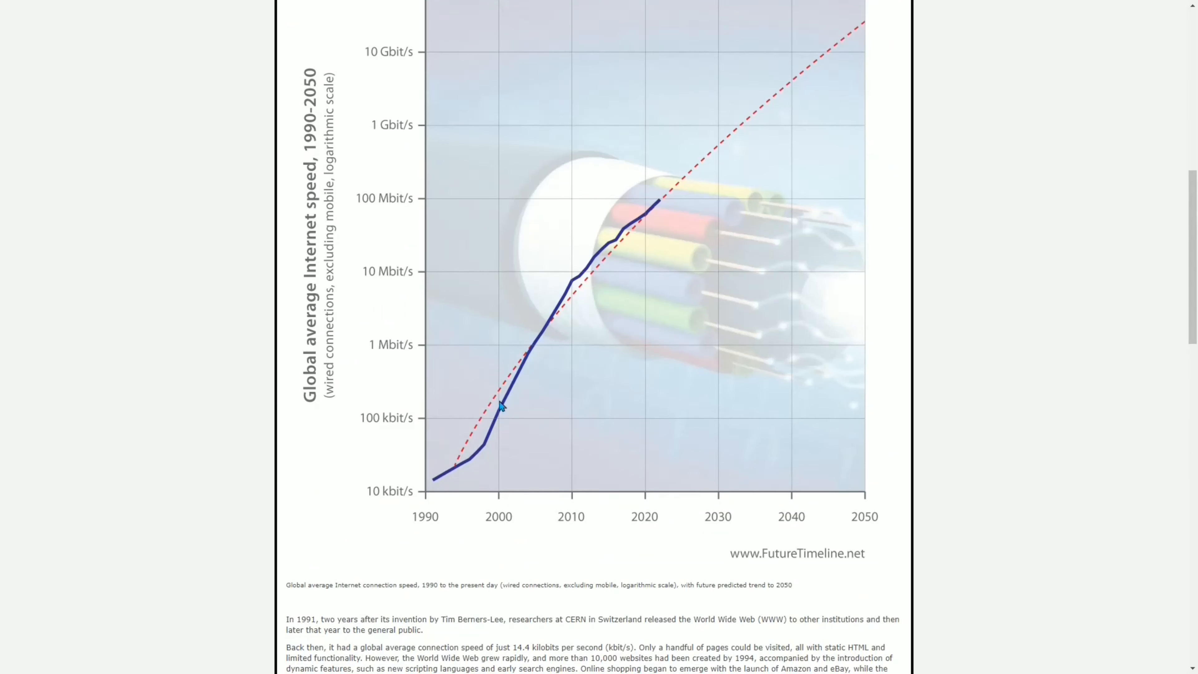
mouse_move(505, 406)
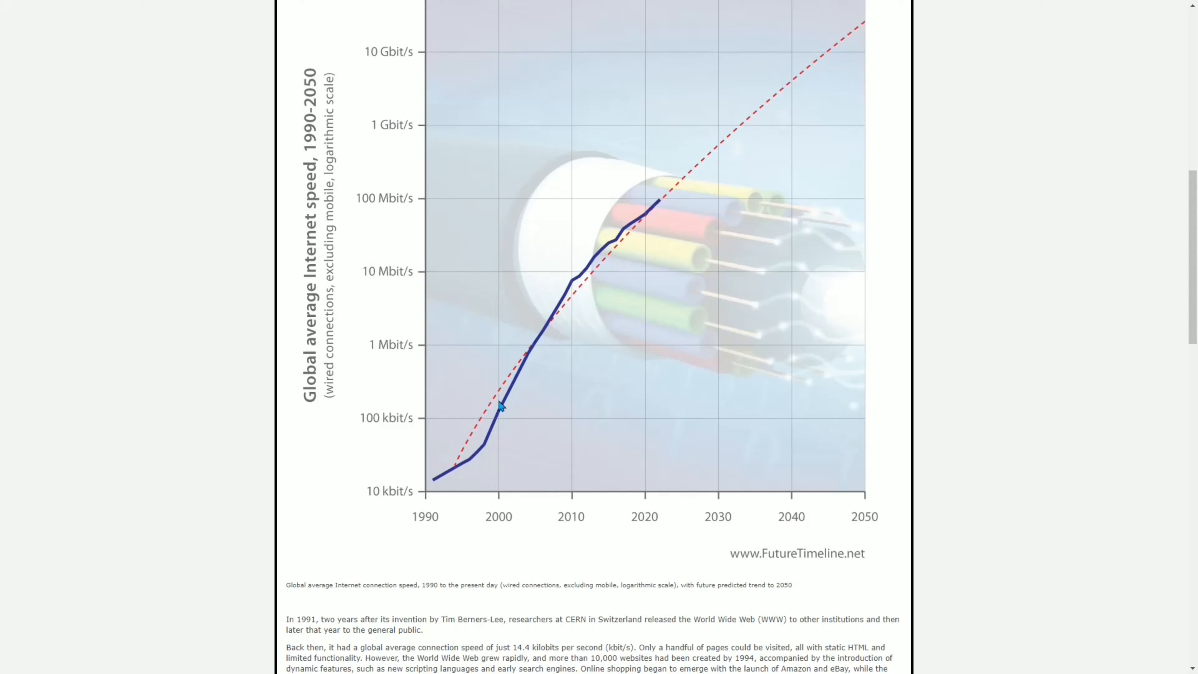
mouse_move(500, 405)
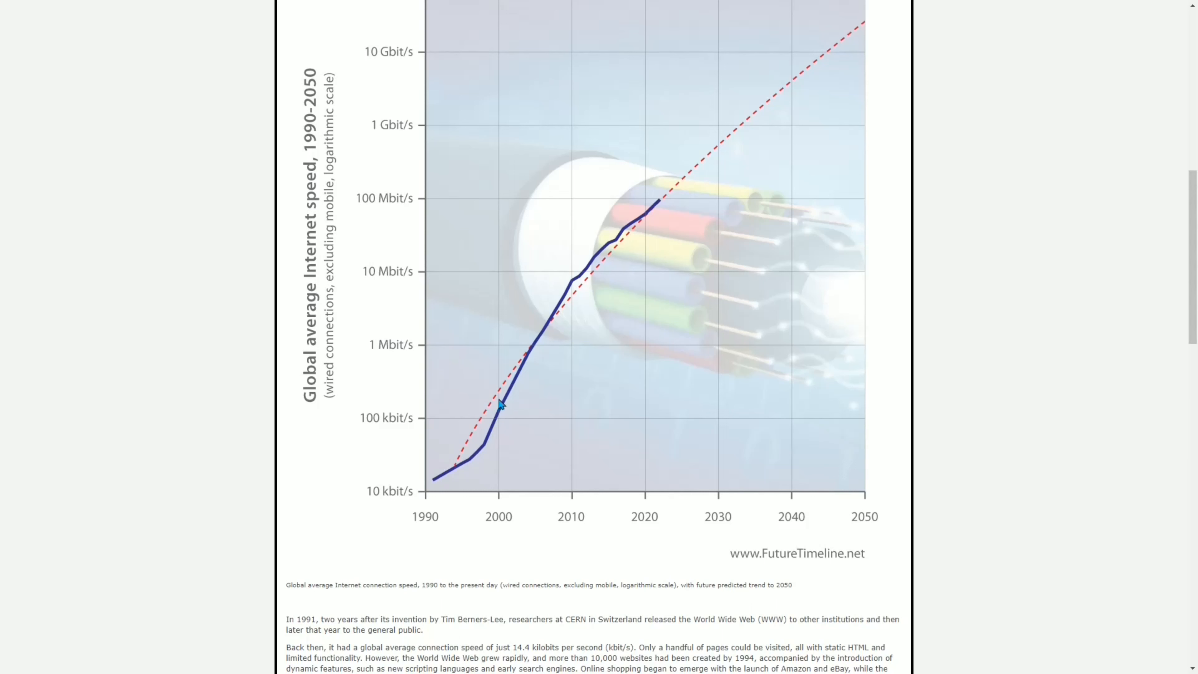
mouse_move(441, 481)
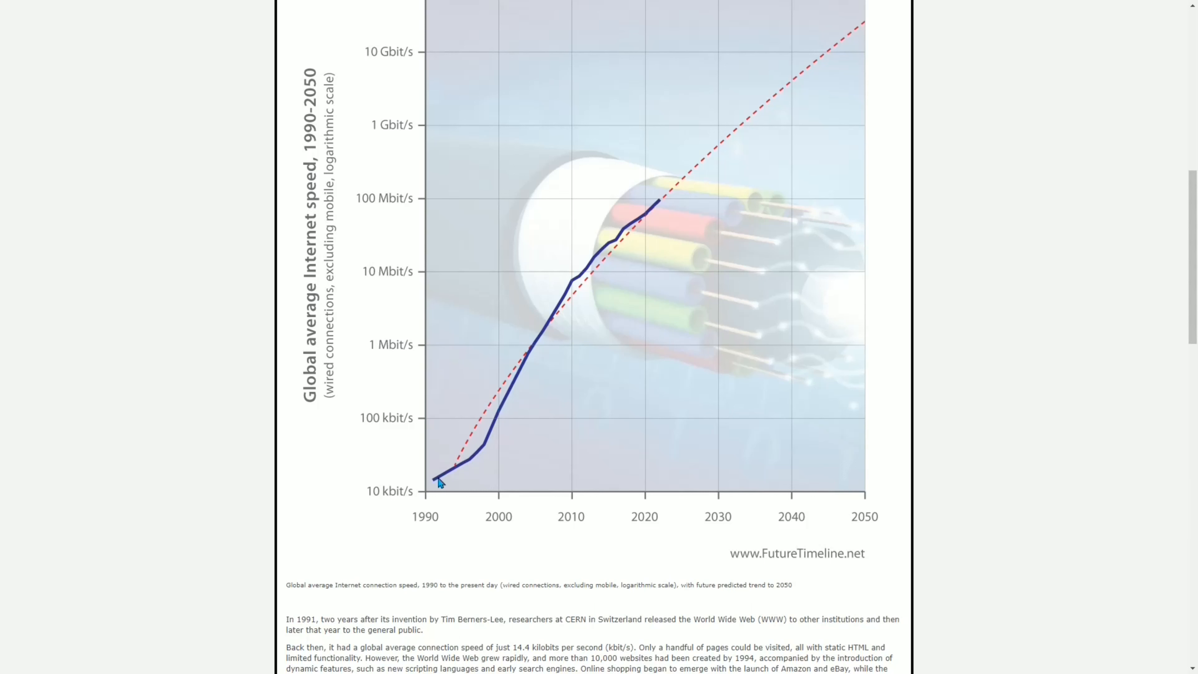
mouse_move(496, 453)
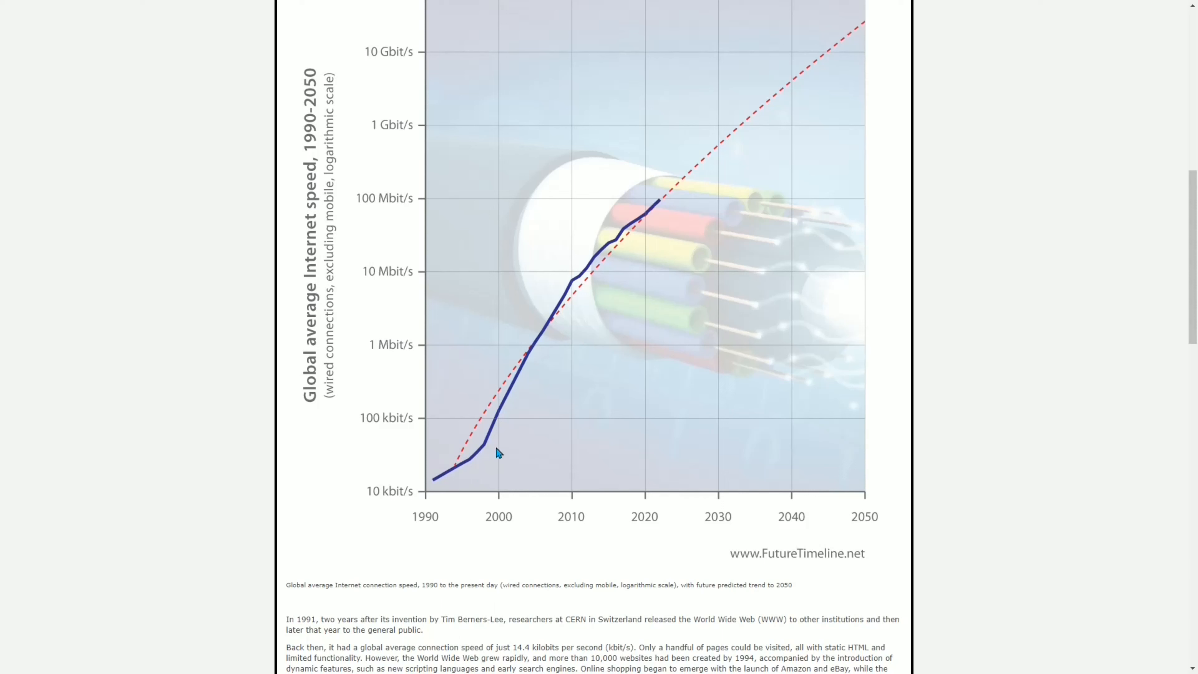
mouse_move(432, 490)
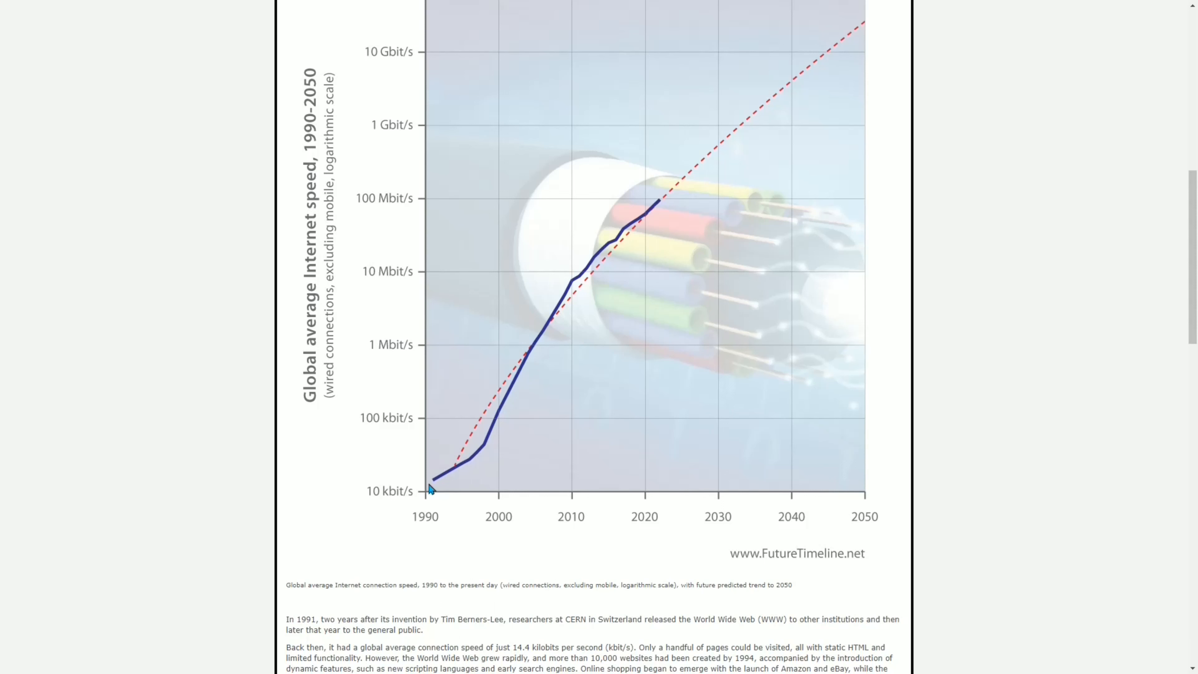
mouse_move(462, 477)
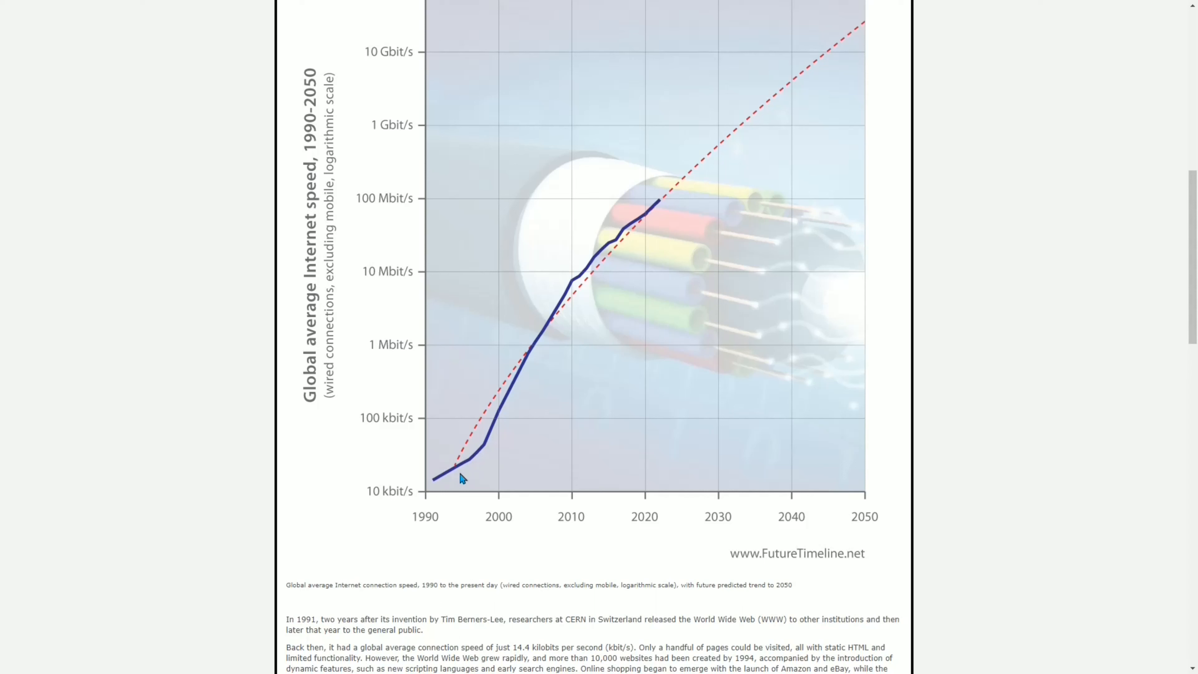
mouse_move(436, 488)
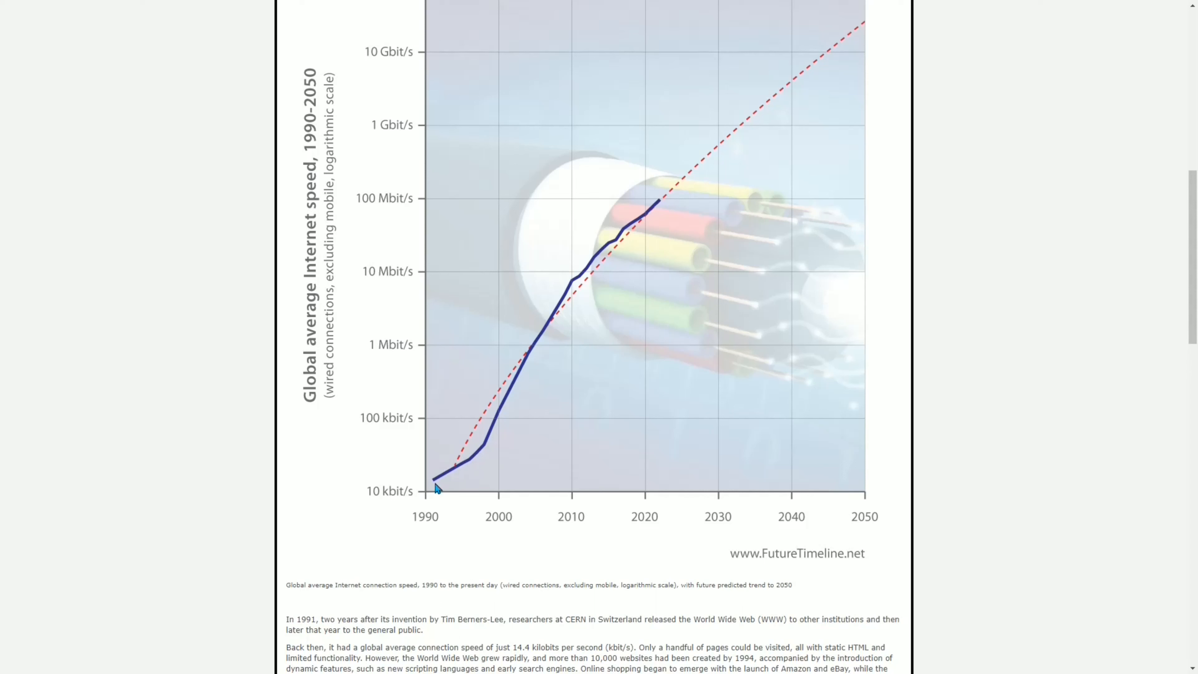
mouse_move(462, 475)
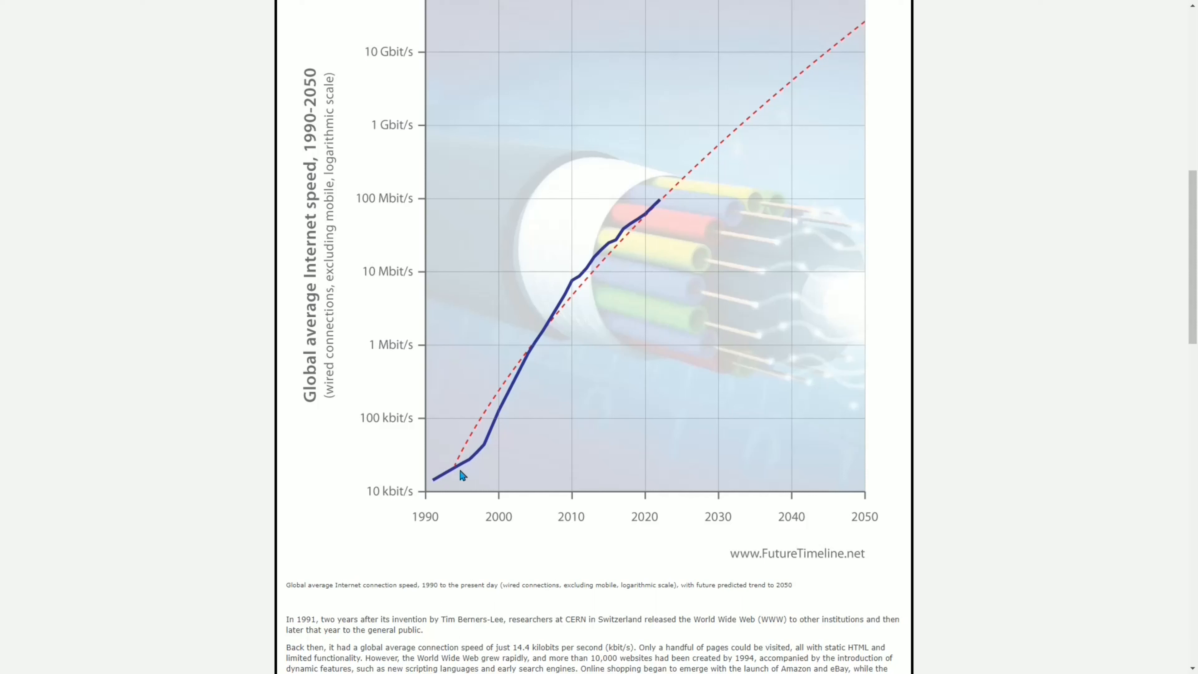
mouse_move(481, 459)
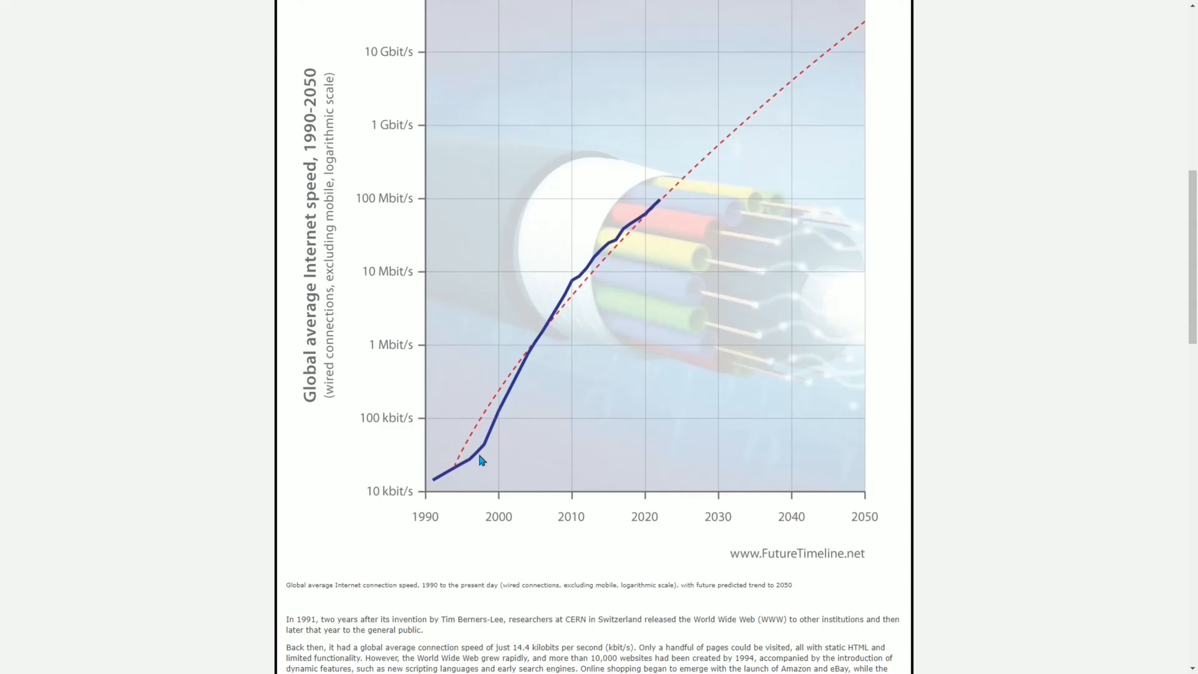
mouse_move(490, 449)
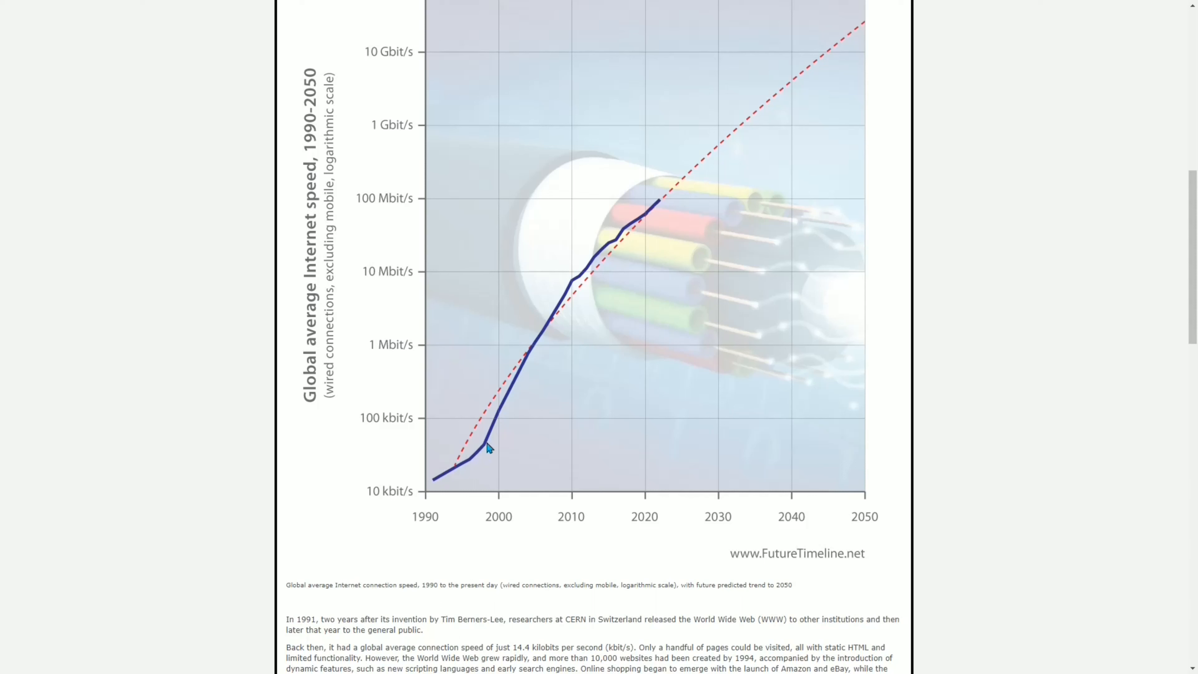
mouse_move(483, 449)
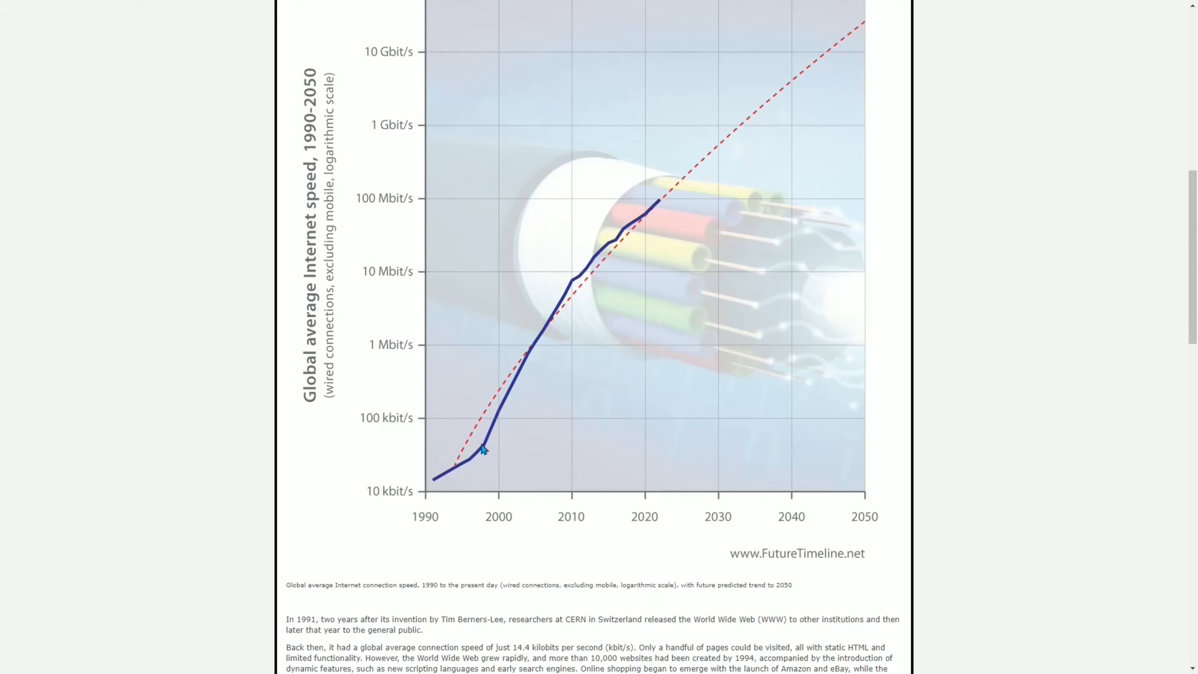
mouse_move(483, 451)
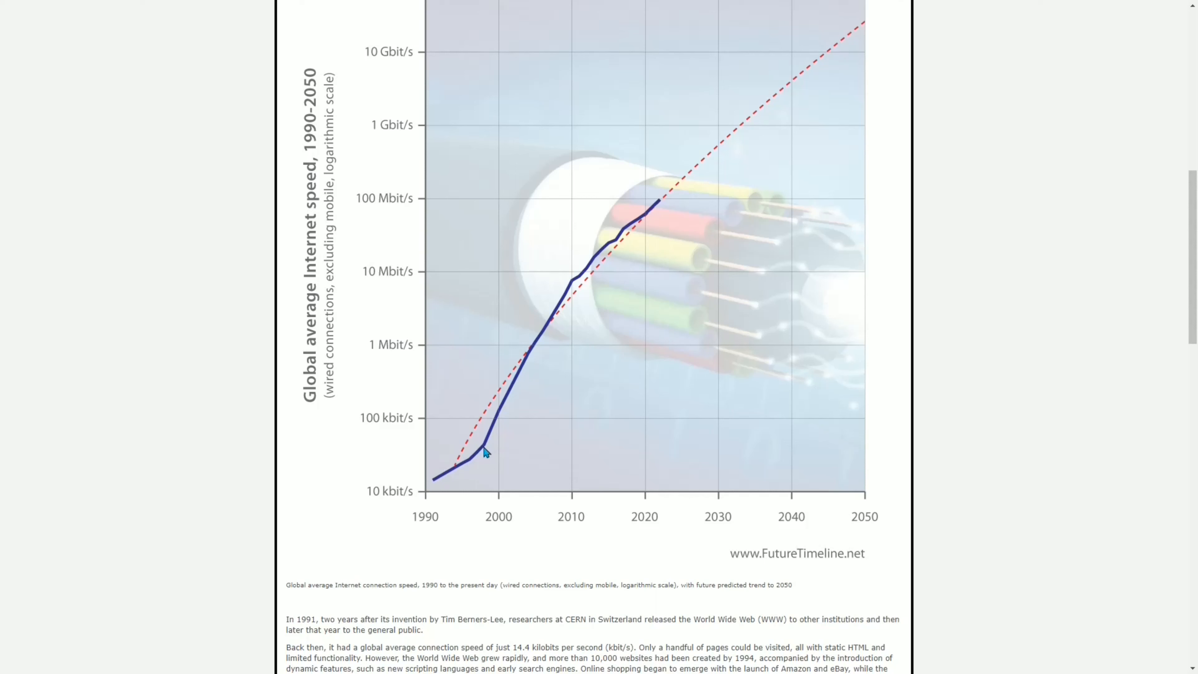
mouse_move(495, 430)
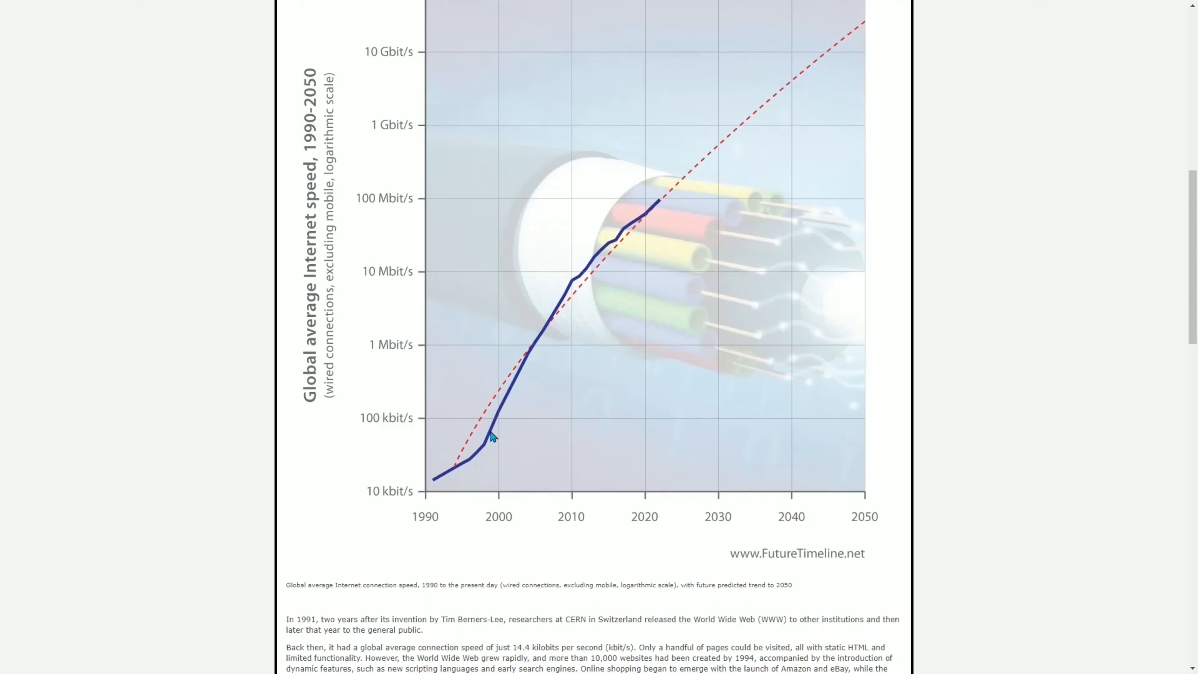
mouse_move(501, 419)
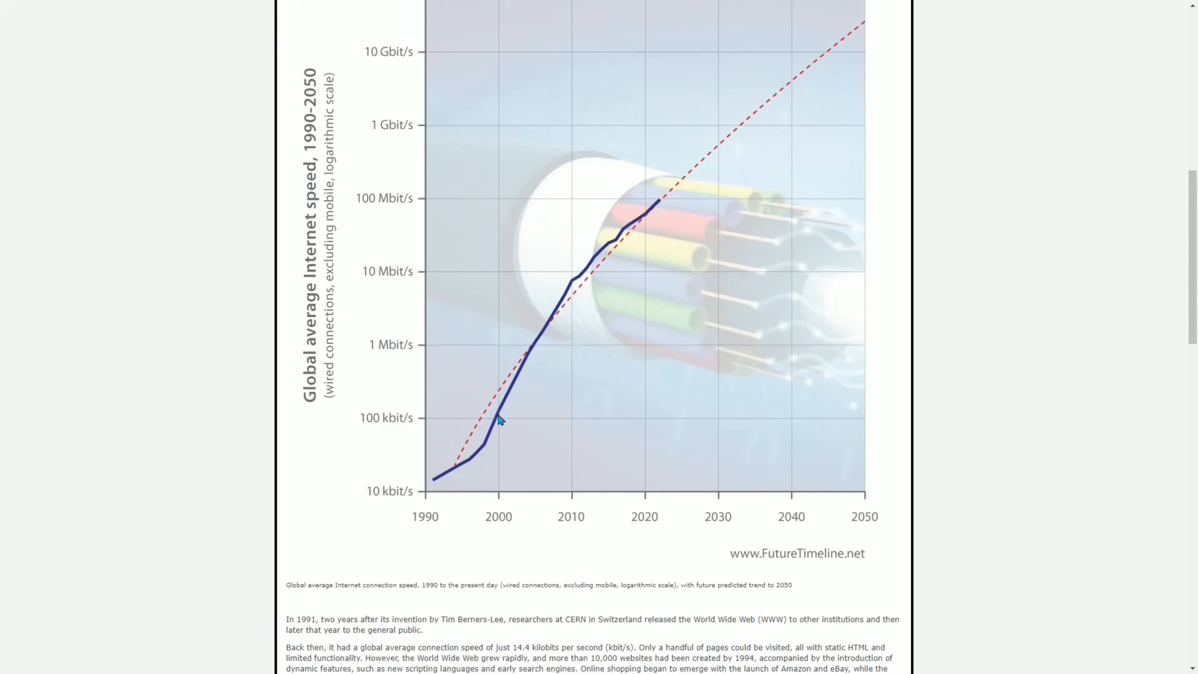
mouse_move(498, 425)
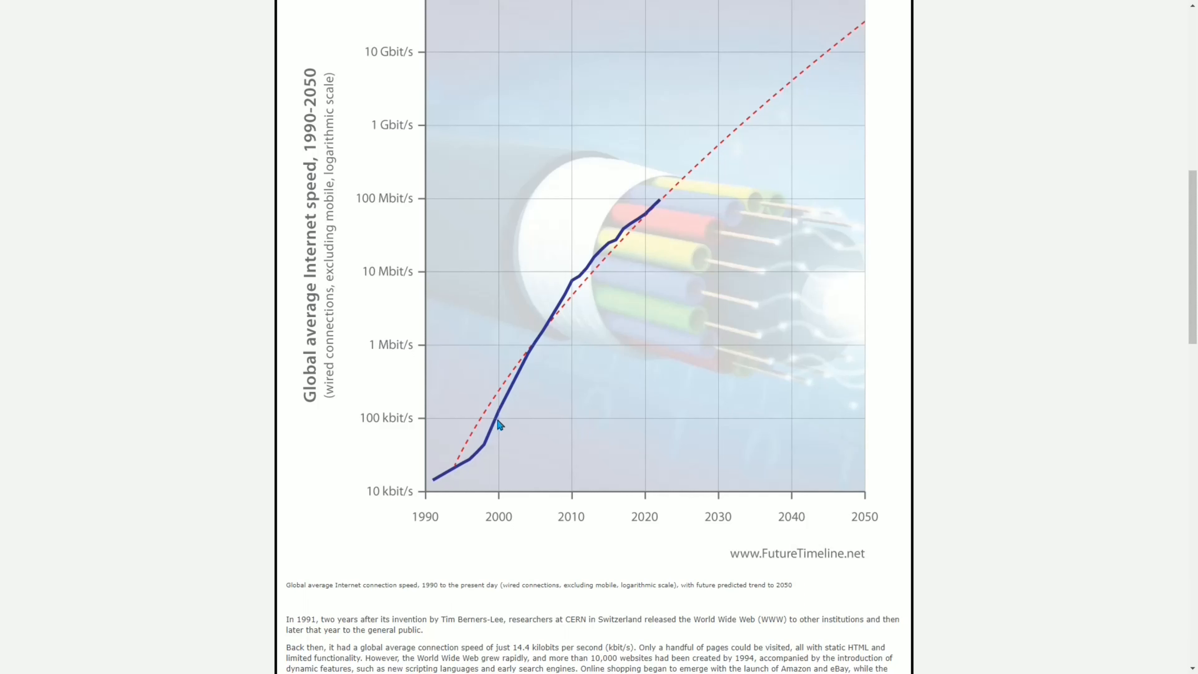
mouse_move(504, 411)
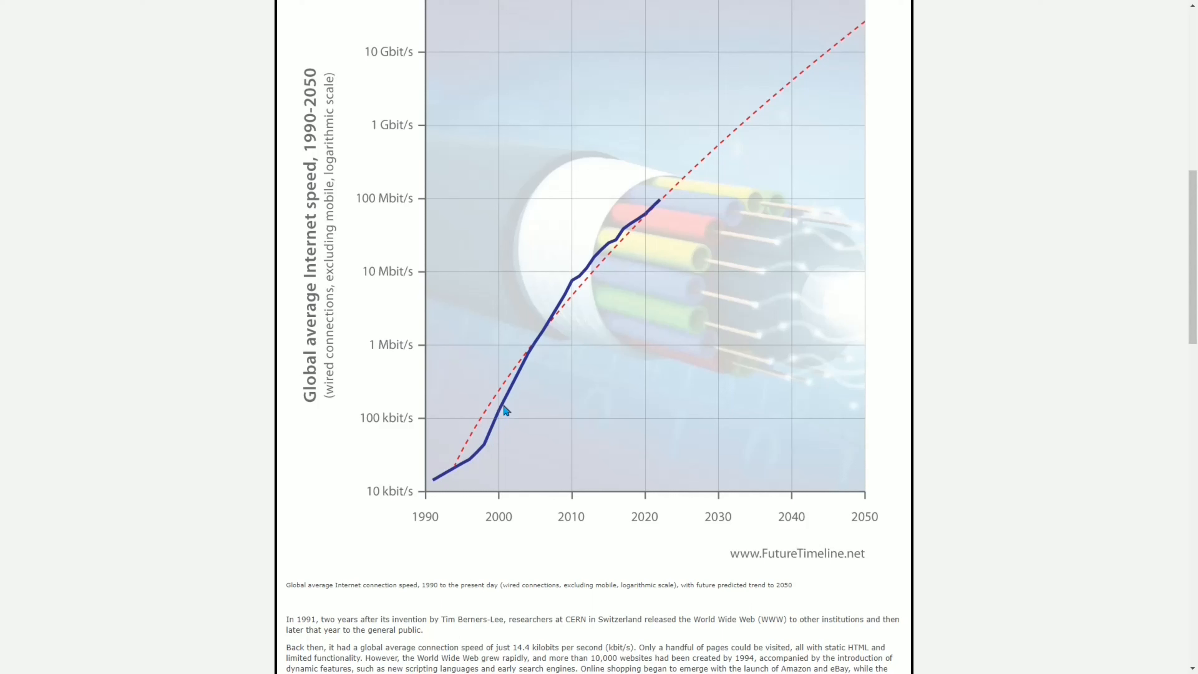
mouse_move(508, 419)
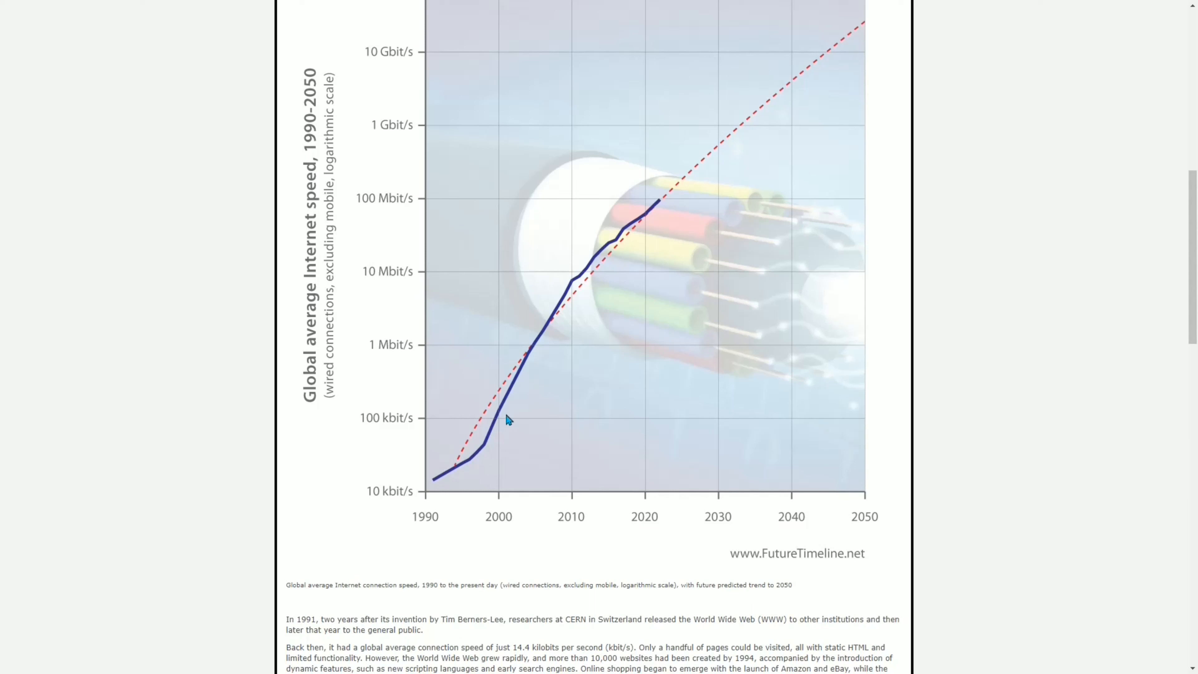
mouse_move(513, 395)
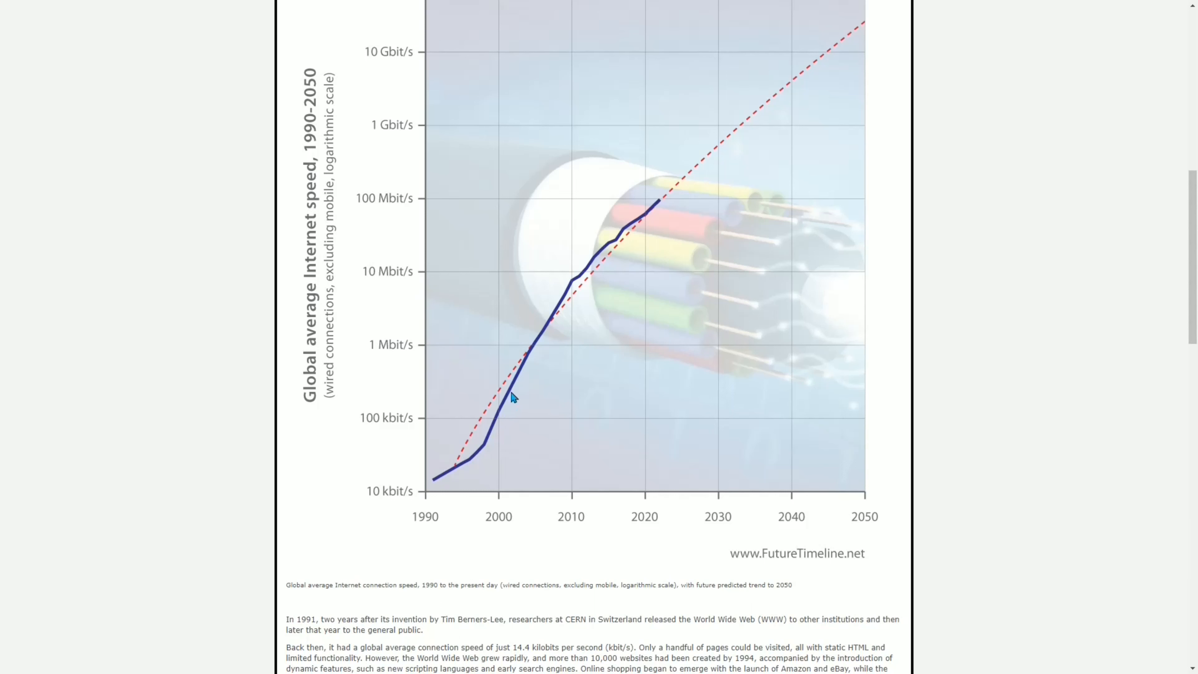
mouse_move(510, 393)
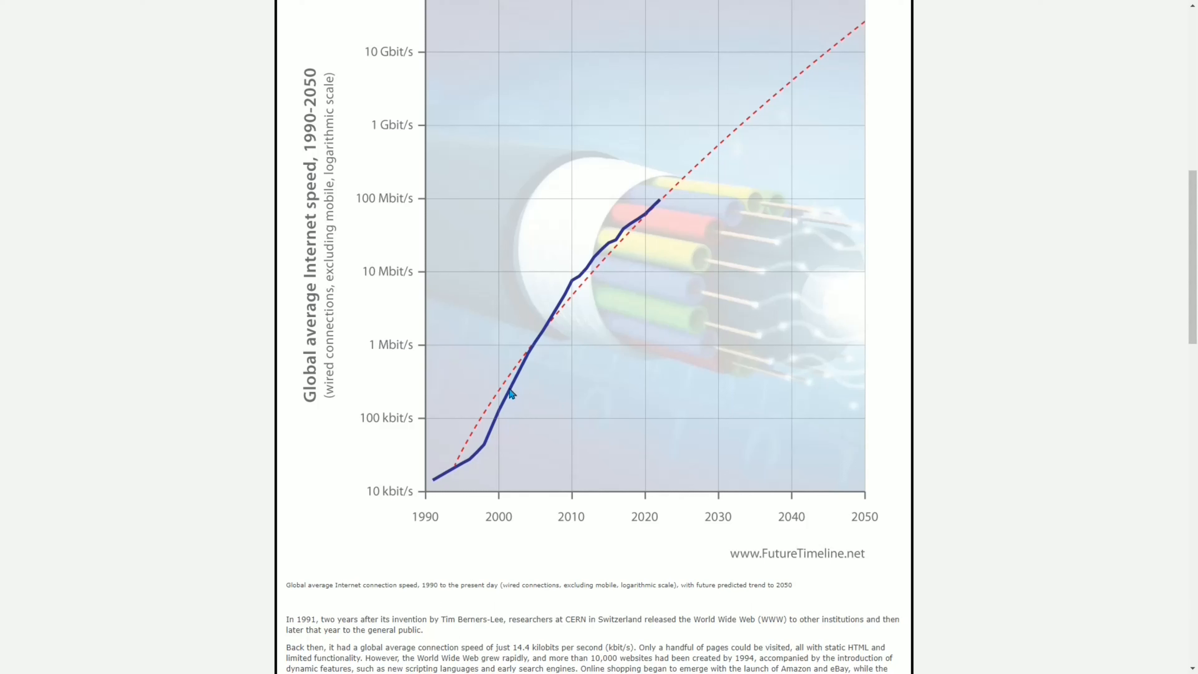
mouse_move(508, 391)
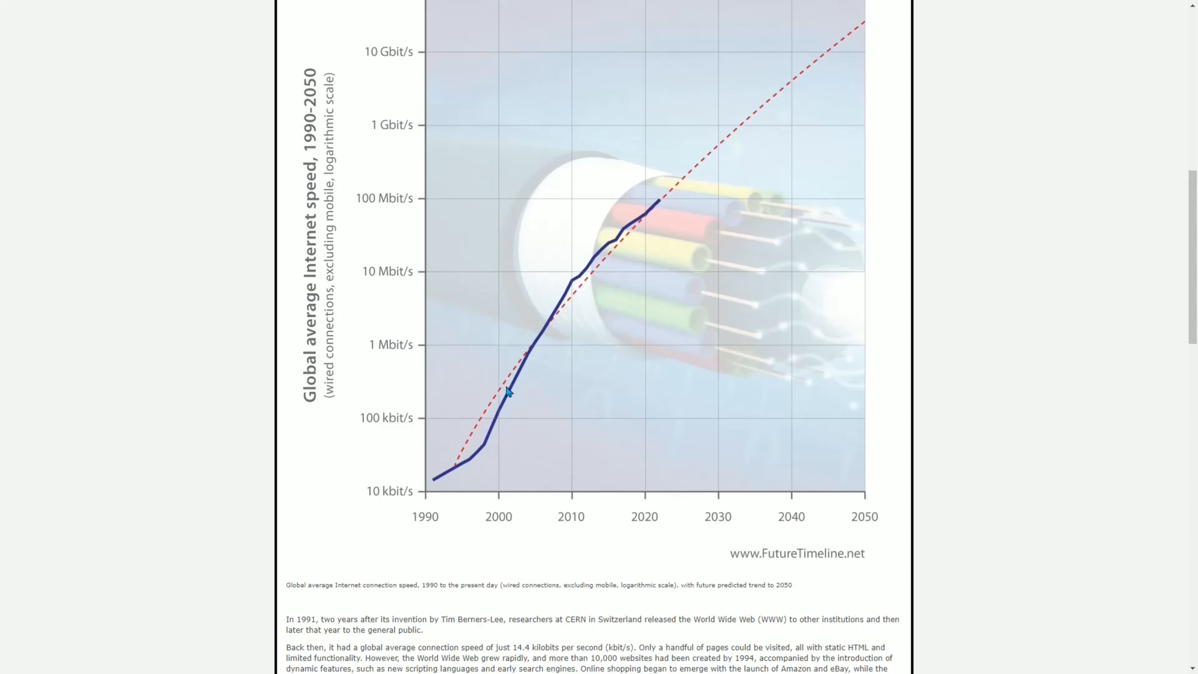
mouse_move(535, 340)
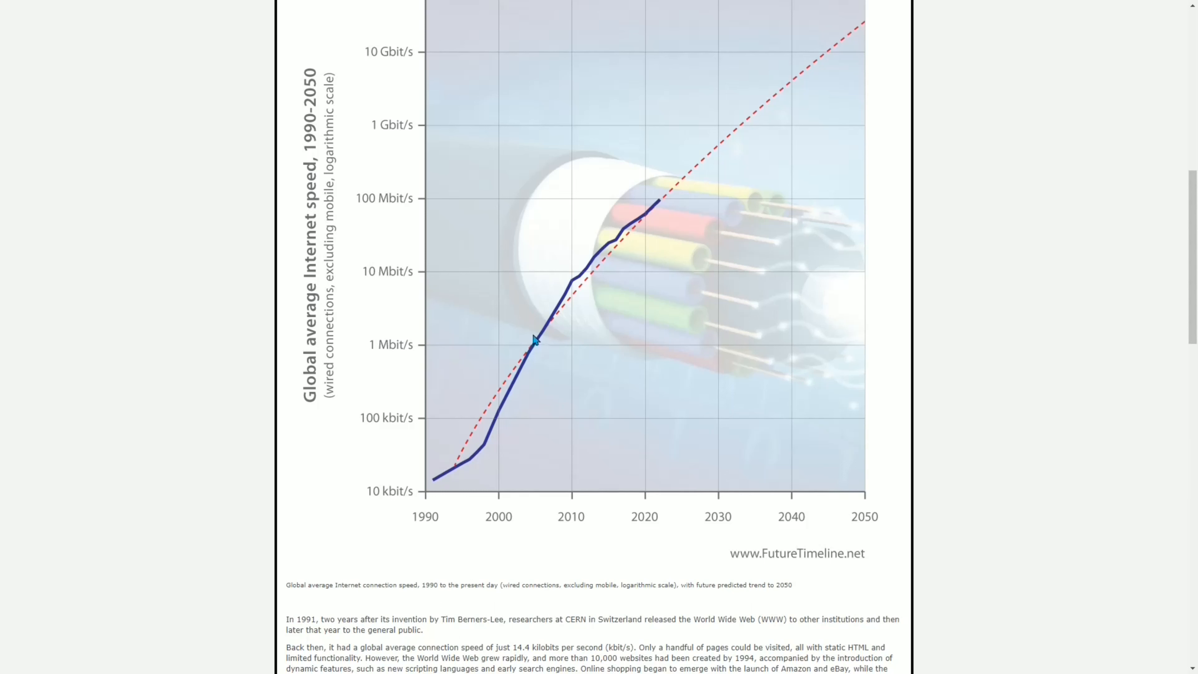
mouse_move(510, 398)
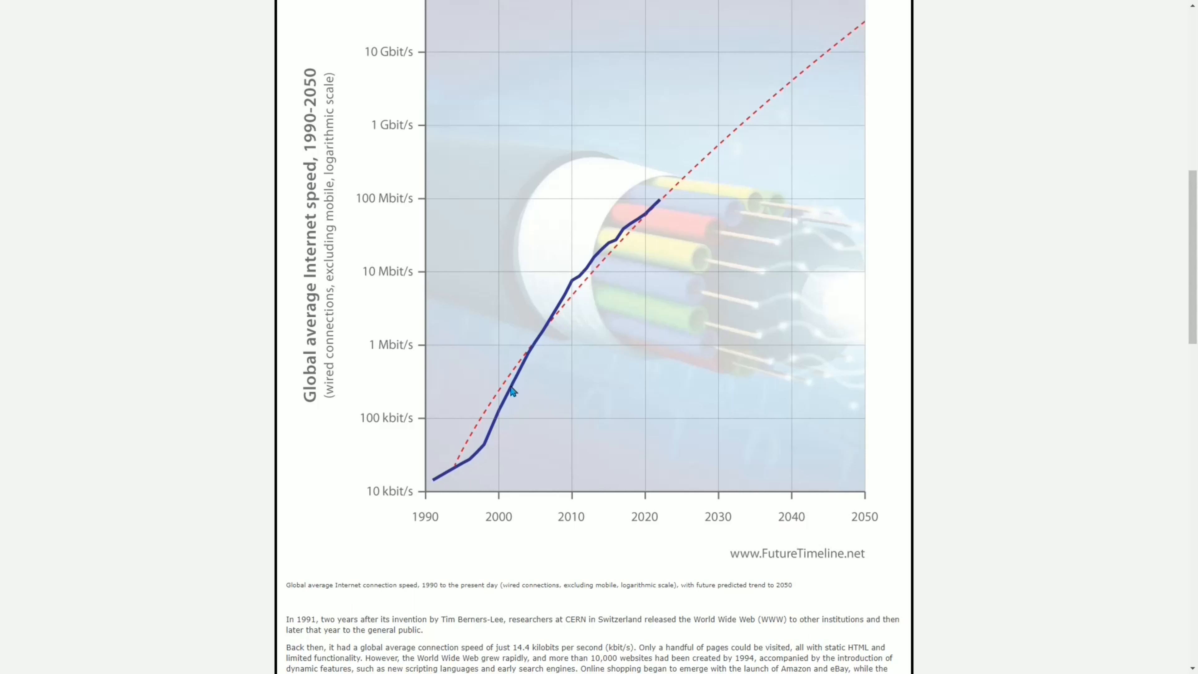
mouse_move(516, 386)
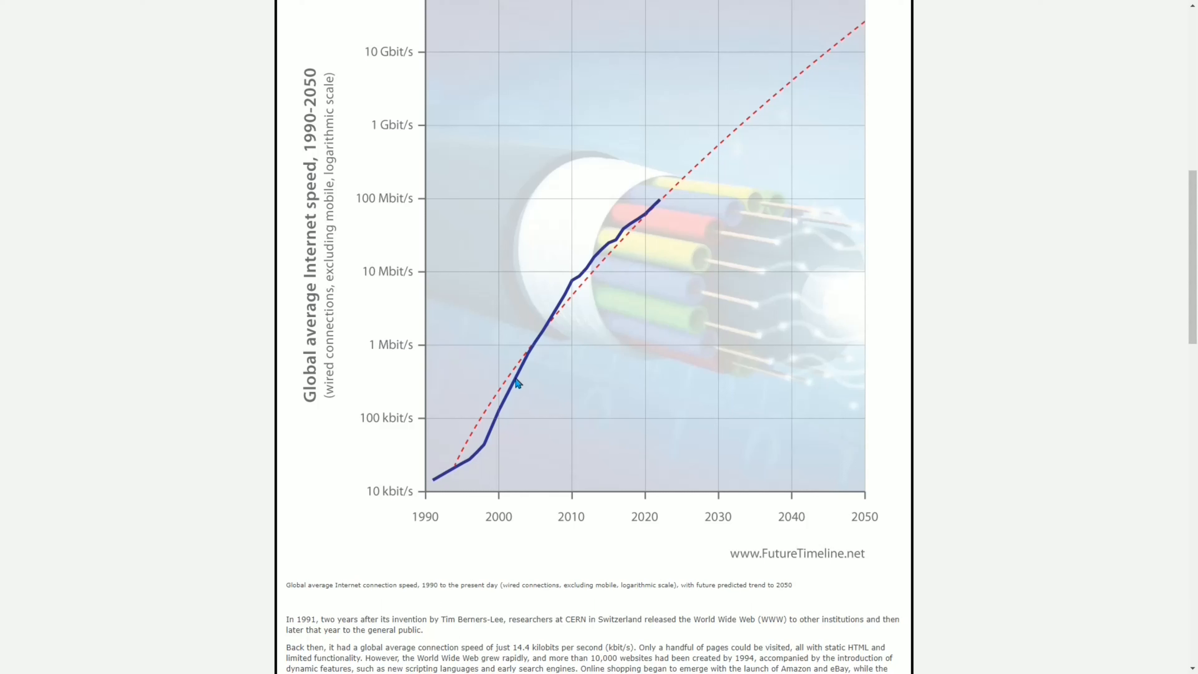
mouse_move(527, 365)
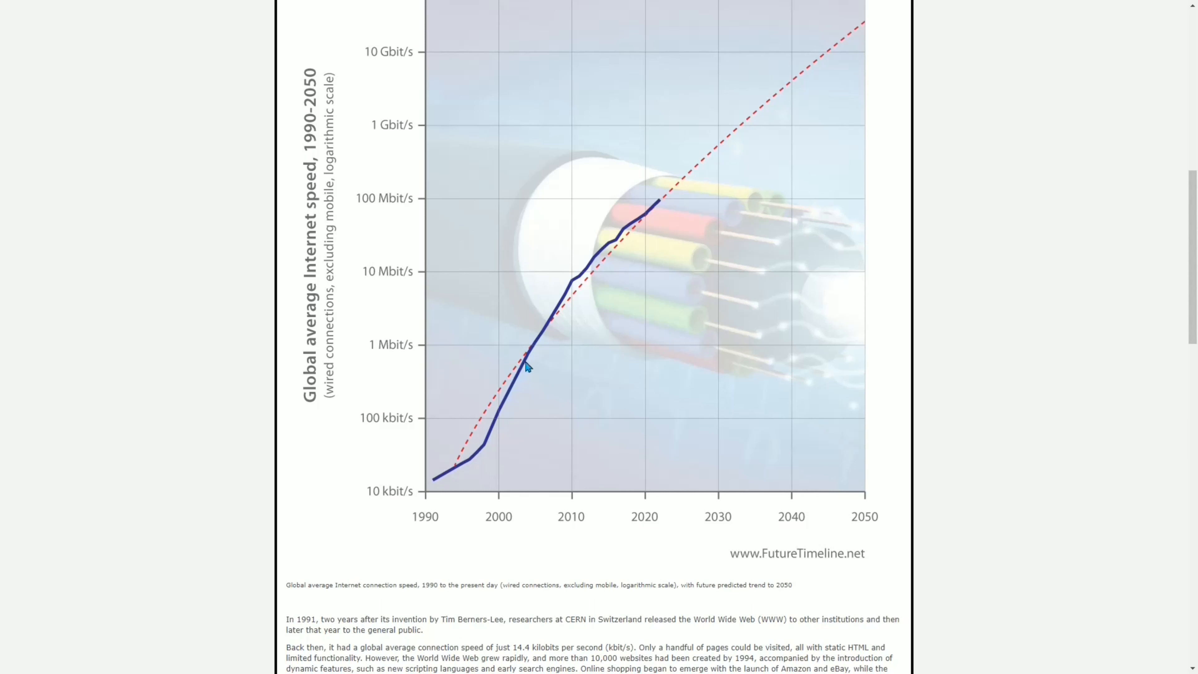
mouse_move(534, 343)
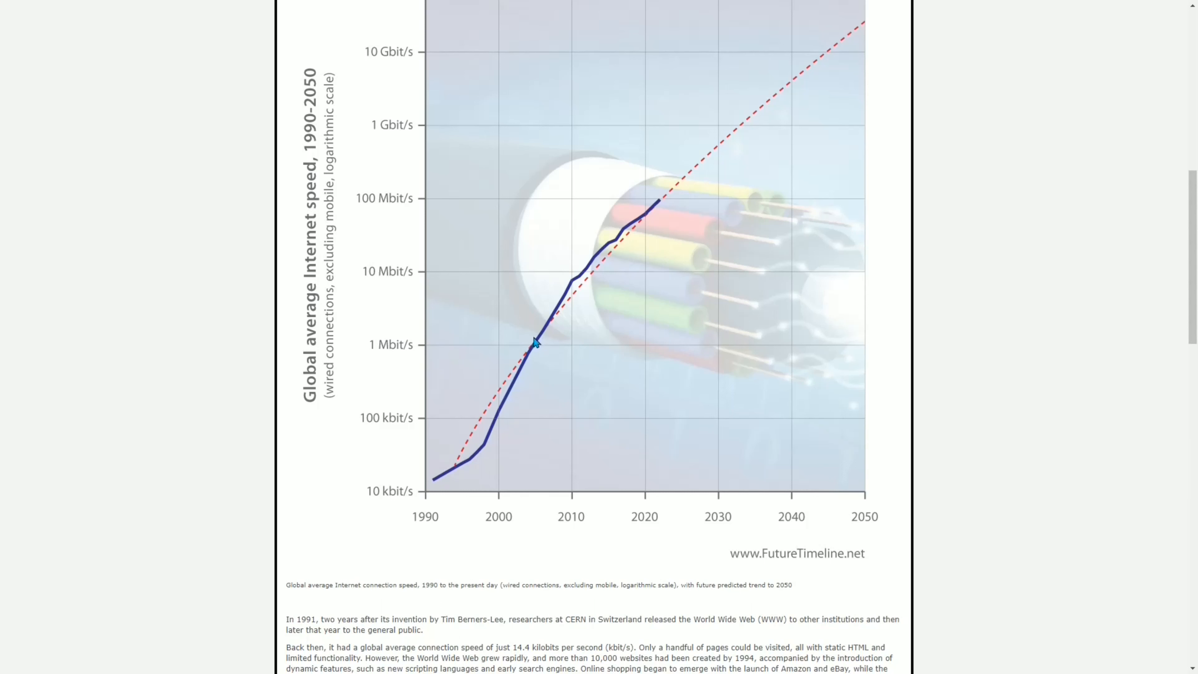
mouse_move(539, 336)
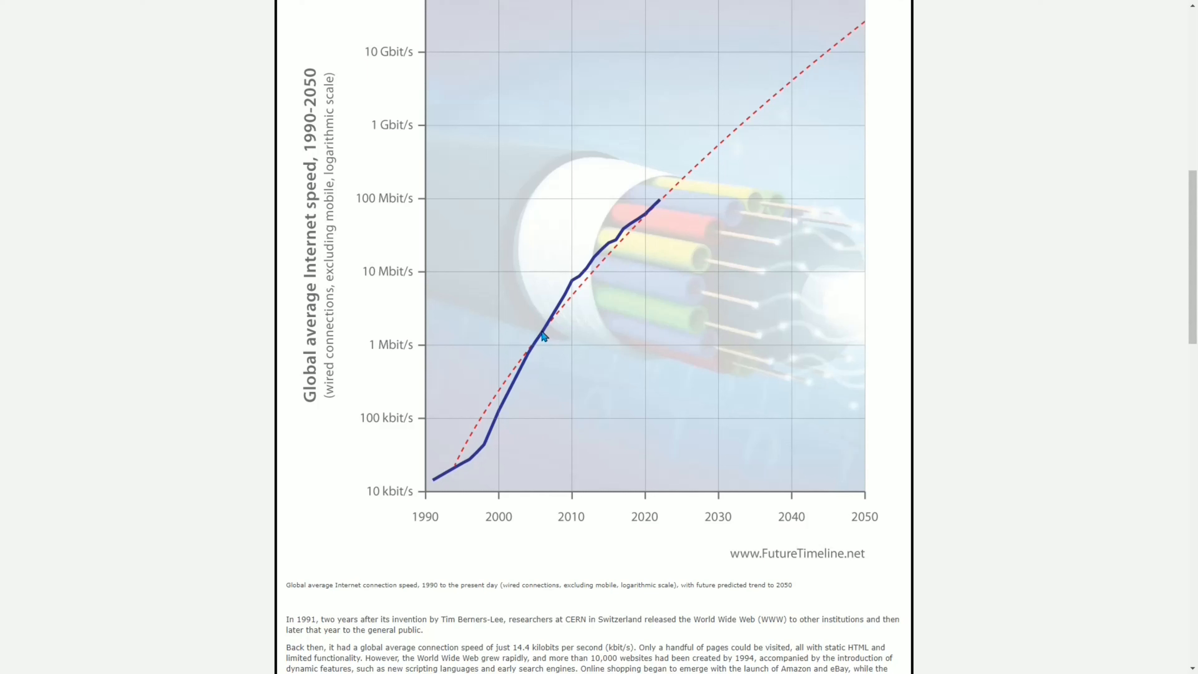
mouse_move(576, 289)
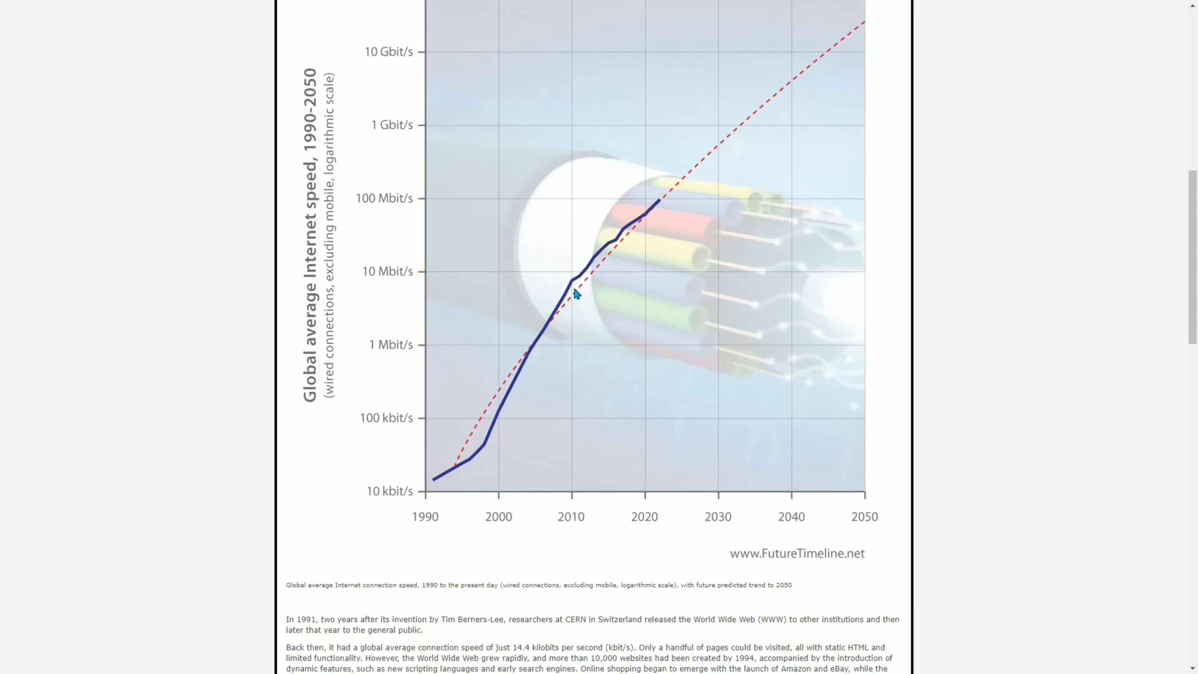
mouse_move(572, 293)
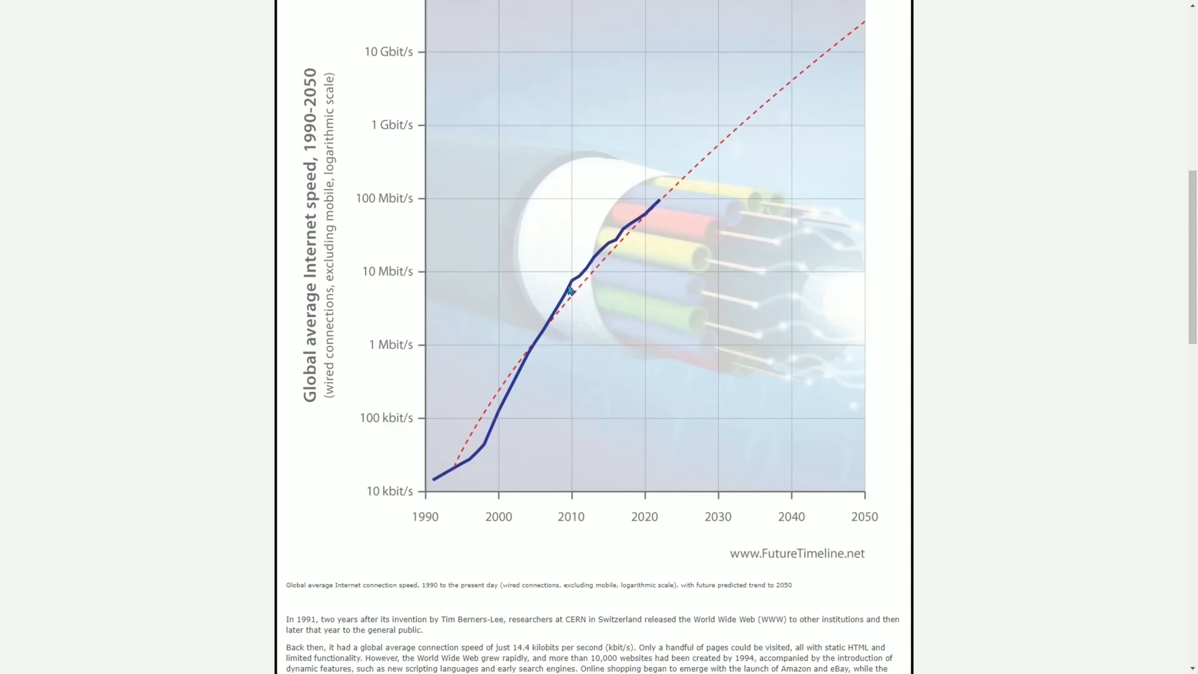
mouse_move(571, 282)
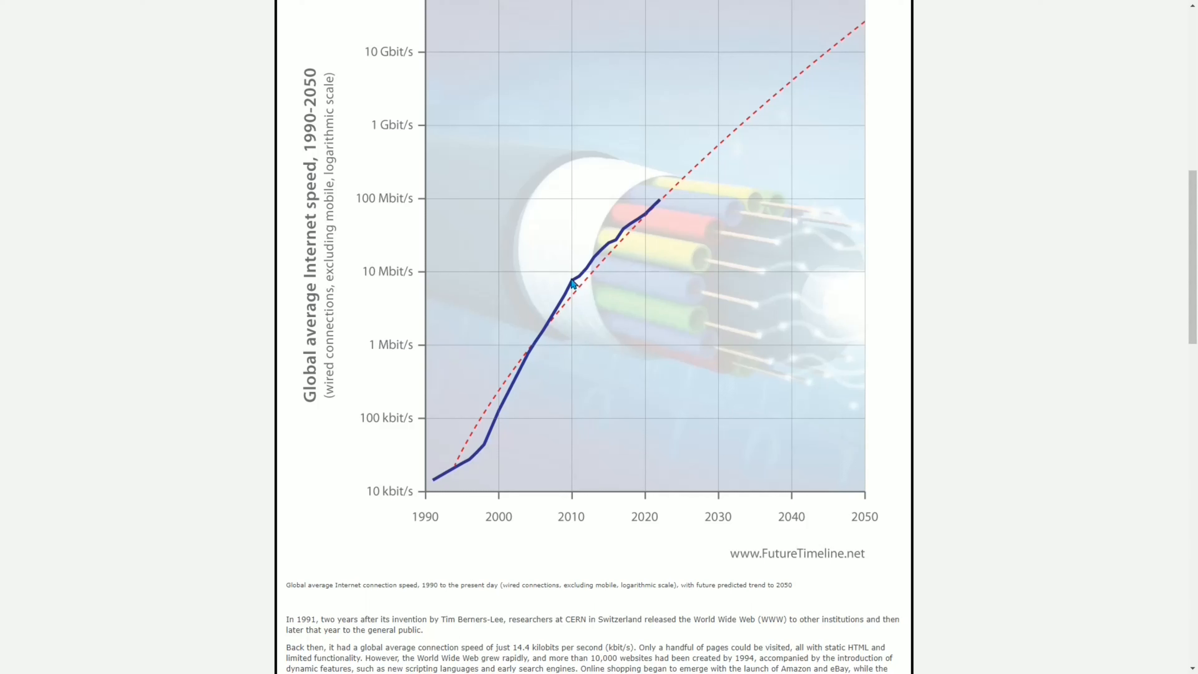
mouse_move(591, 260)
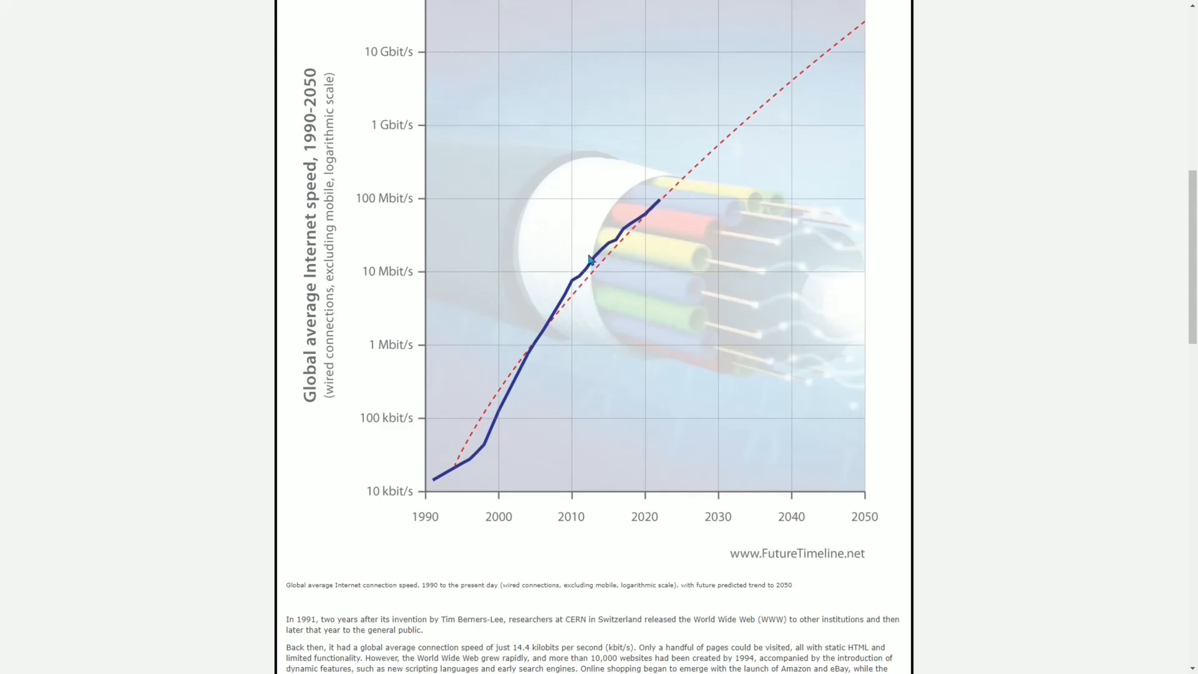
mouse_move(577, 286)
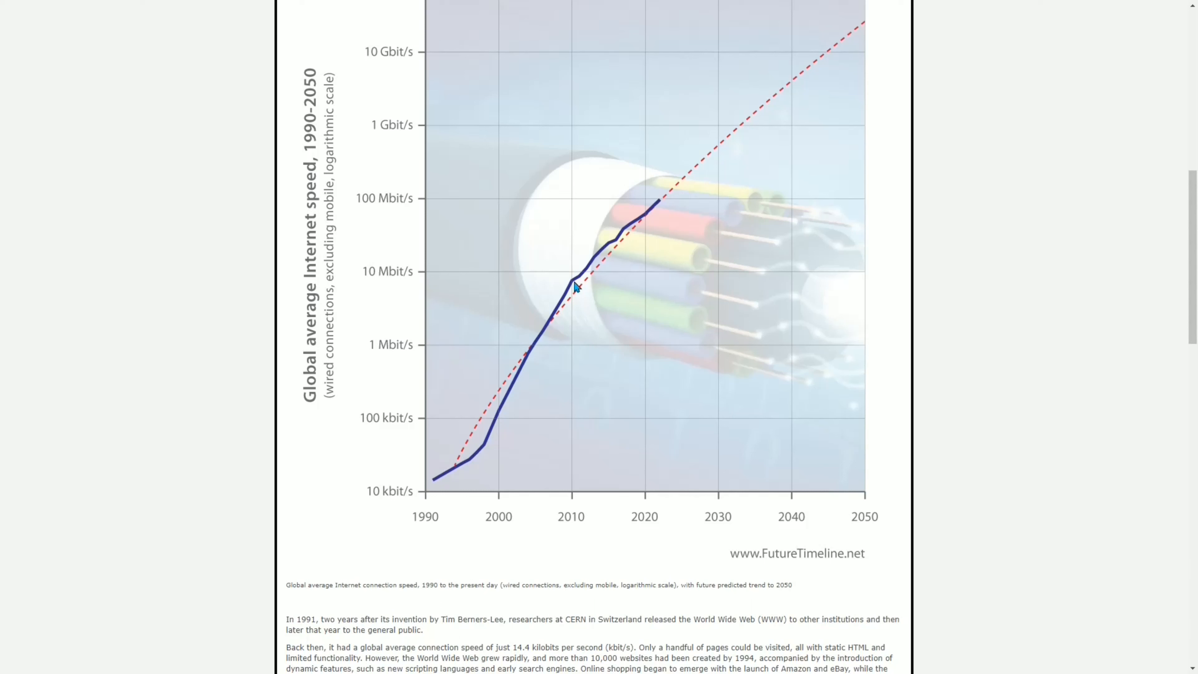
mouse_move(592, 269)
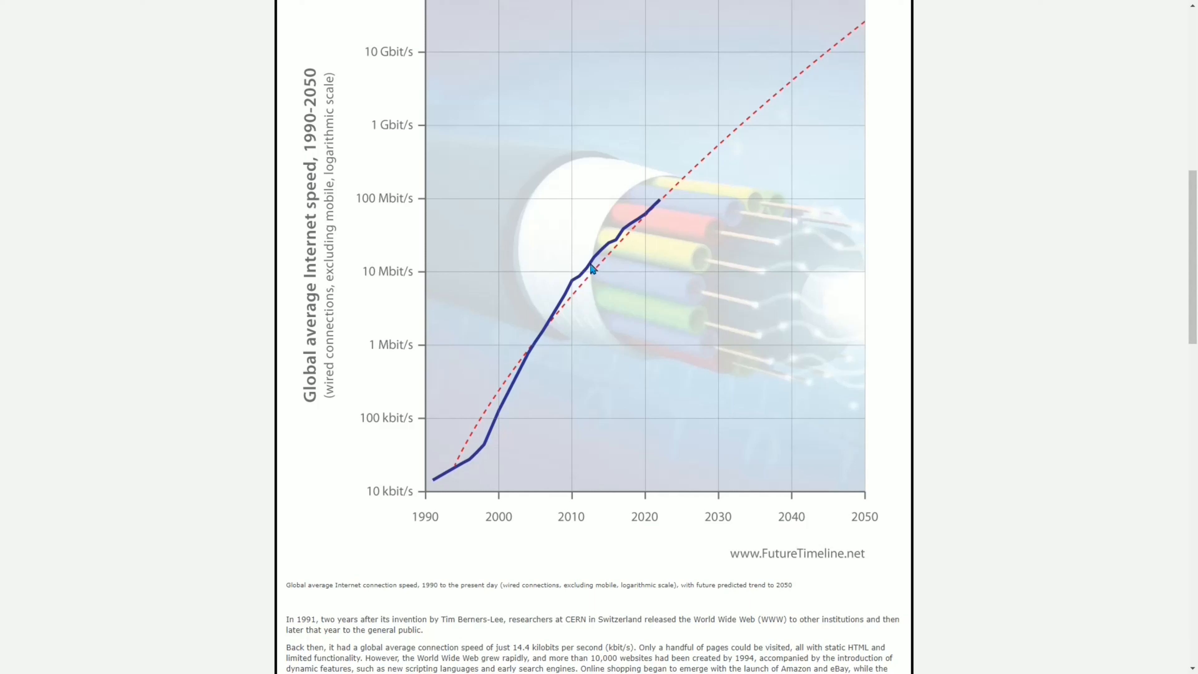
mouse_move(591, 269)
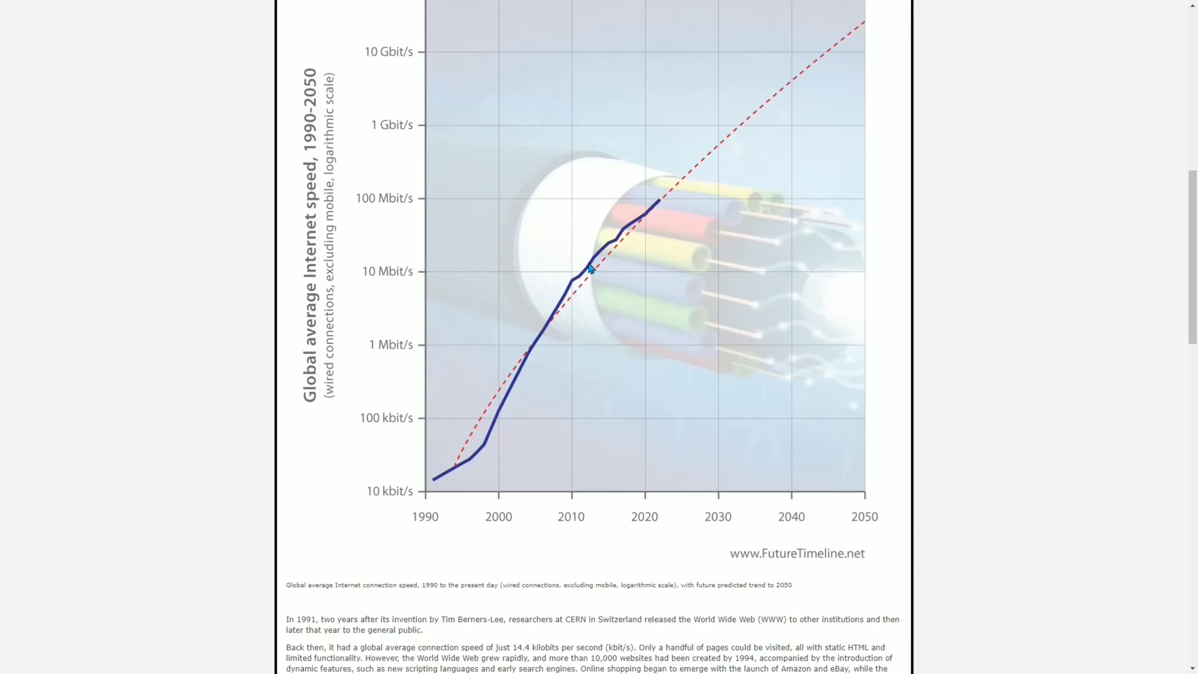
mouse_move(579, 280)
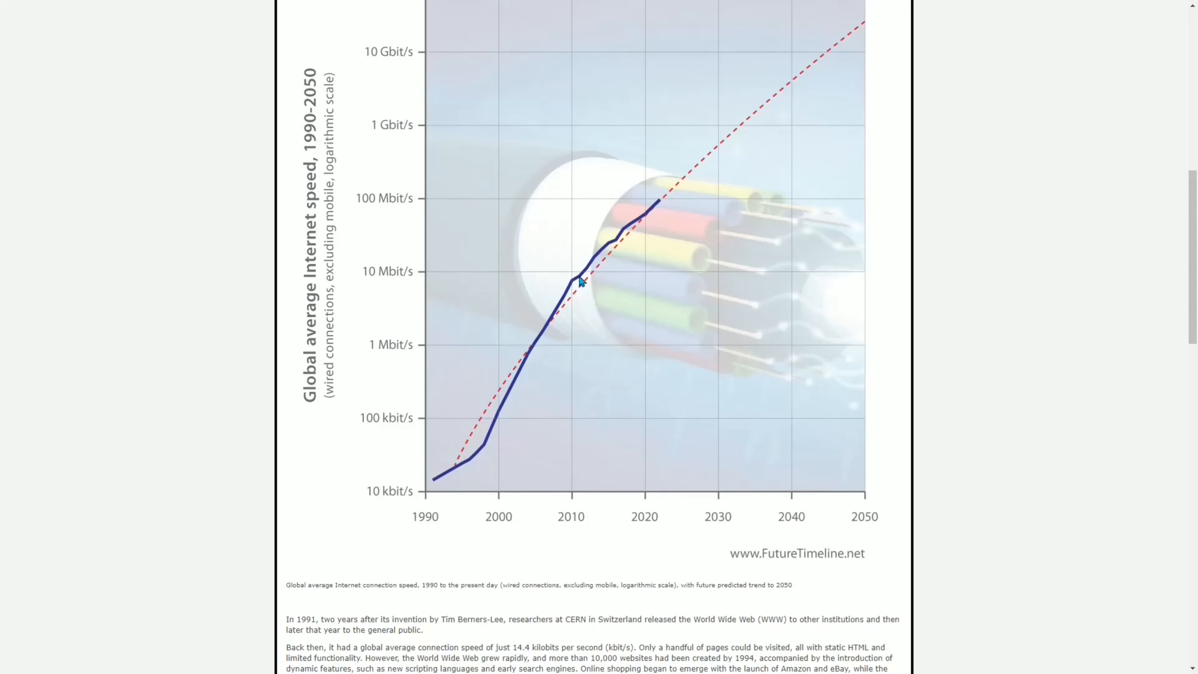
mouse_move(586, 272)
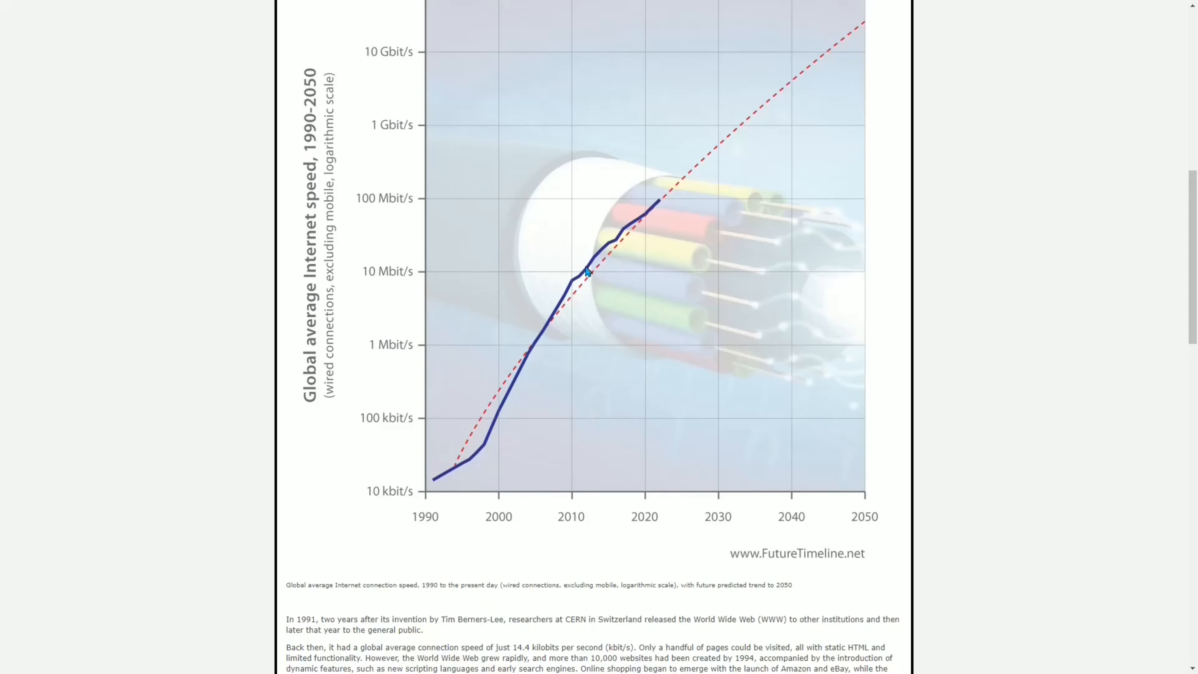
mouse_move(596, 263)
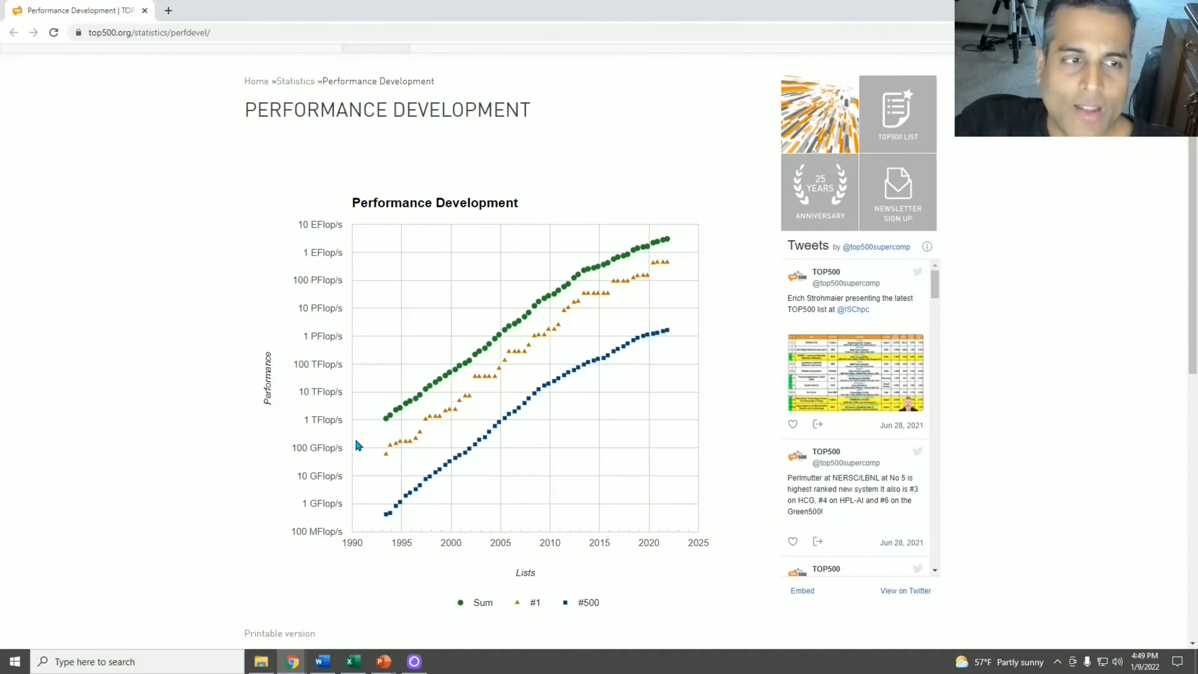
mouse_move(385, 419)
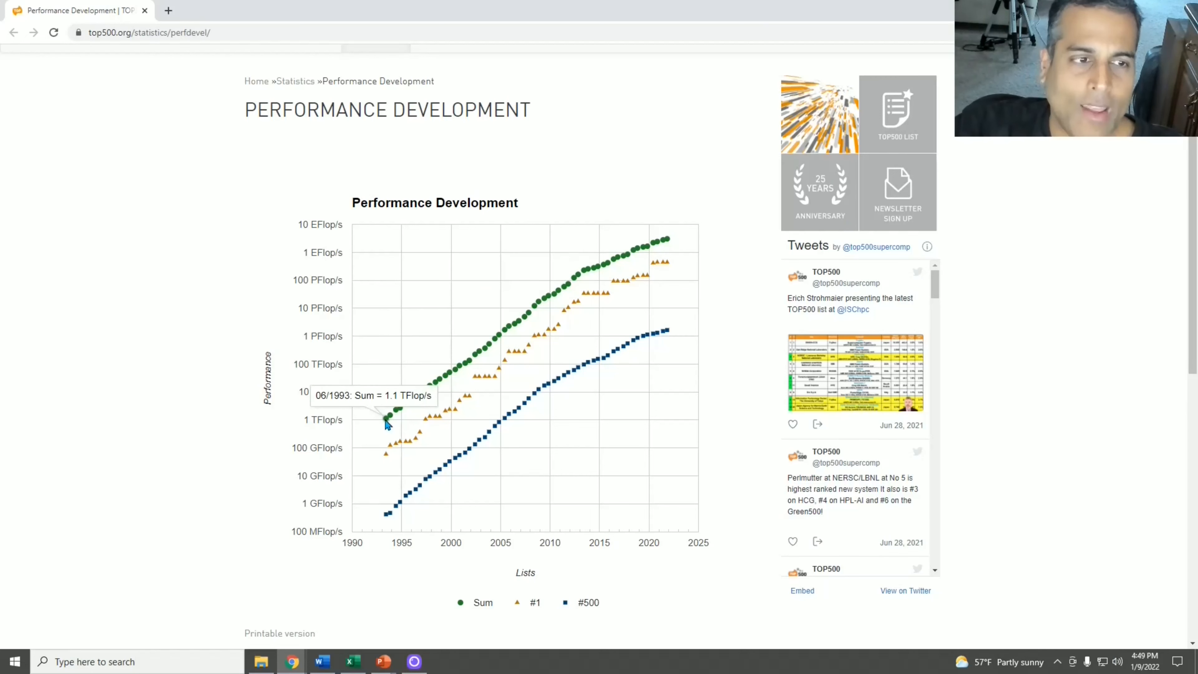
mouse_move(525, 341)
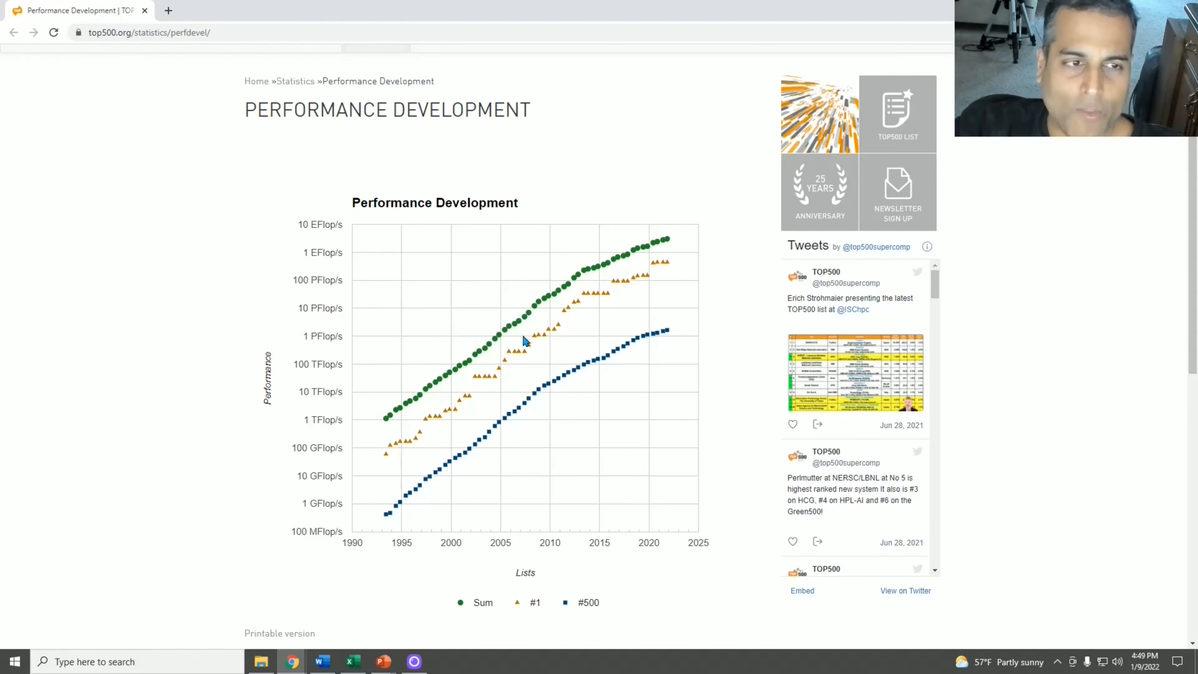
mouse_move(532, 311)
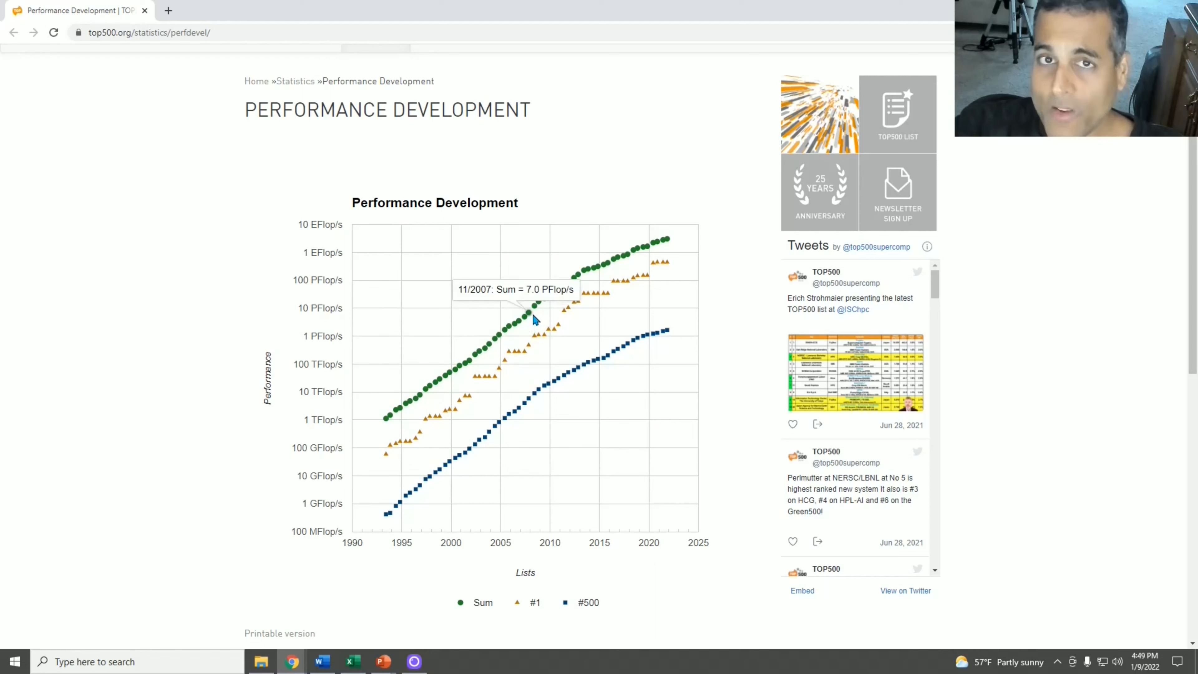
mouse_move(581, 277)
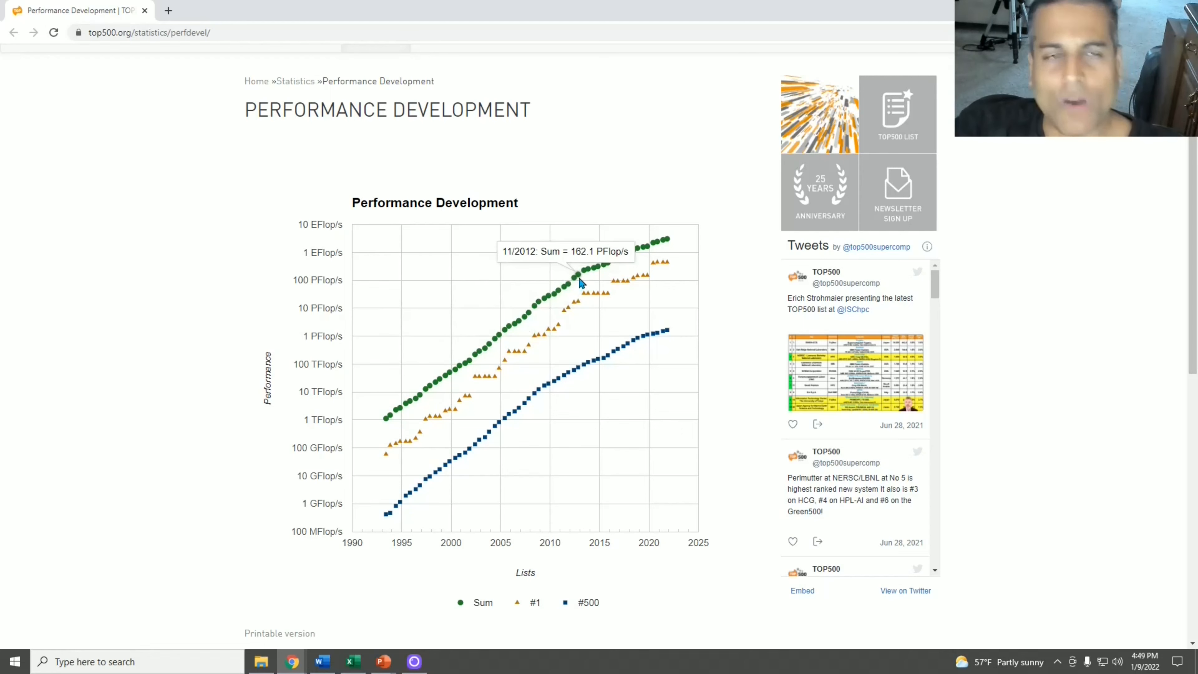
mouse_move(627, 256)
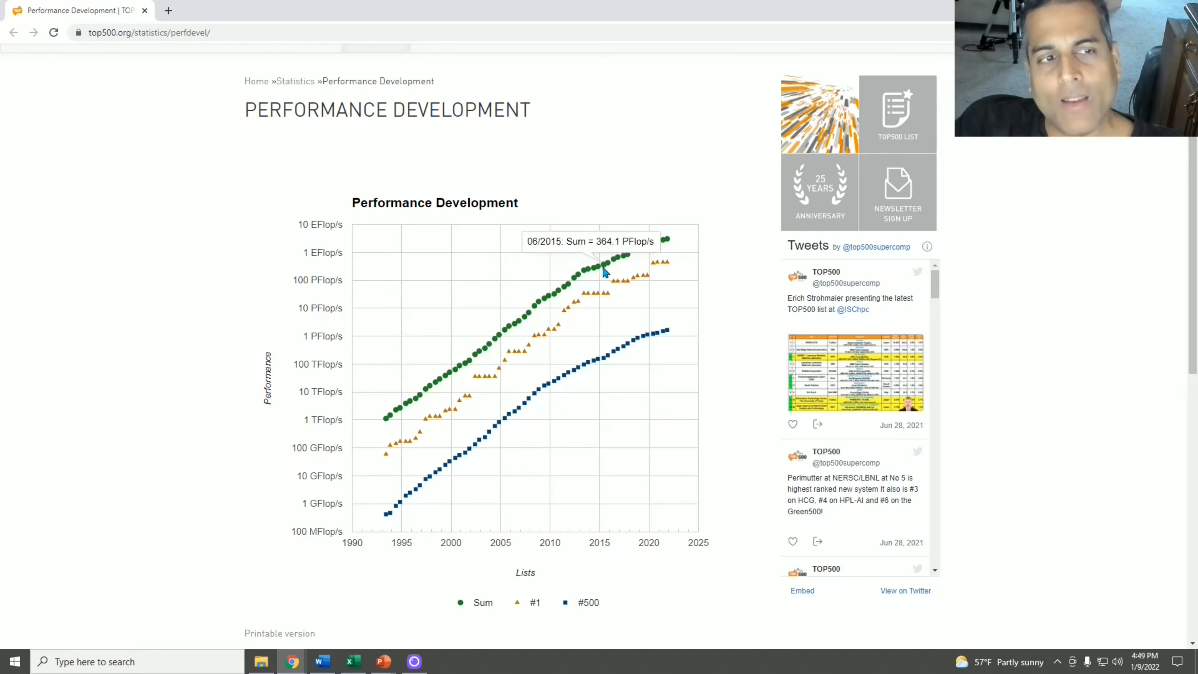
mouse_move(664, 243)
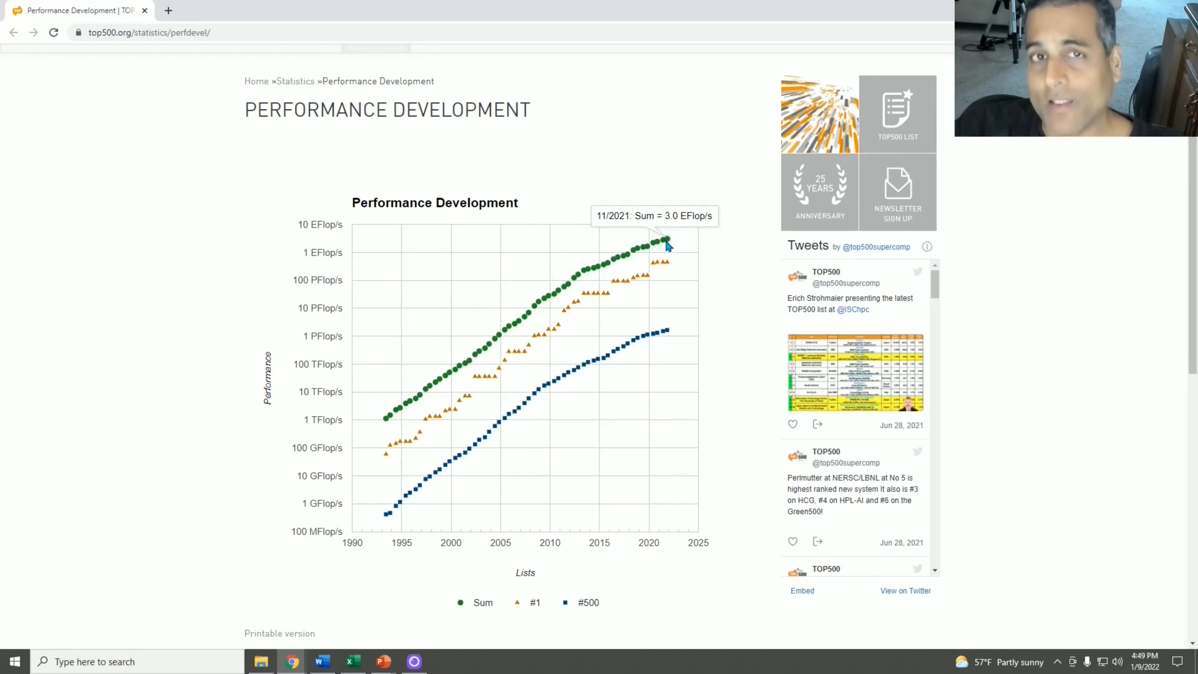
mouse_move(653, 248)
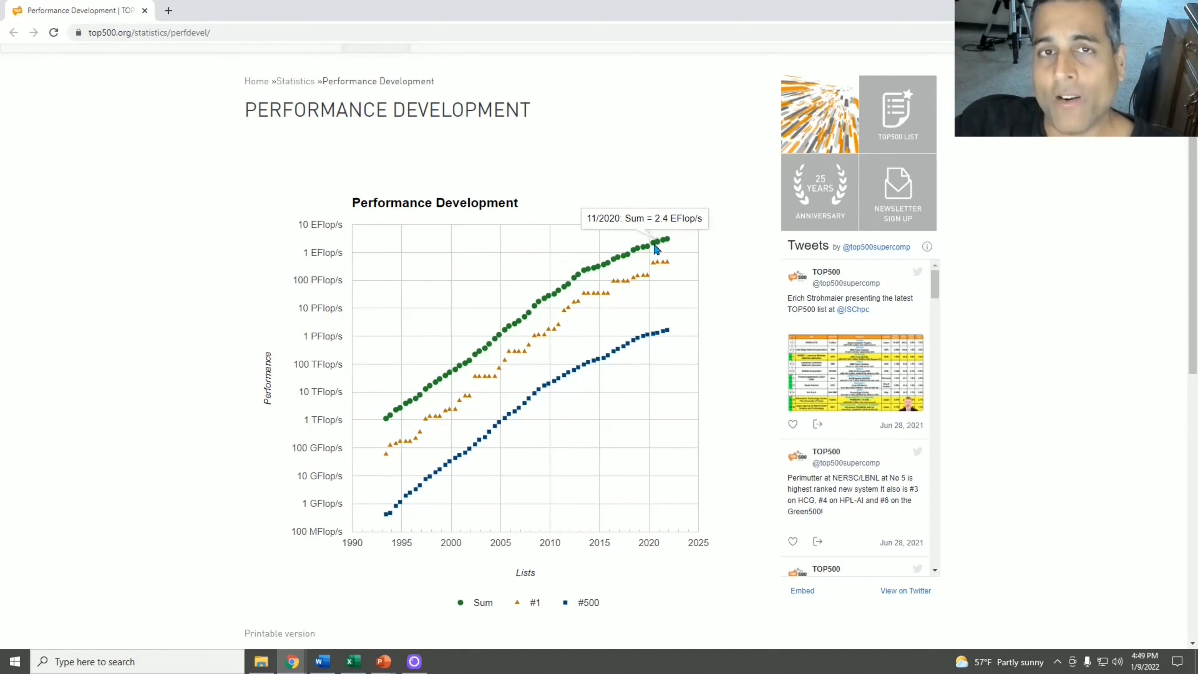
mouse_move(1131, 251)
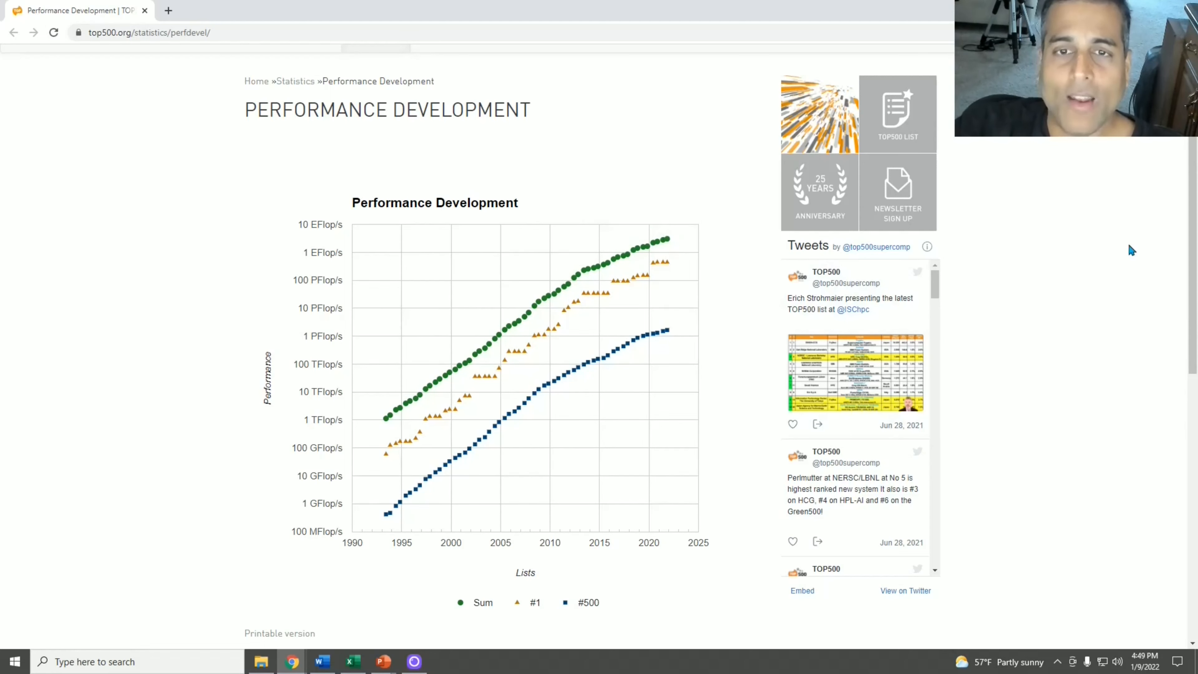
scroll("down", 3)
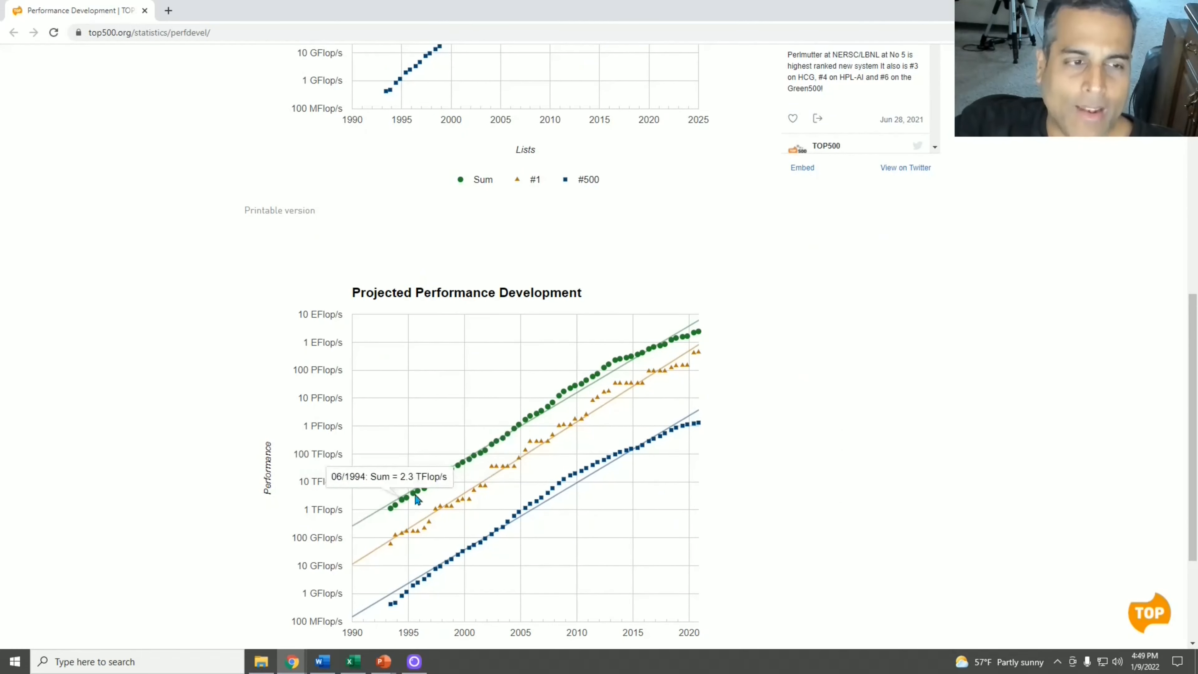
mouse_move(718, 319)
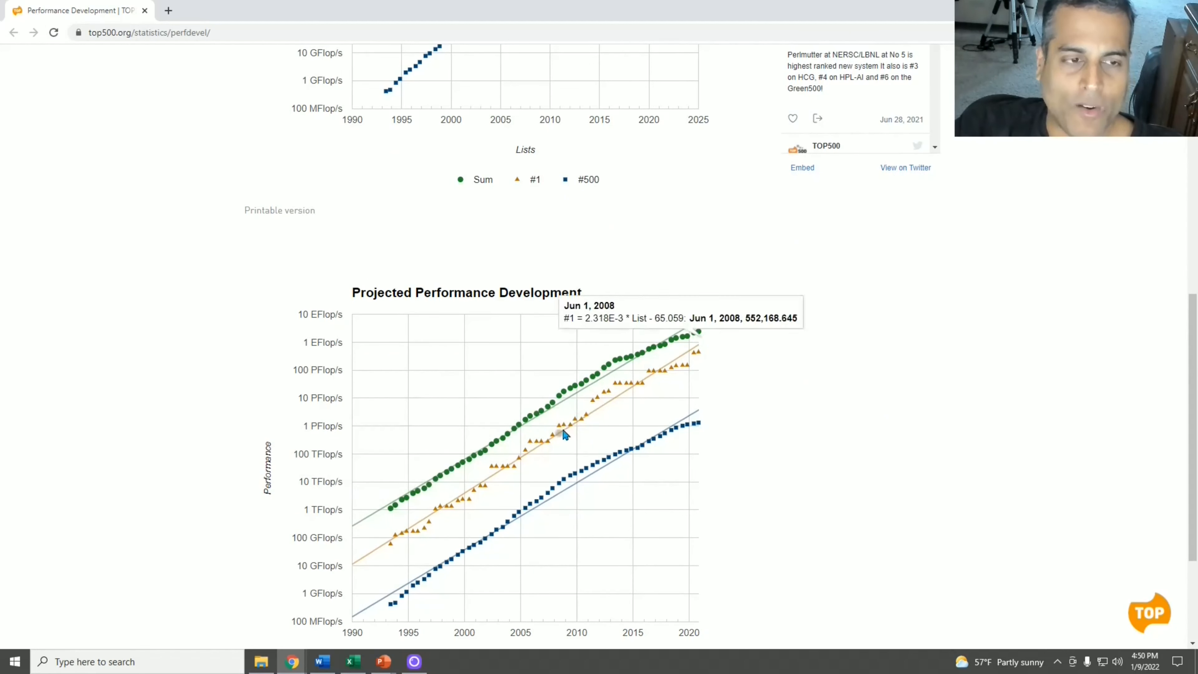
mouse_move(694, 329)
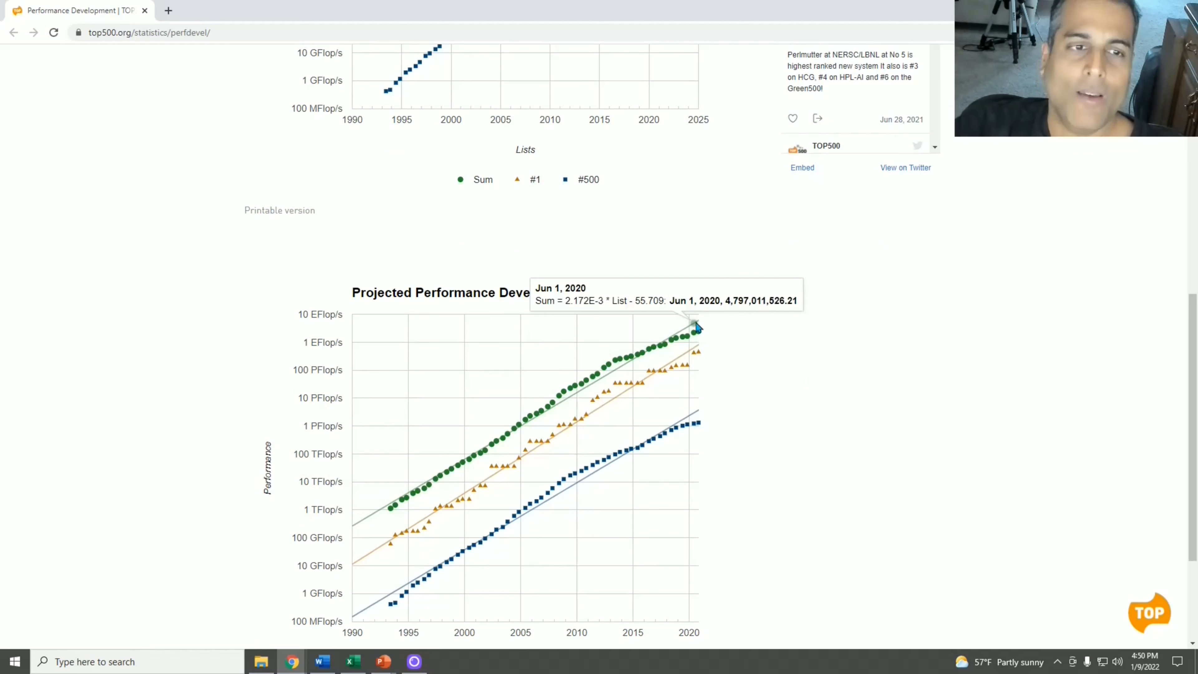
mouse_move(608, 367)
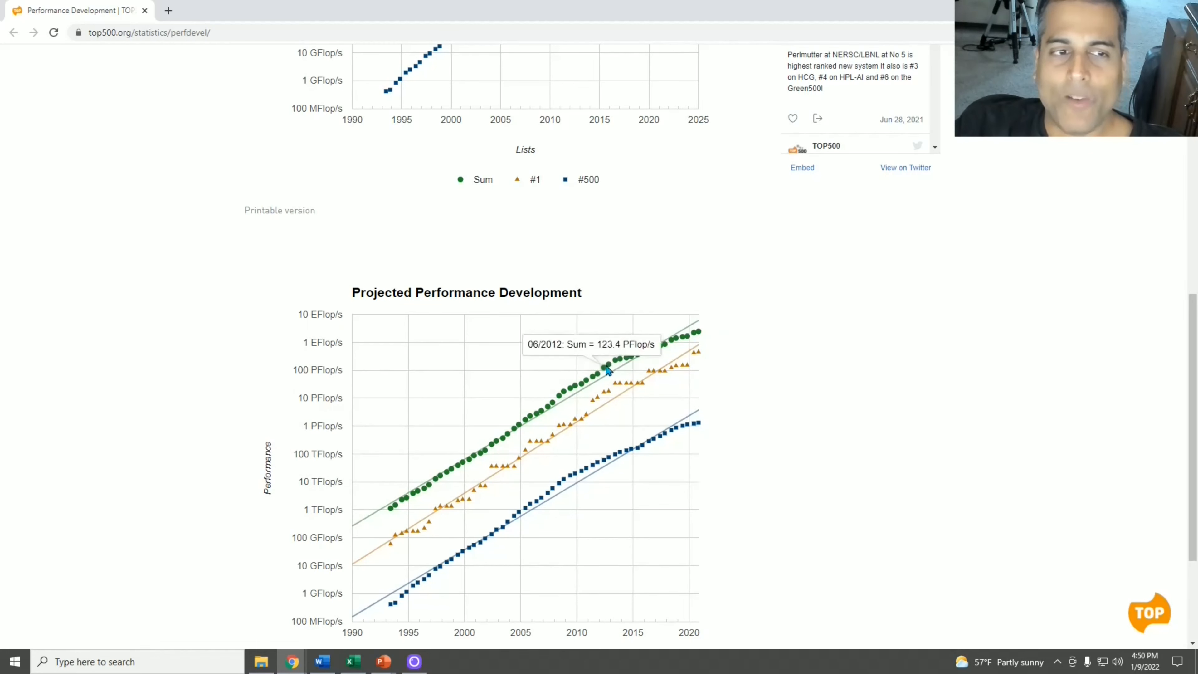
mouse_move(625, 361)
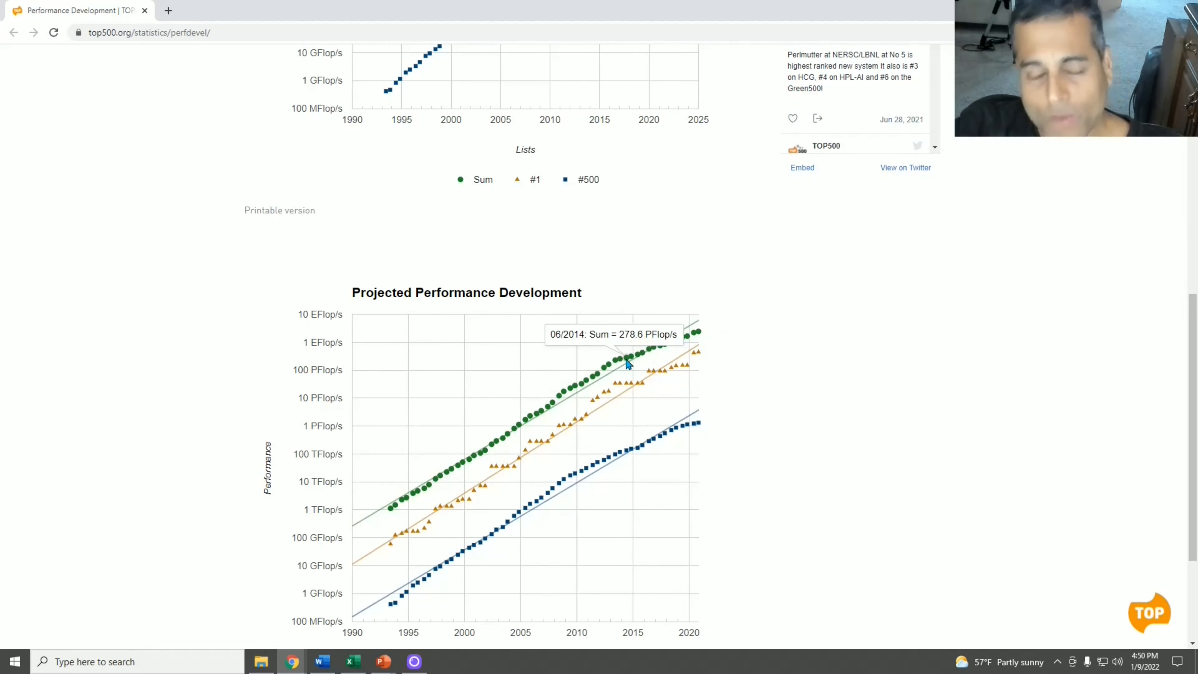
mouse_move(678, 334)
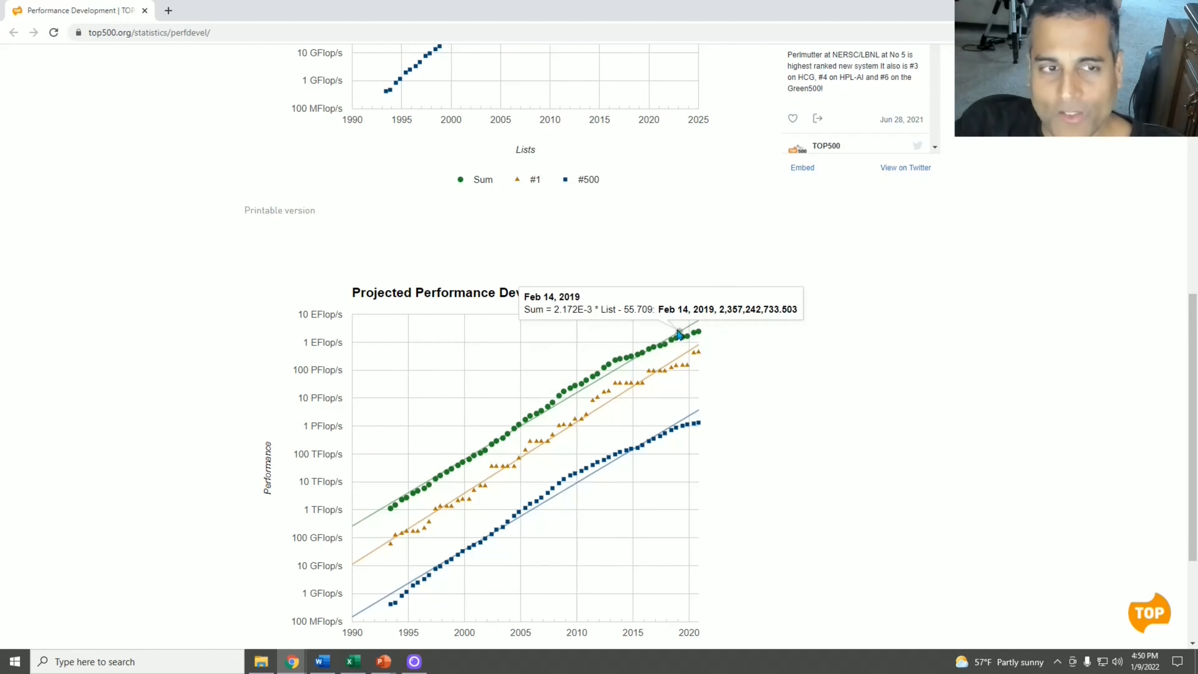
mouse_move(793, 347)
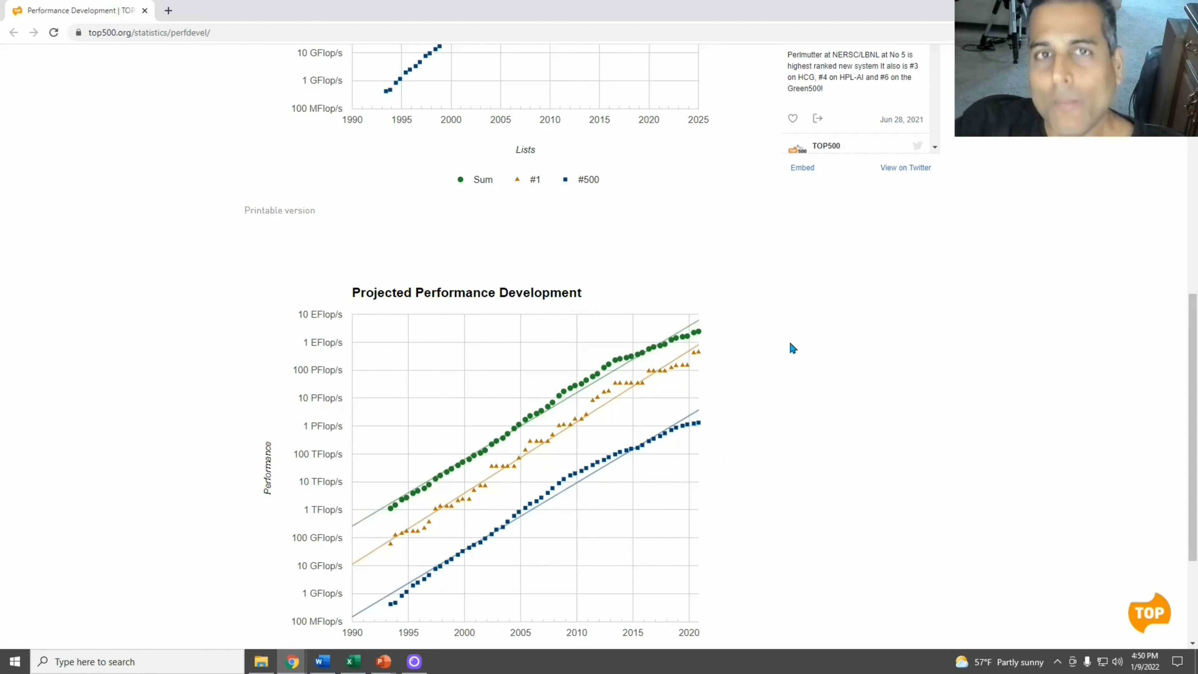
mouse_move(637, 352)
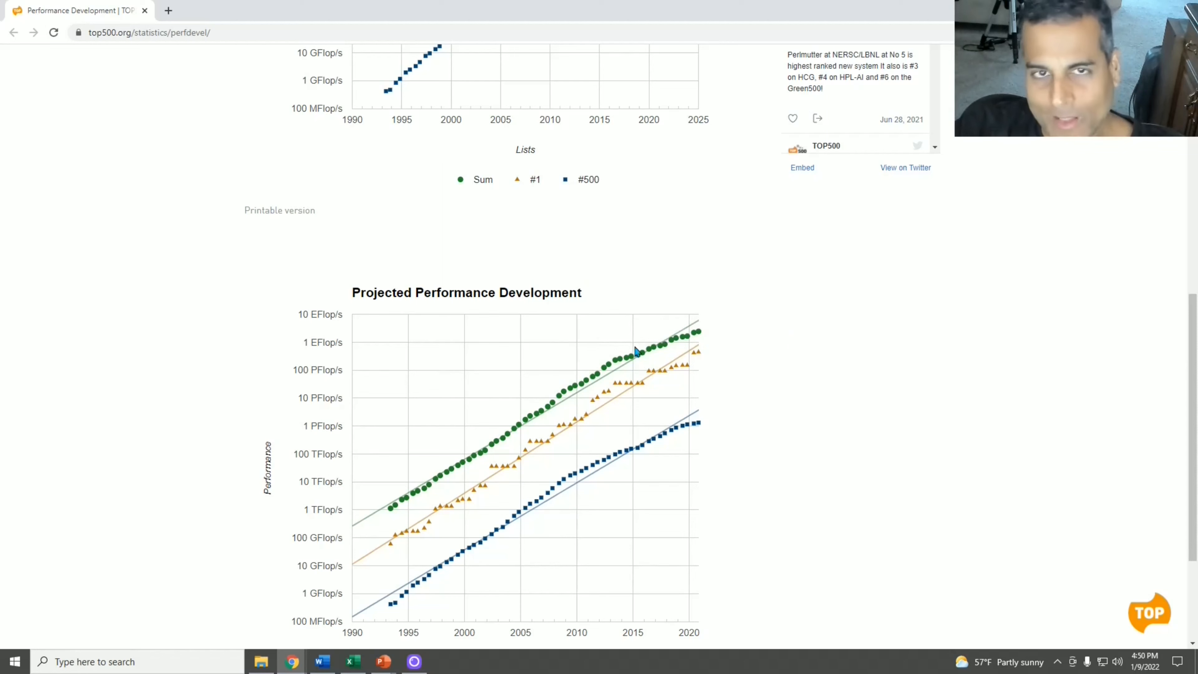
mouse_move(673, 347)
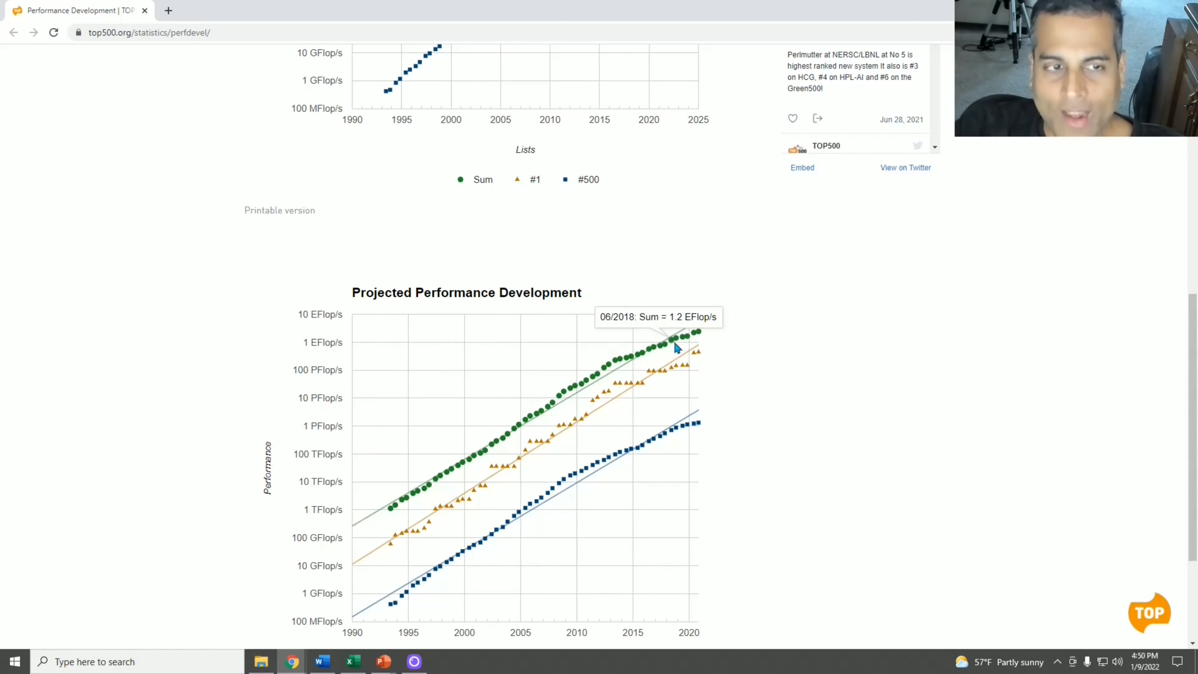
mouse_move(686, 343)
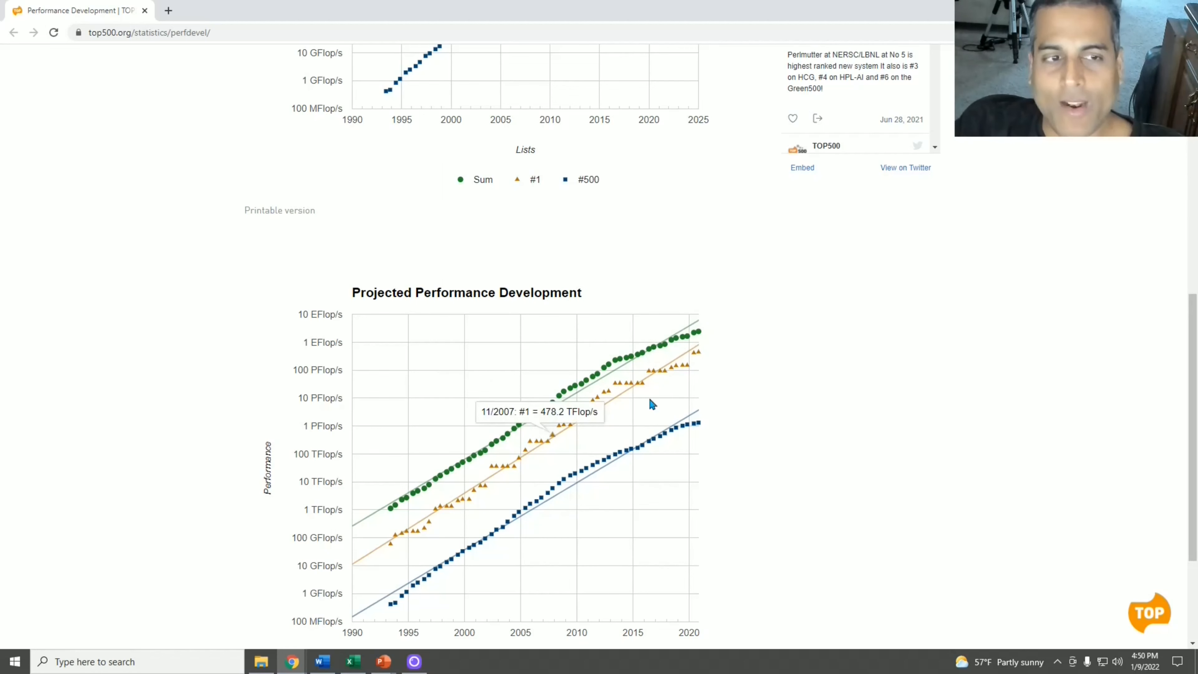
mouse_move(851, 345)
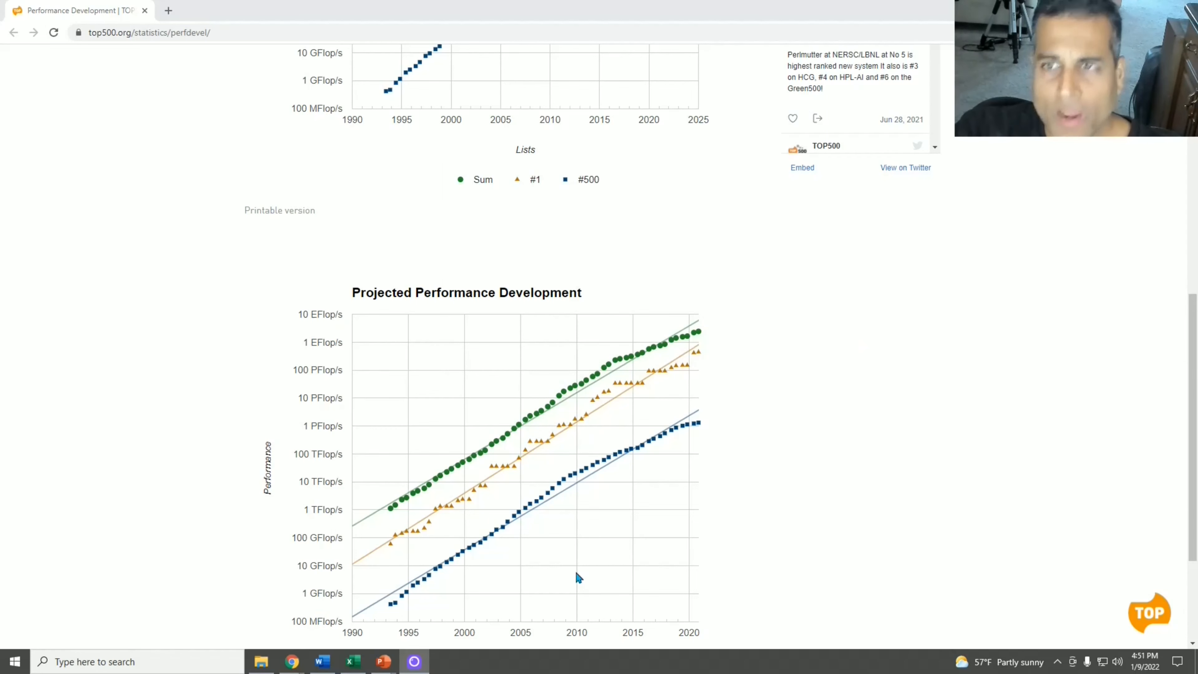
mouse_move(584, 589)
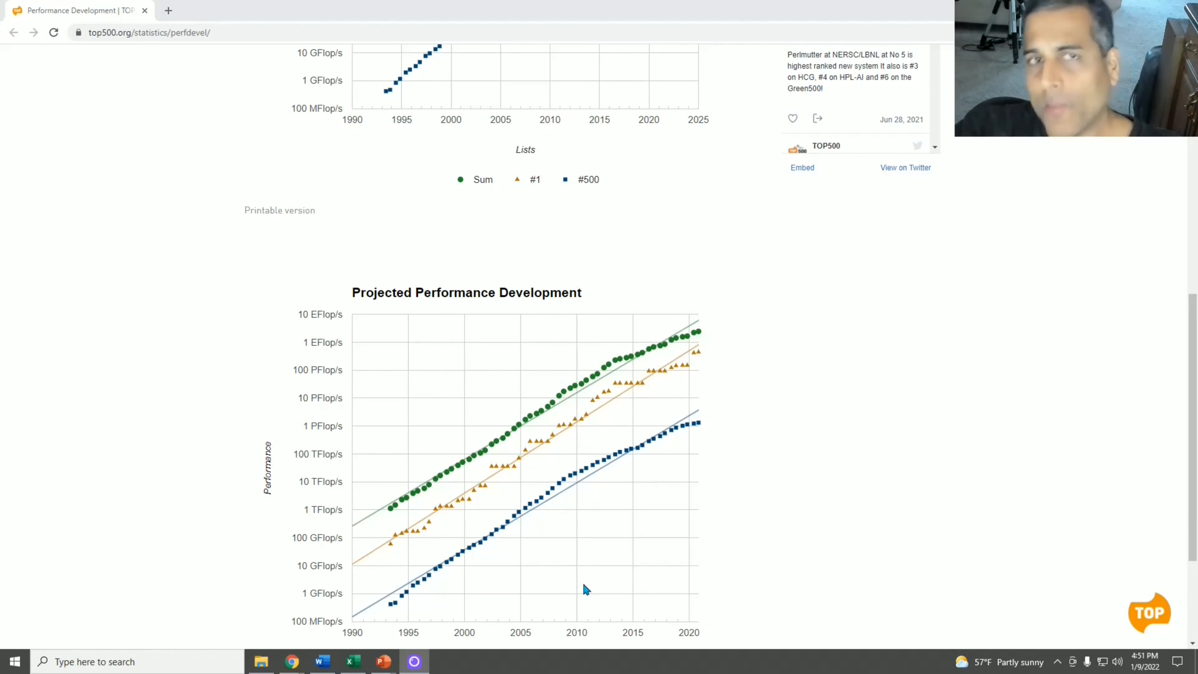
mouse_move(726, 542)
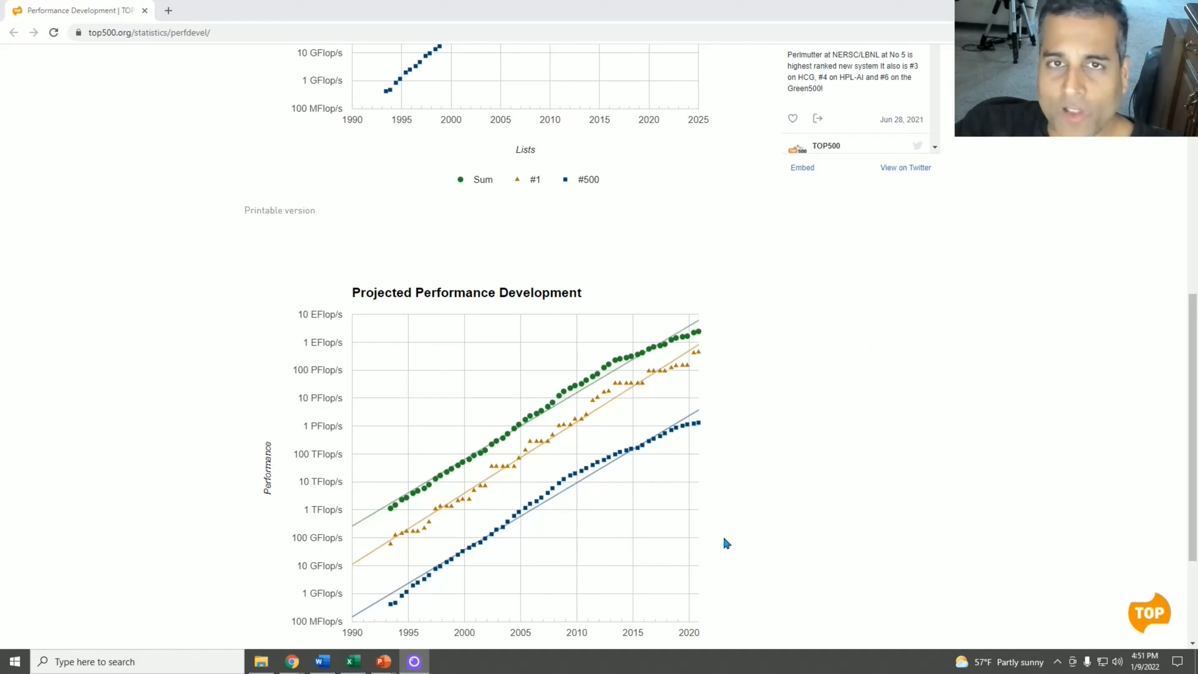
mouse_move(579, 384)
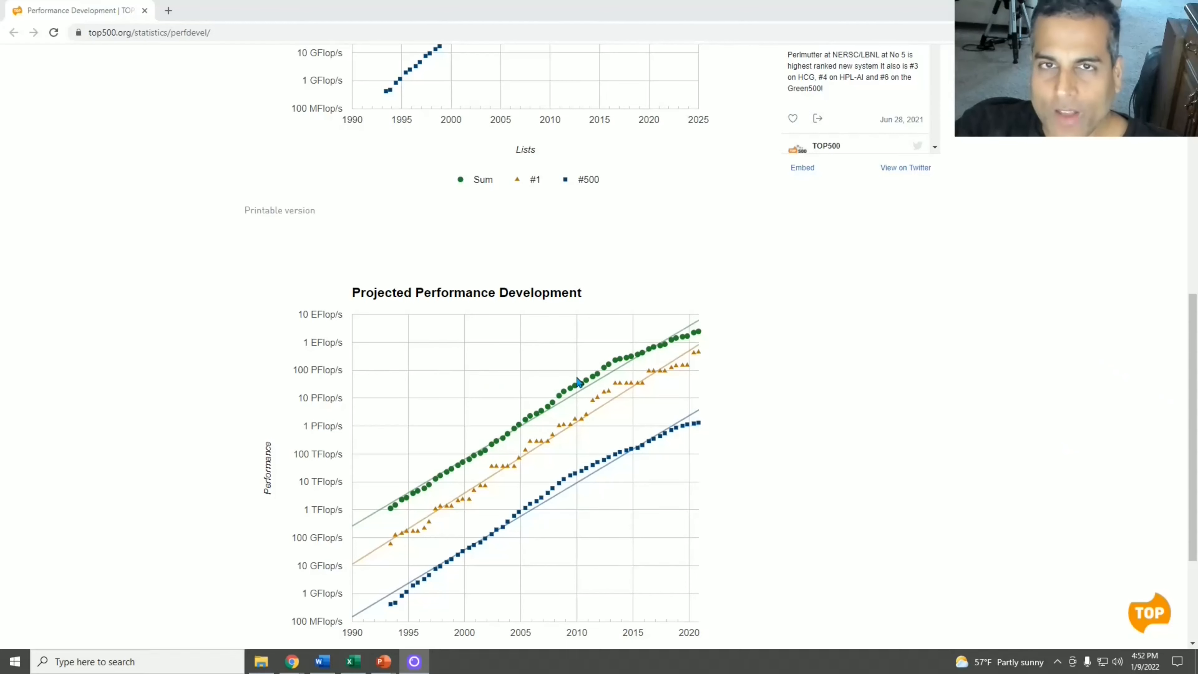
mouse_move(599, 374)
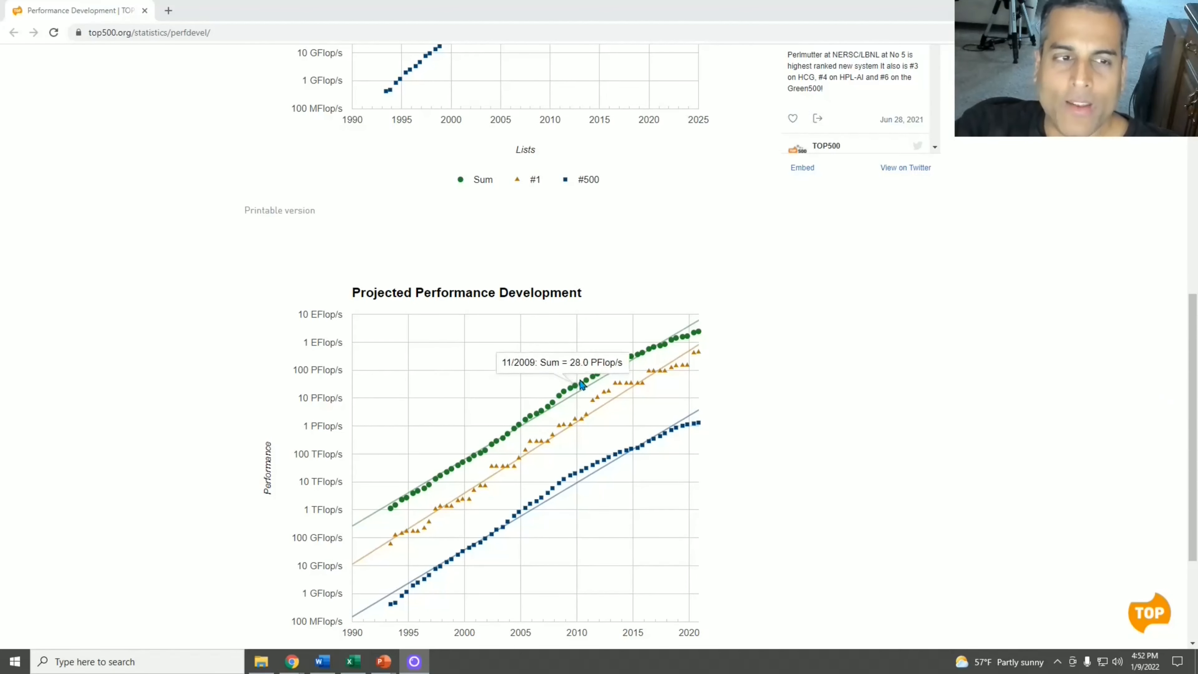
mouse_move(595, 377)
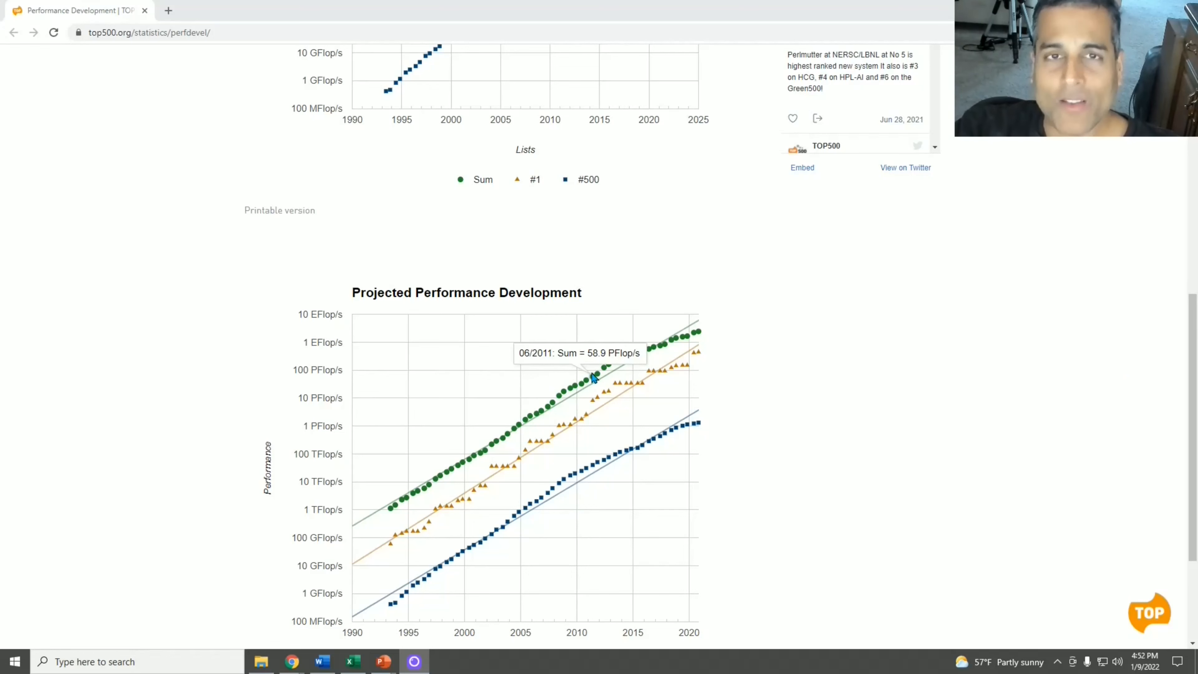
mouse_move(611, 370)
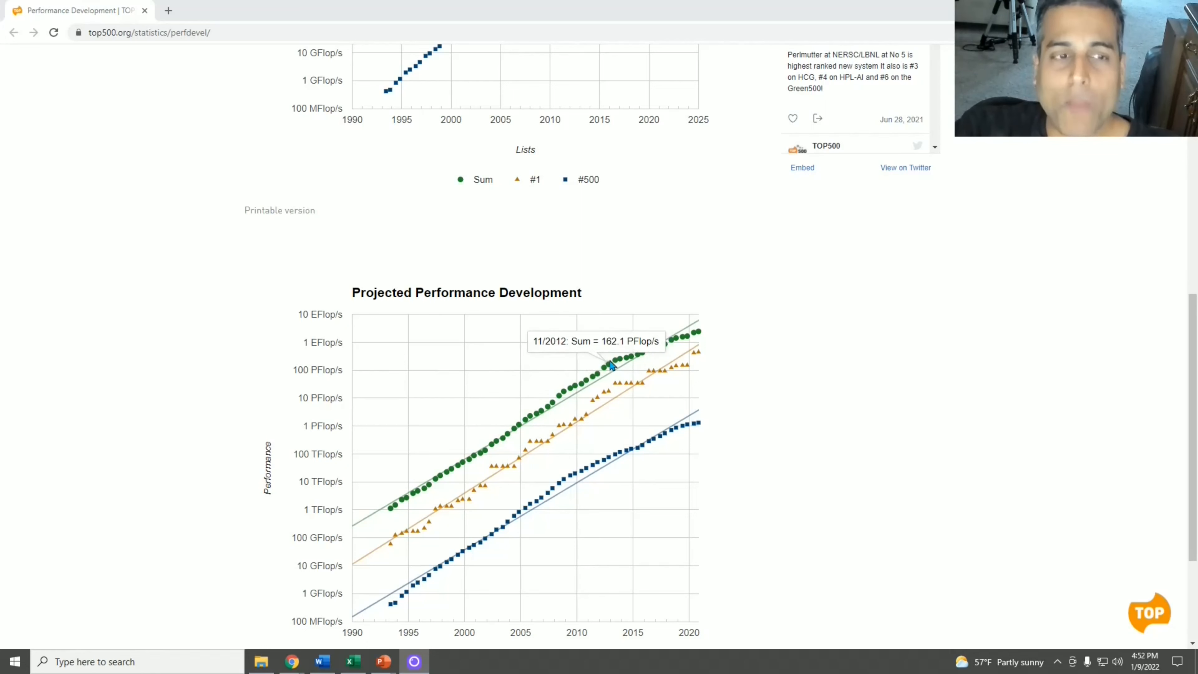
mouse_move(625, 365)
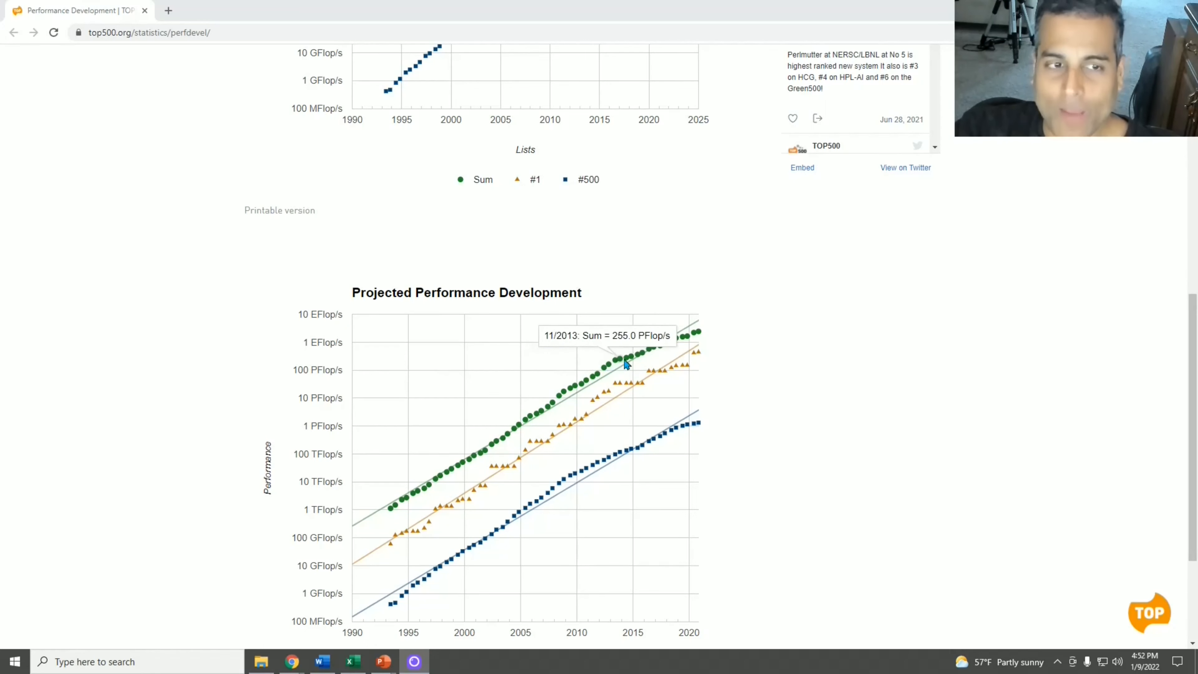
mouse_move(996, 326)
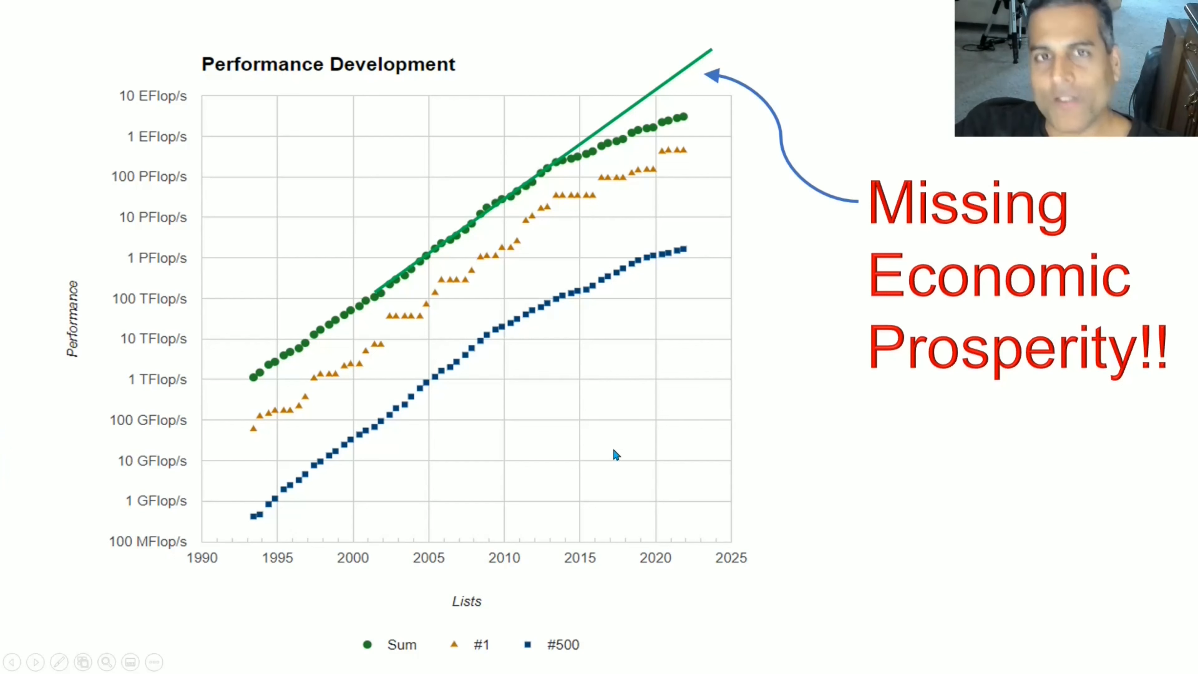
mouse_move(934, 334)
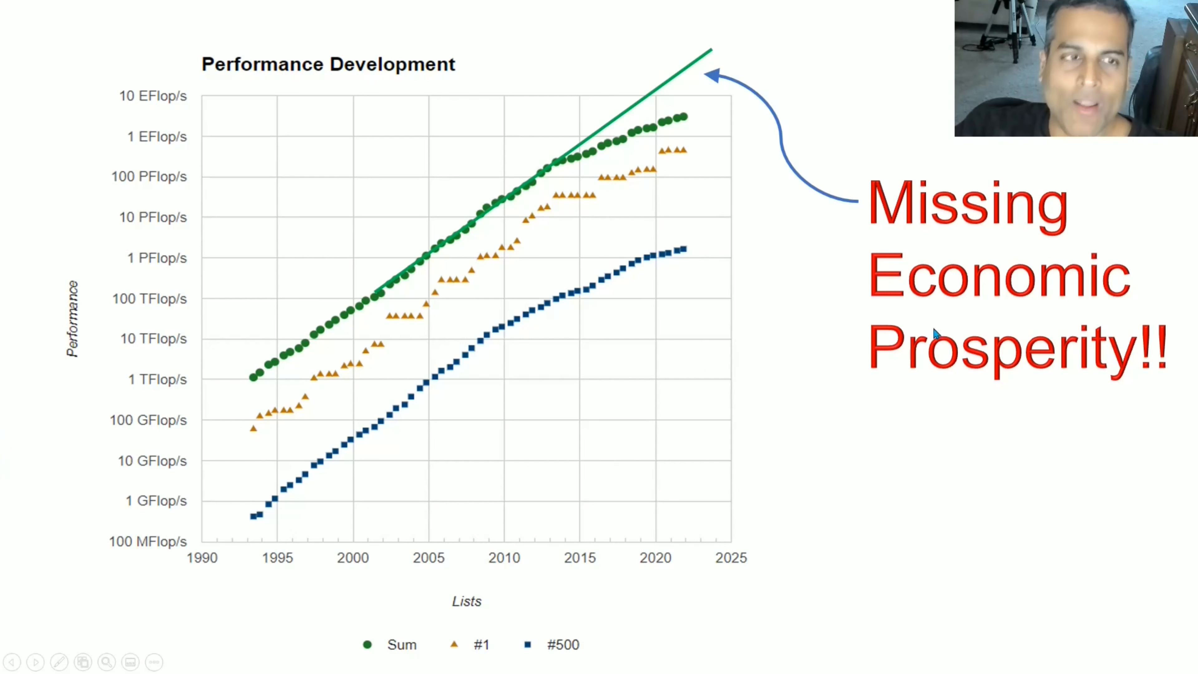
mouse_move(715, 15)
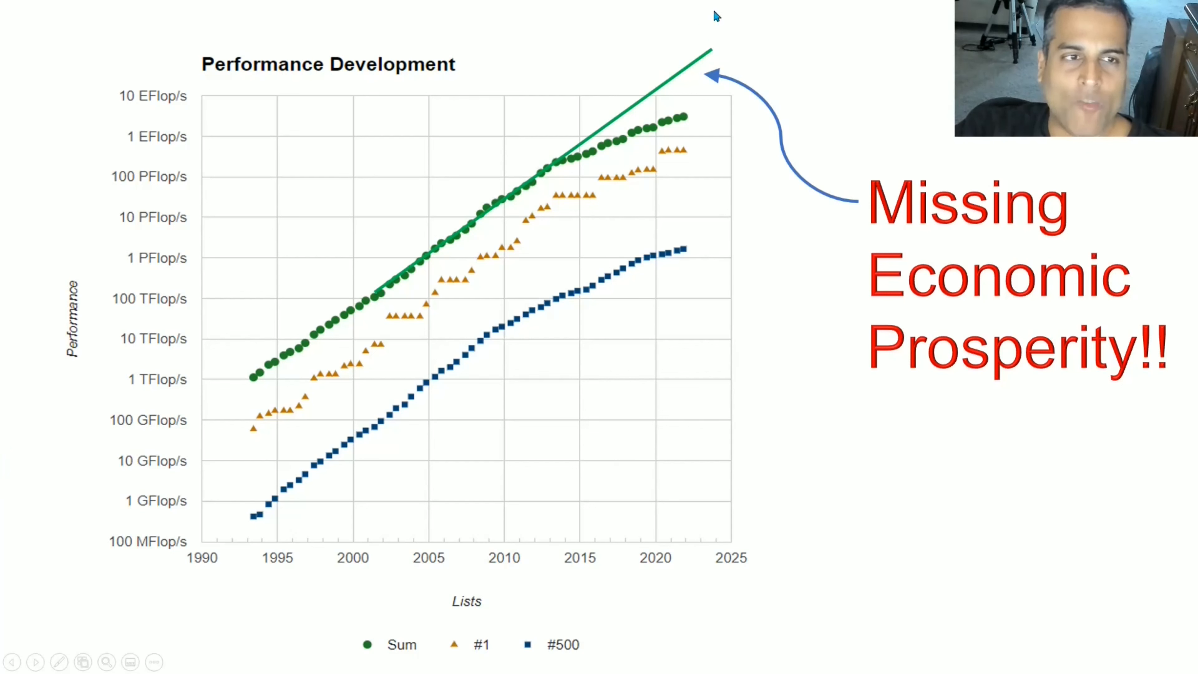
mouse_move(382, 276)
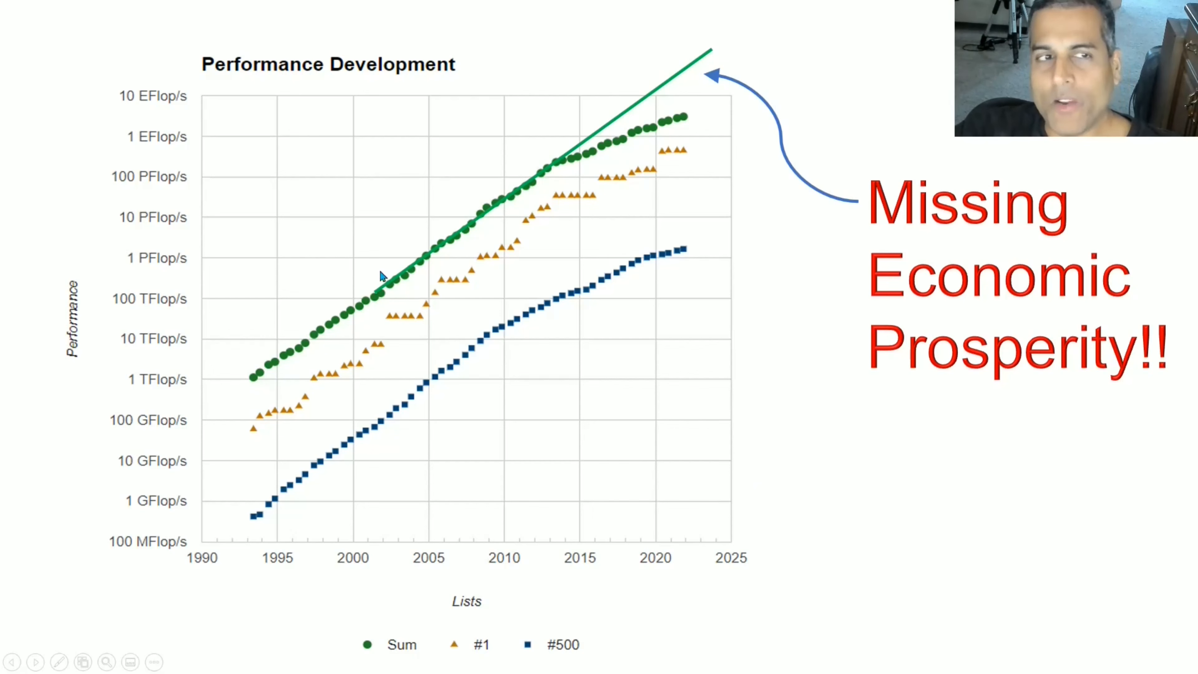
mouse_move(721, 22)
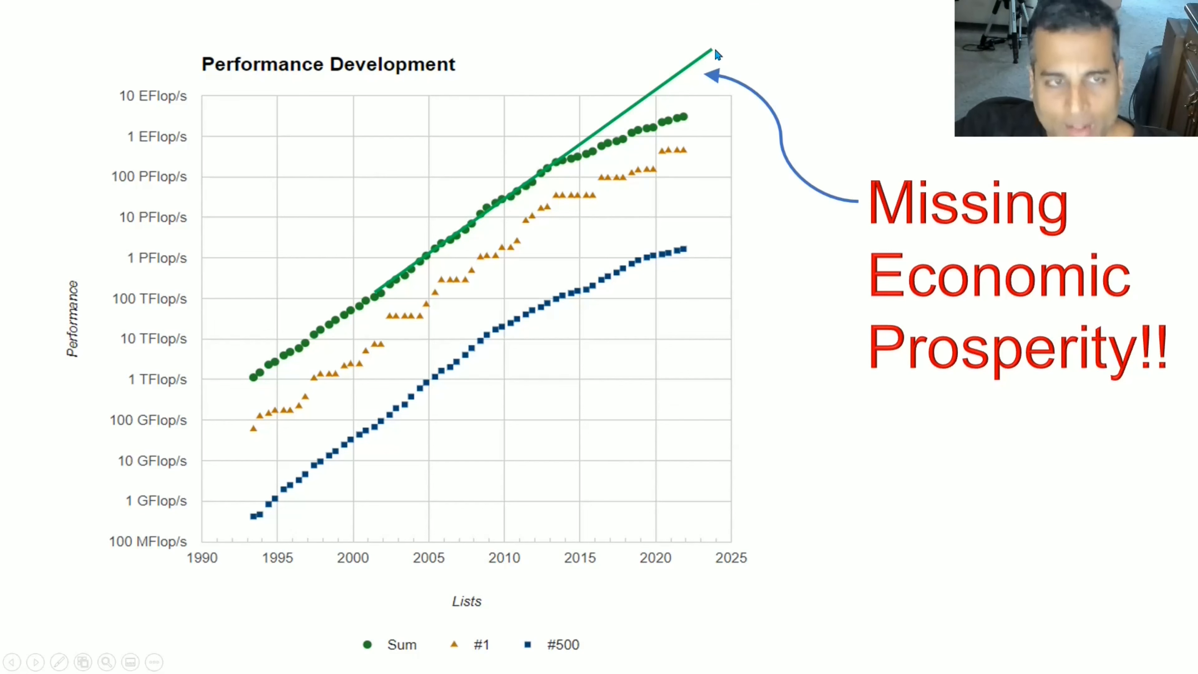
mouse_move(707, 84)
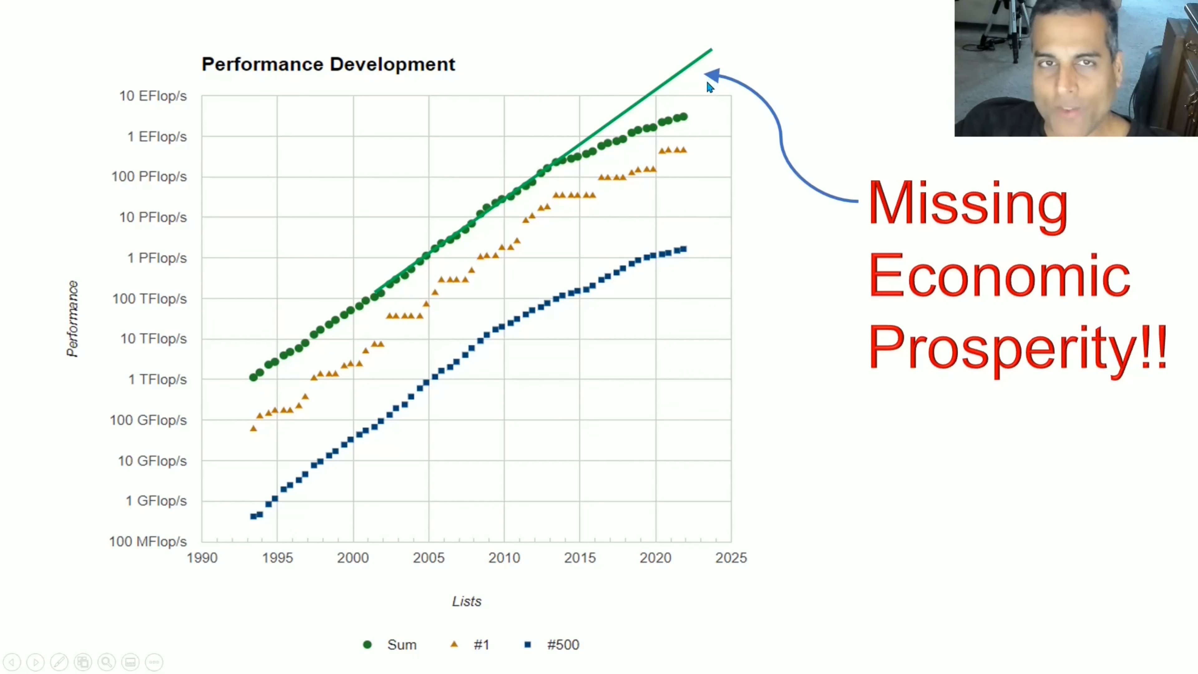
mouse_move(711, 90)
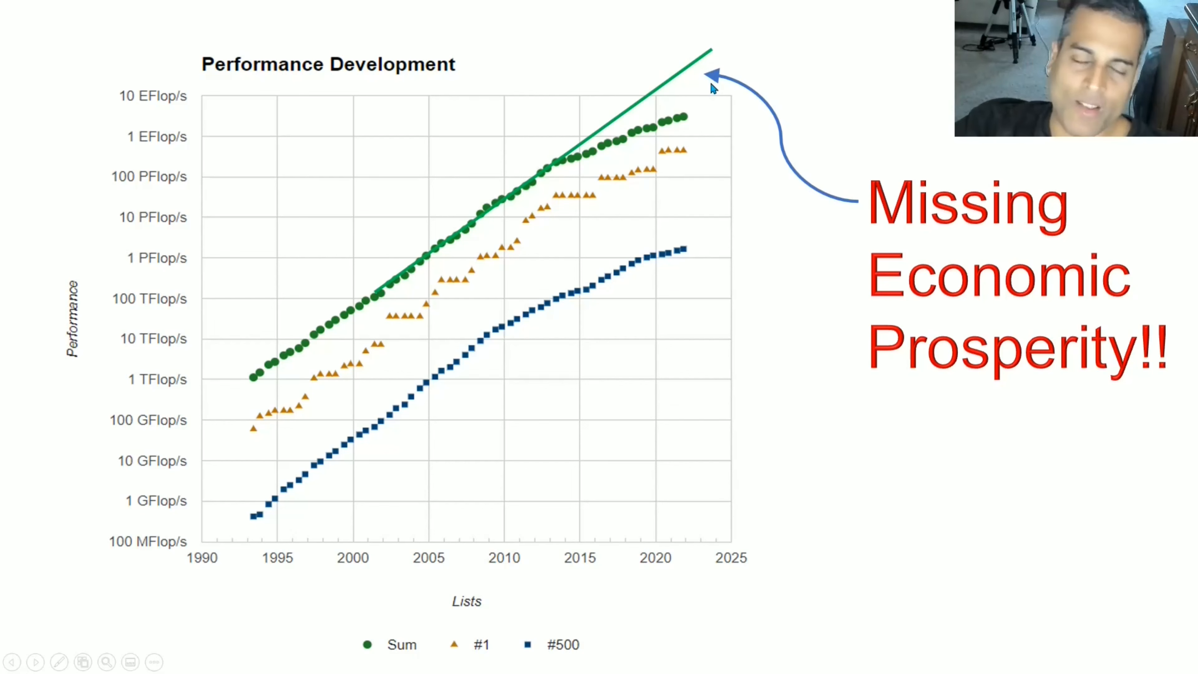
mouse_move(698, 106)
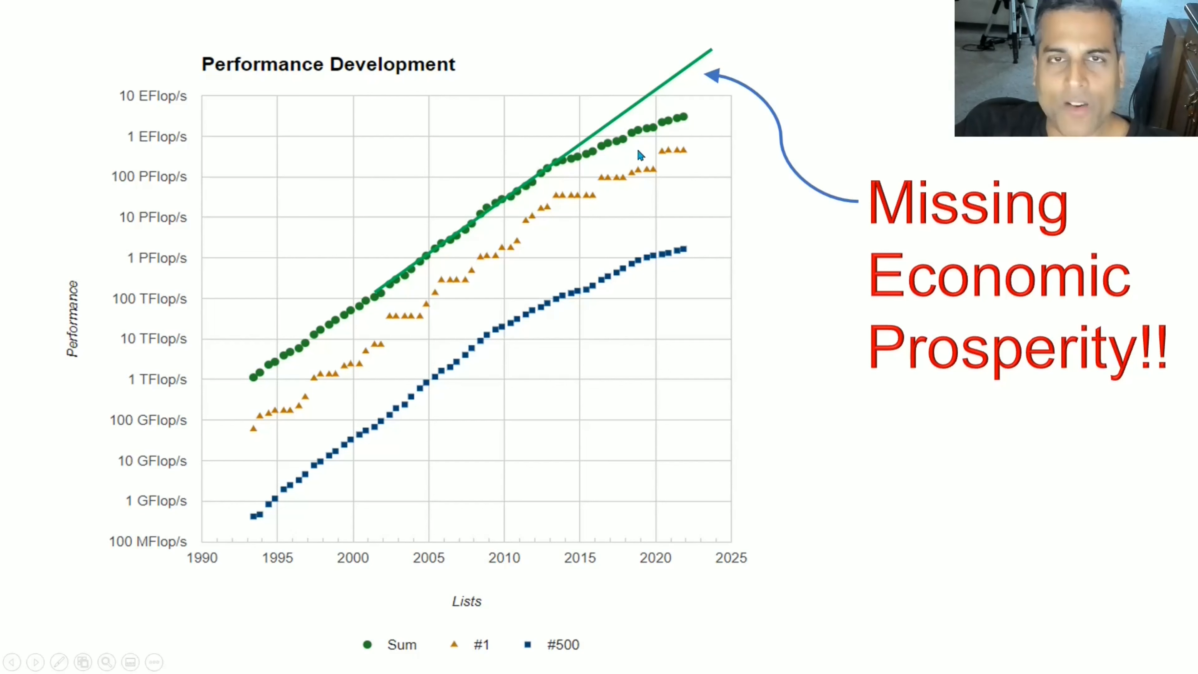
mouse_move(525, 197)
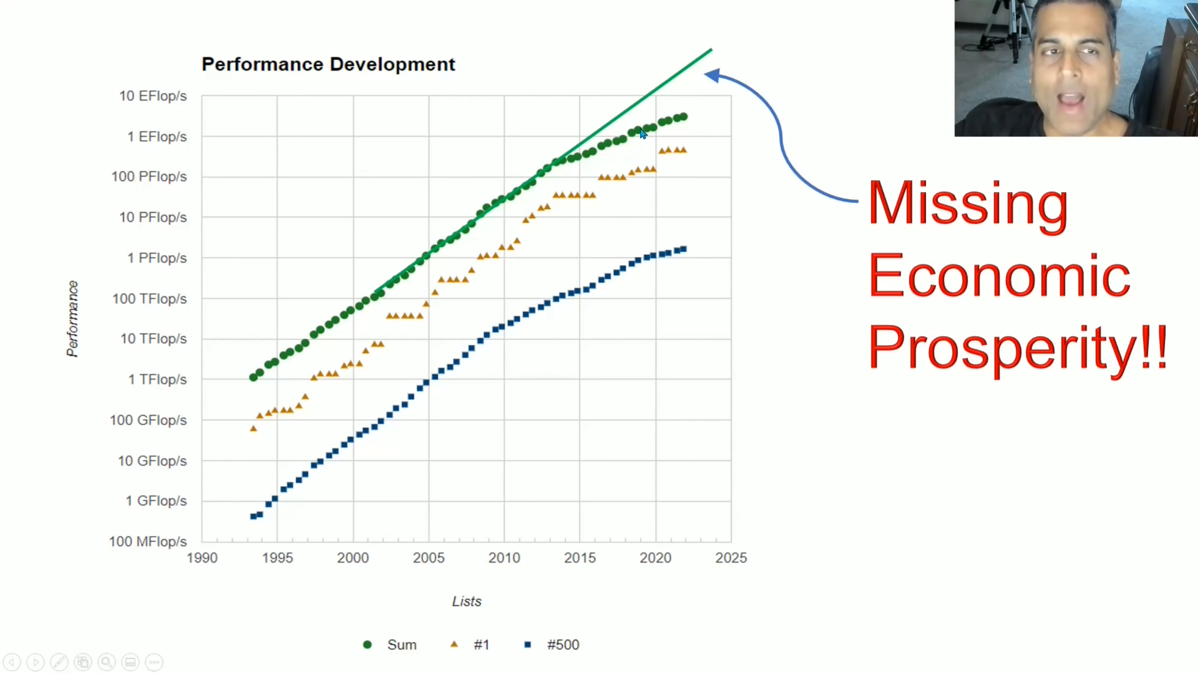
mouse_move(695, 109)
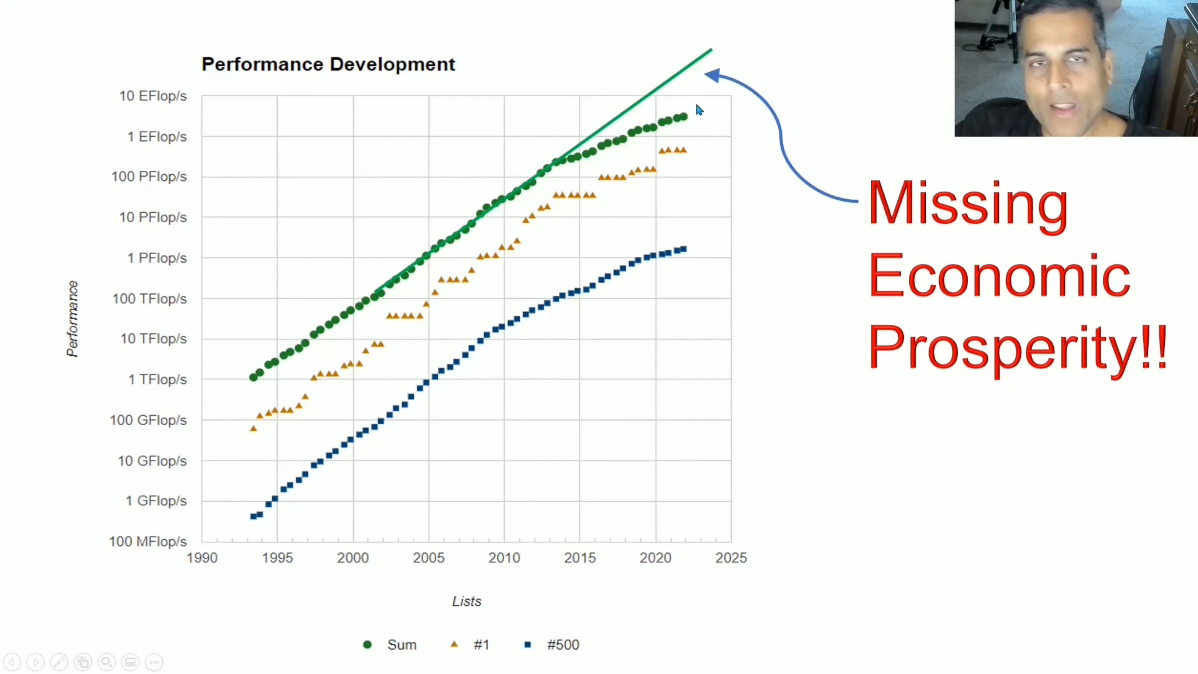
mouse_move(676, 131)
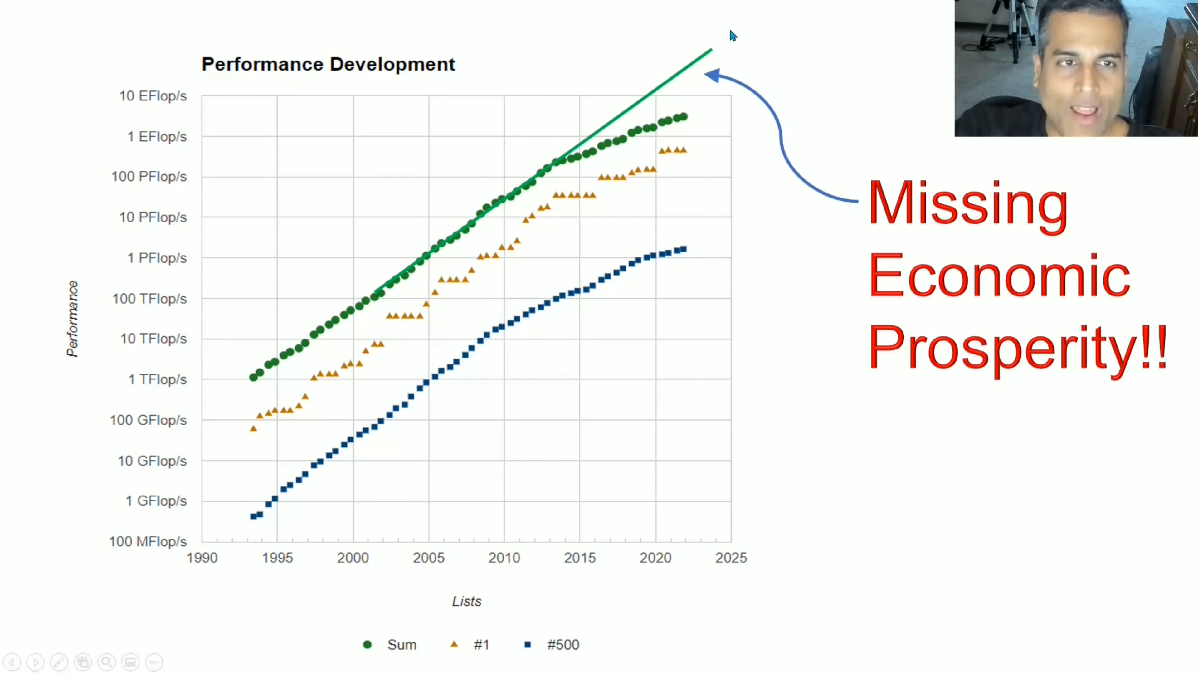
mouse_move(757, 18)
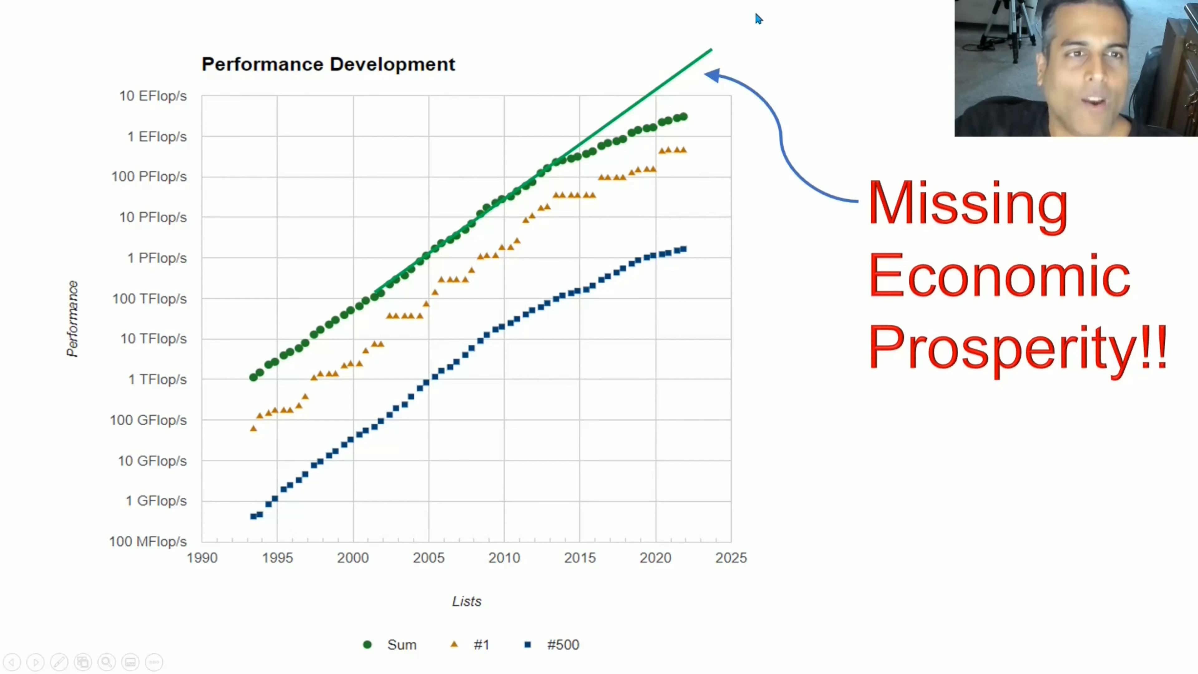
mouse_move(746, 28)
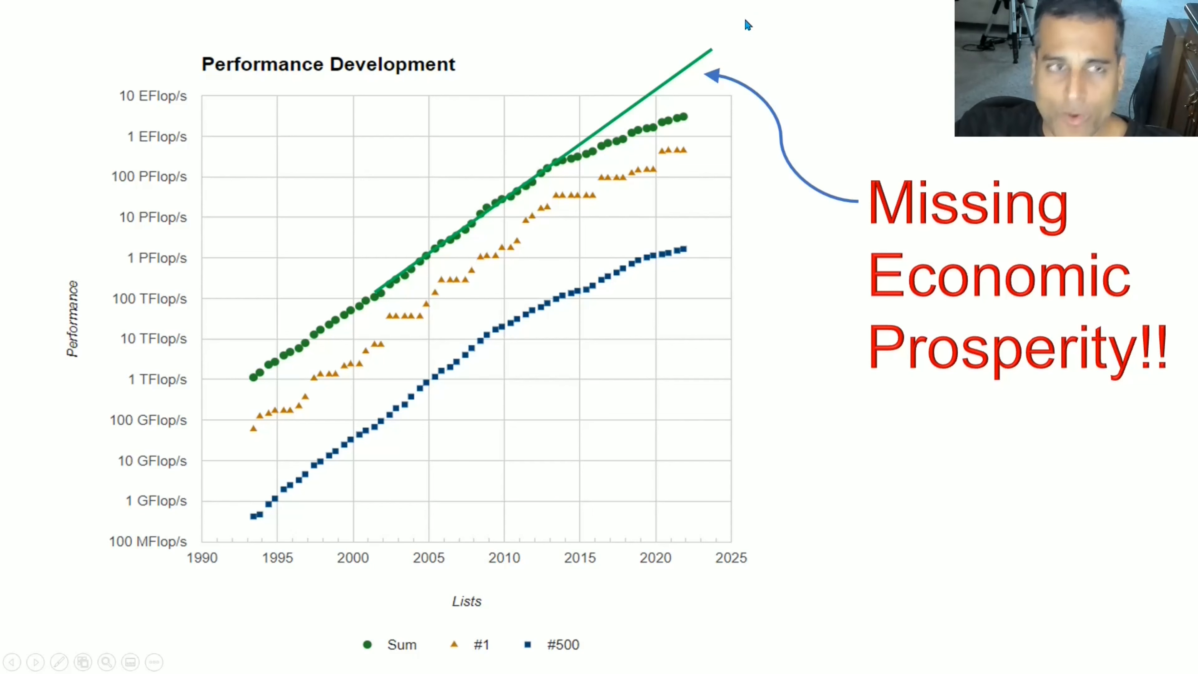
mouse_move(692, 139)
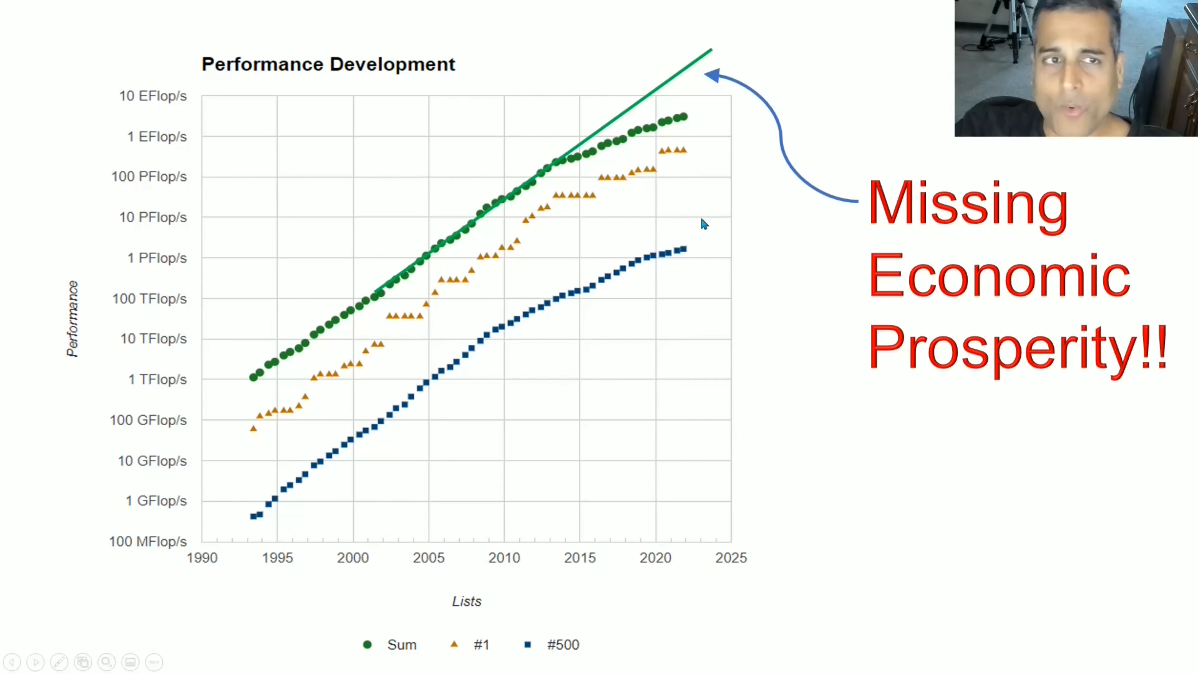
mouse_move(617, 198)
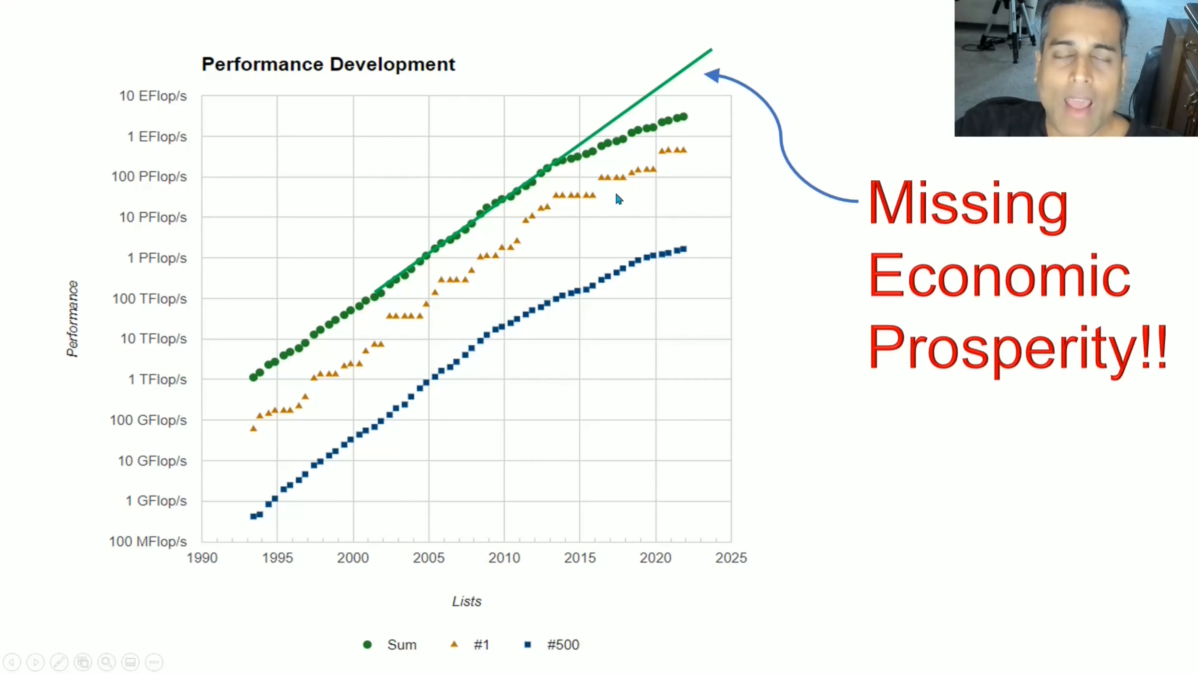
mouse_move(566, 173)
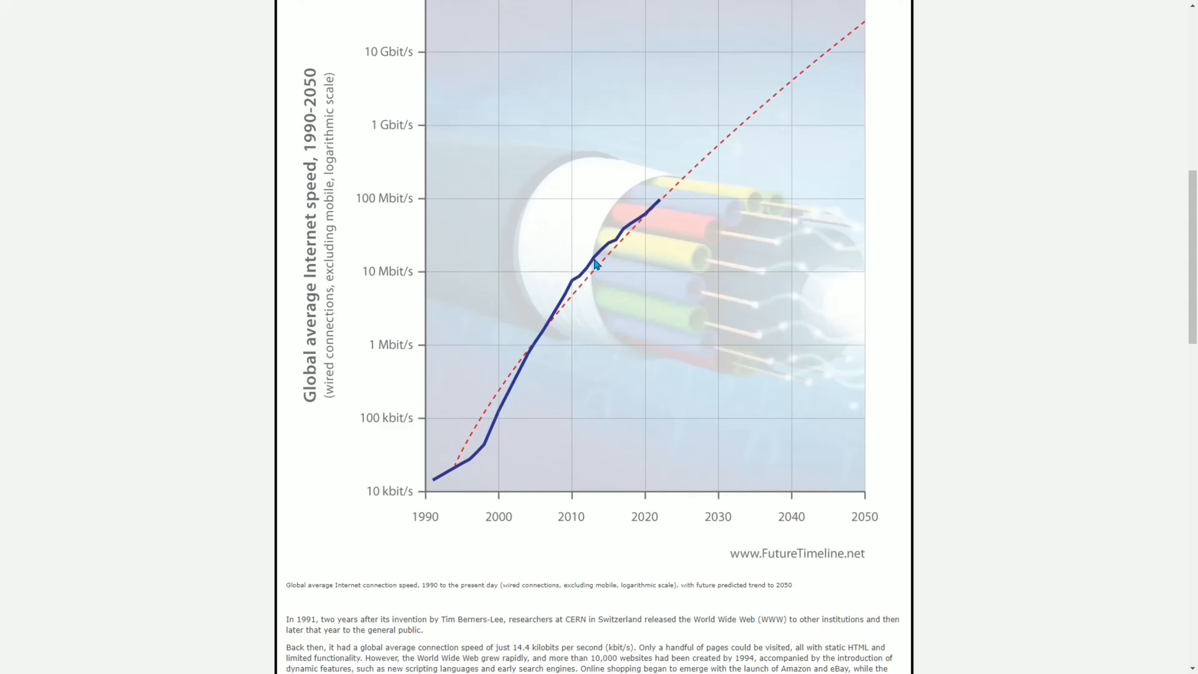
mouse_move(667, 205)
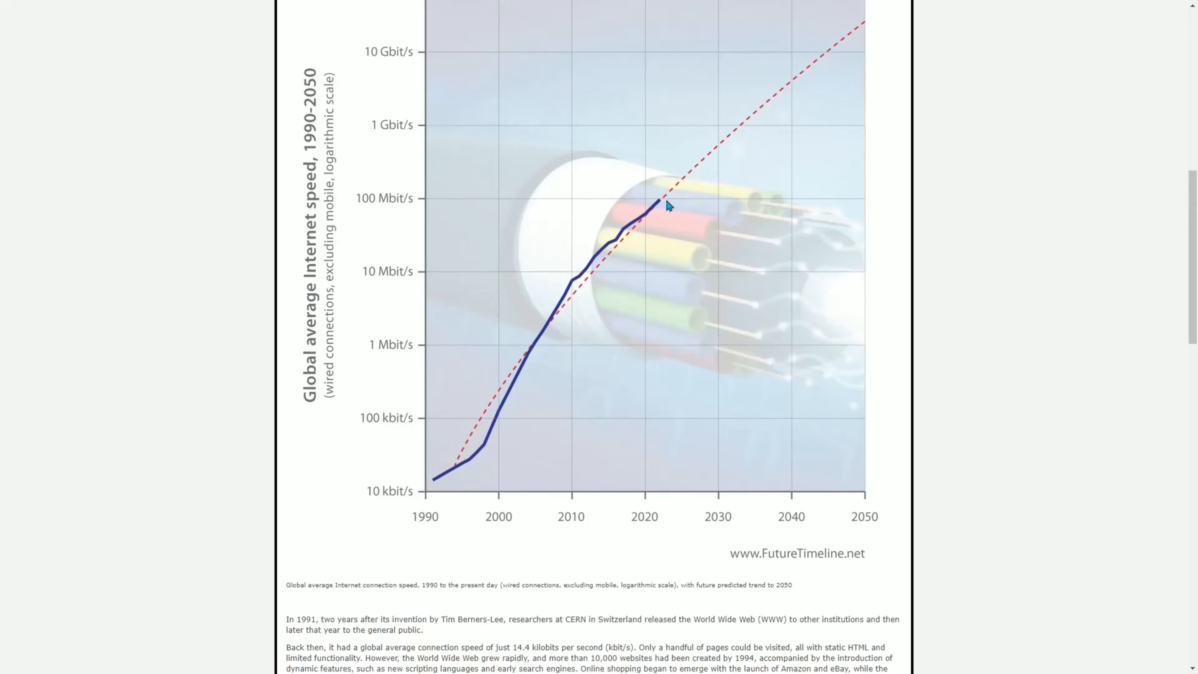
mouse_move(656, 212)
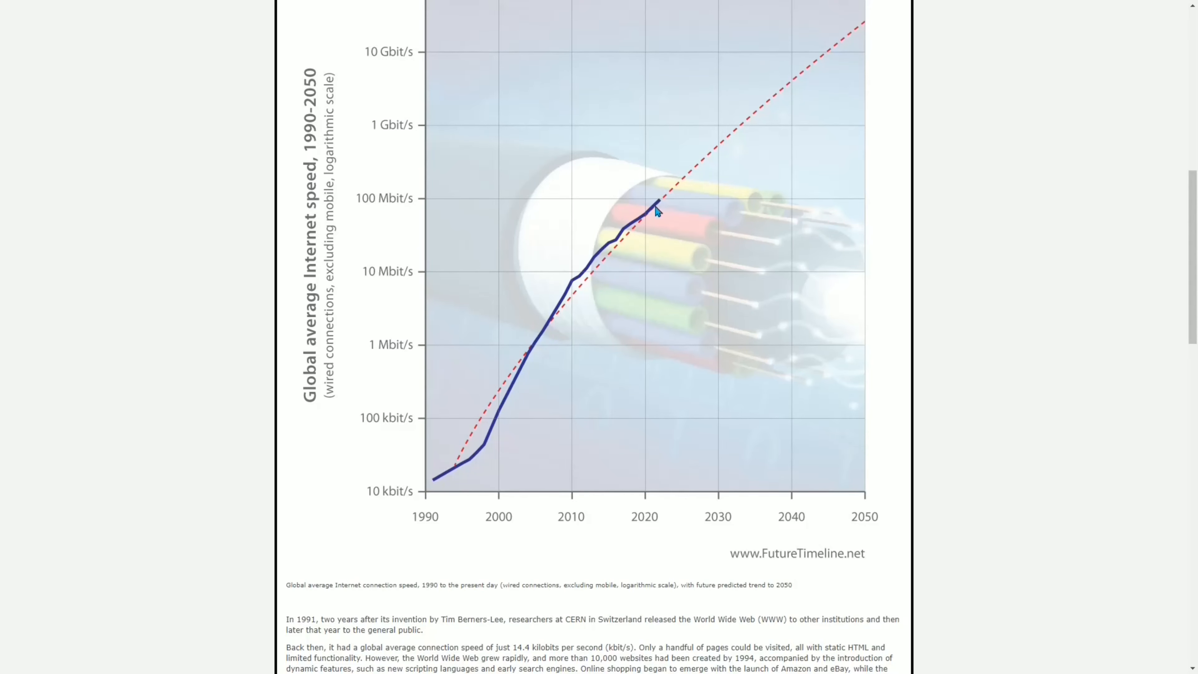
mouse_move(530, 378)
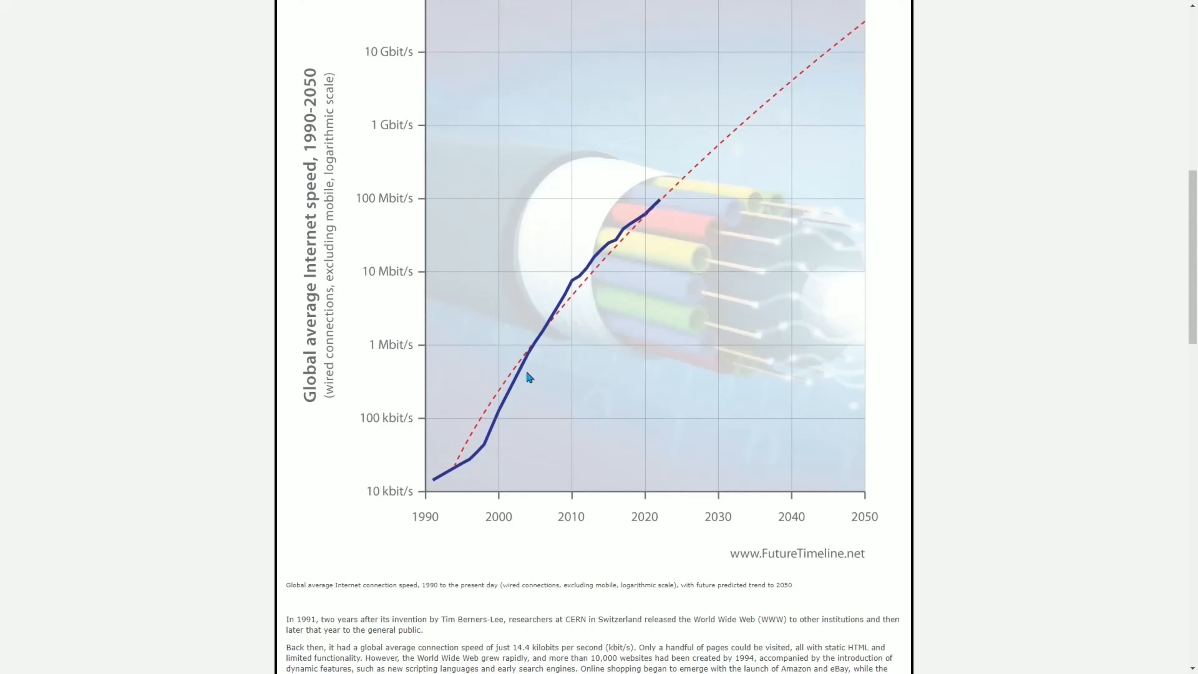
mouse_move(573, 285)
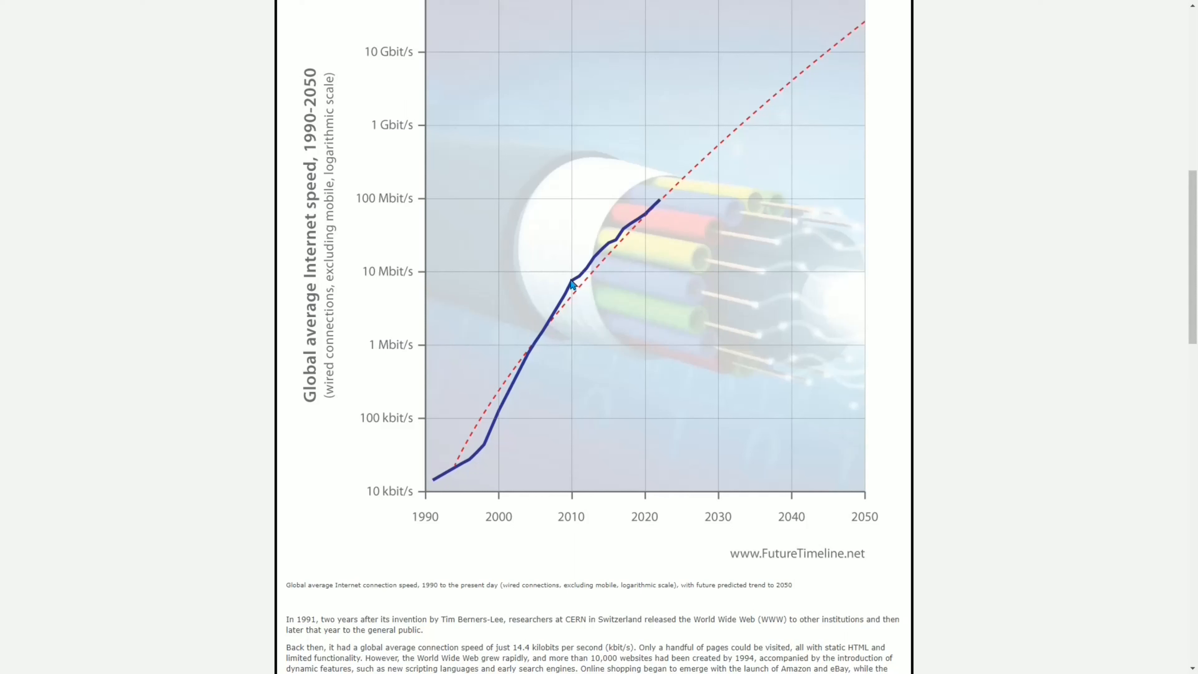
mouse_move(659, 206)
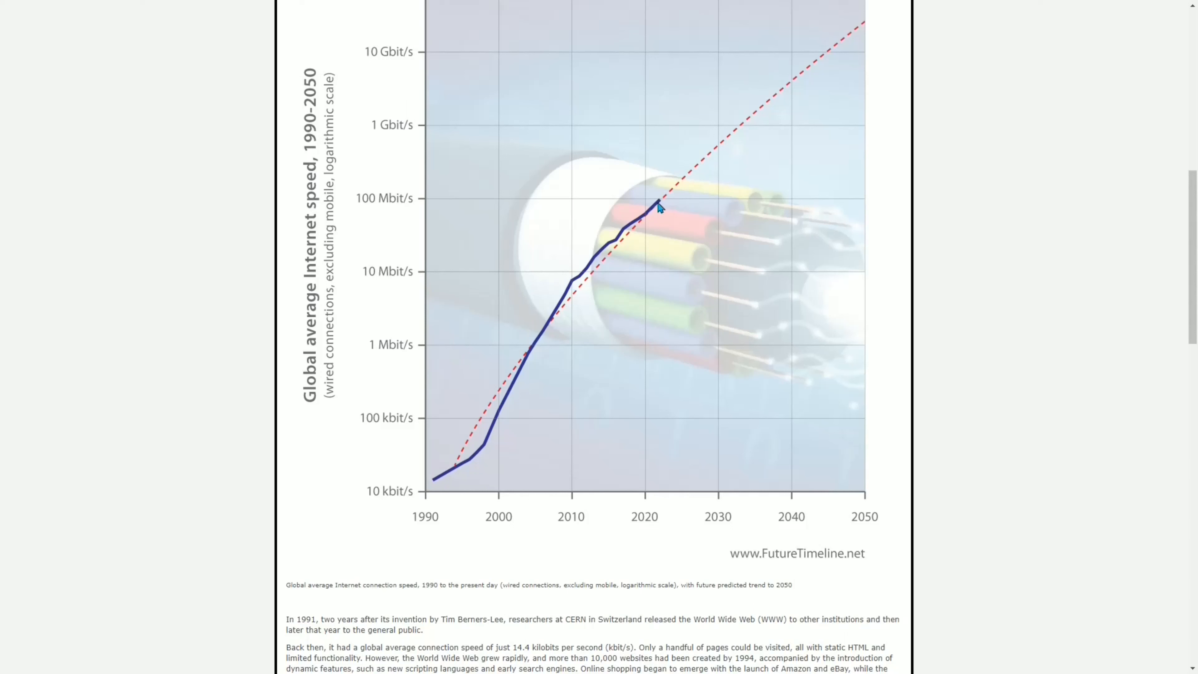
mouse_move(674, 128)
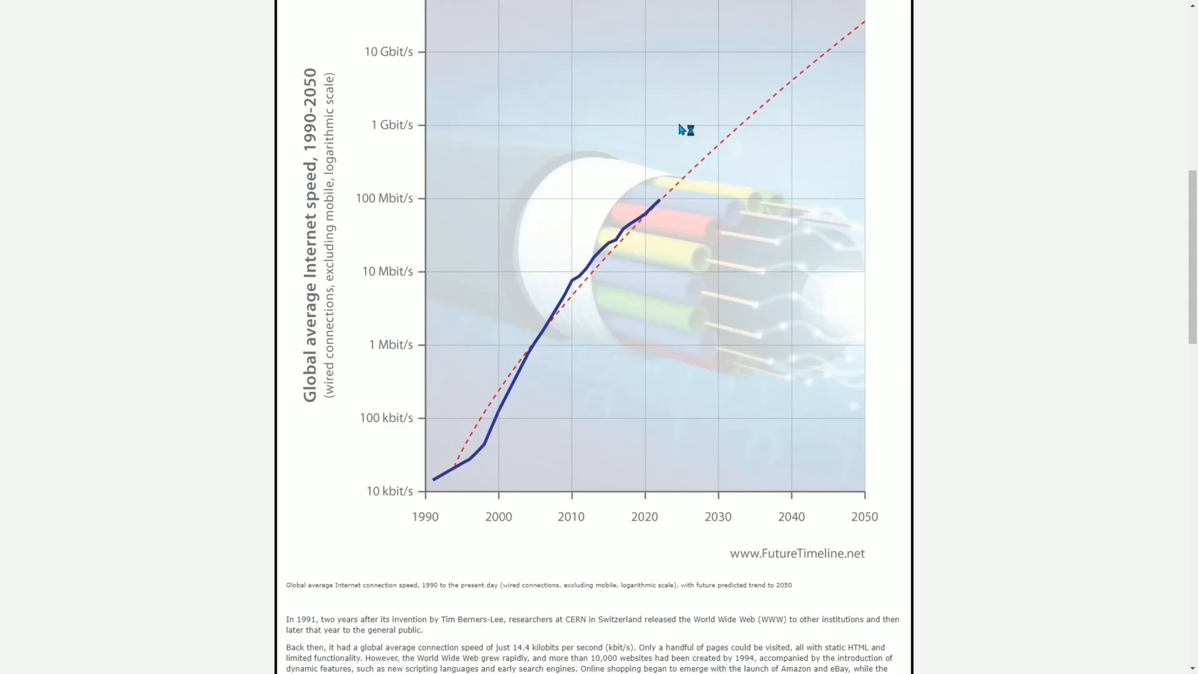
mouse_move(681, 130)
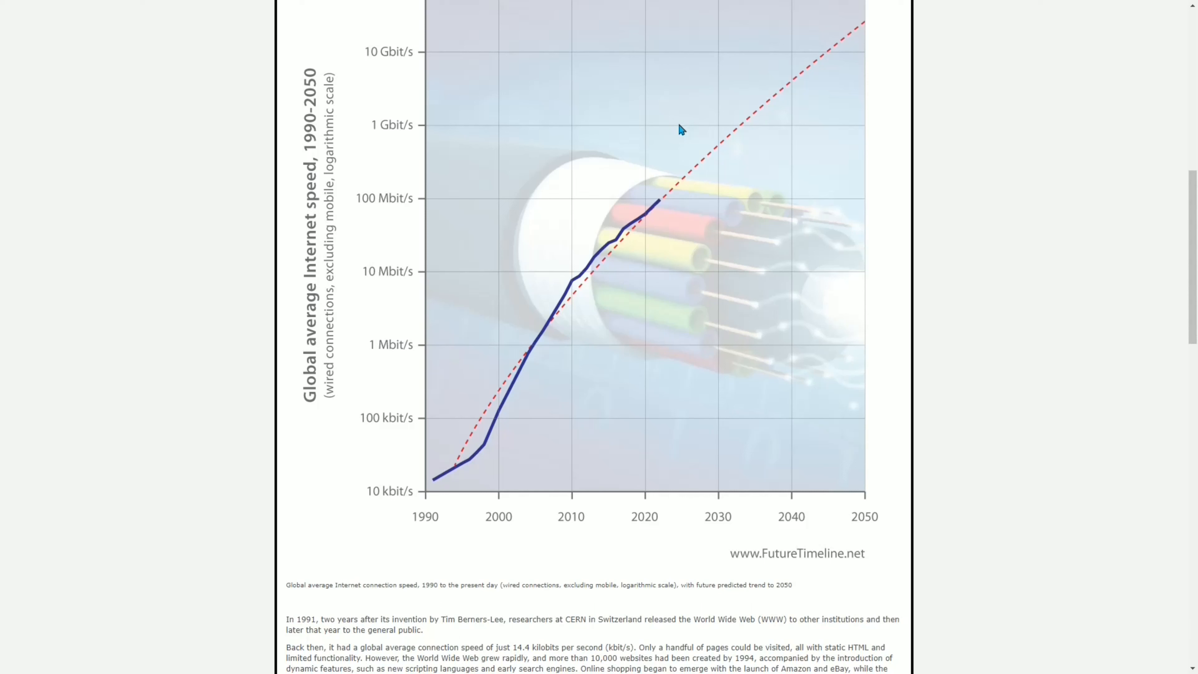
mouse_move(659, 208)
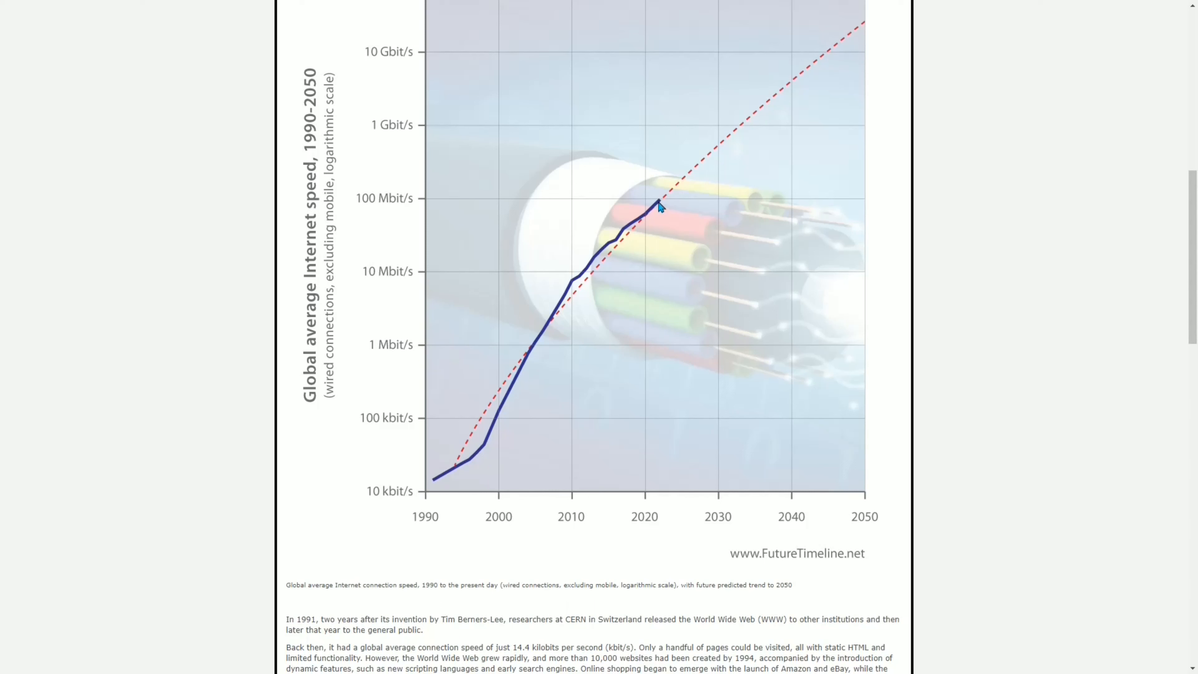
mouse_move(532, 309)
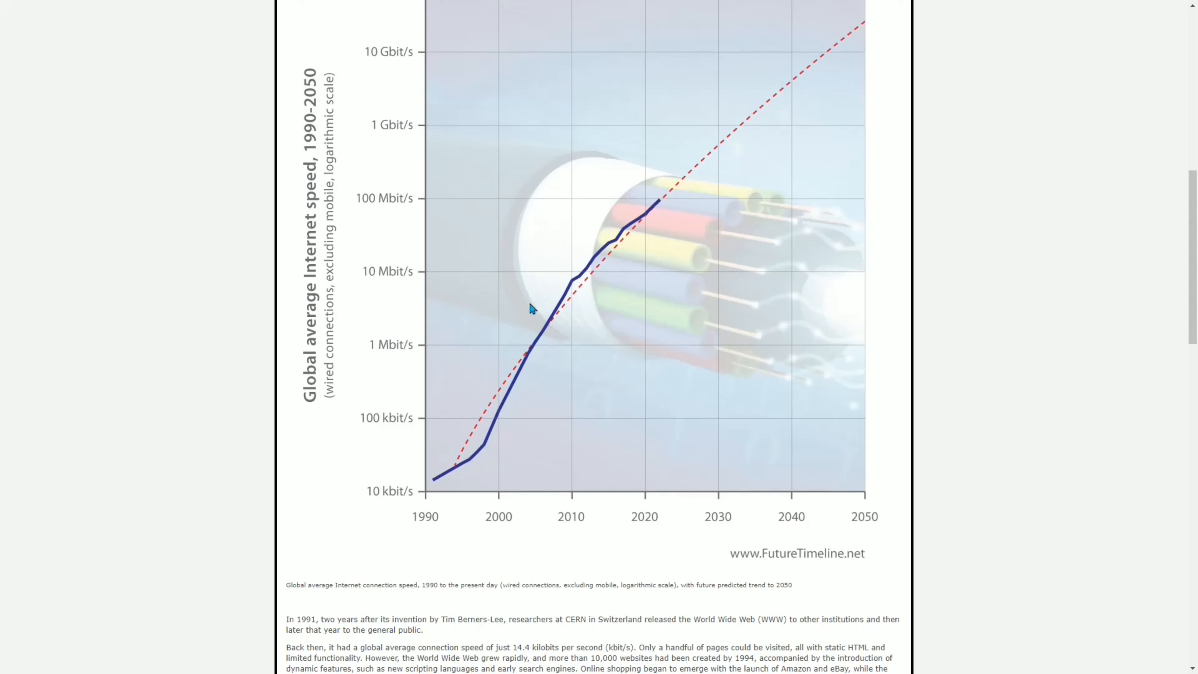
mouse_move(579, 275)
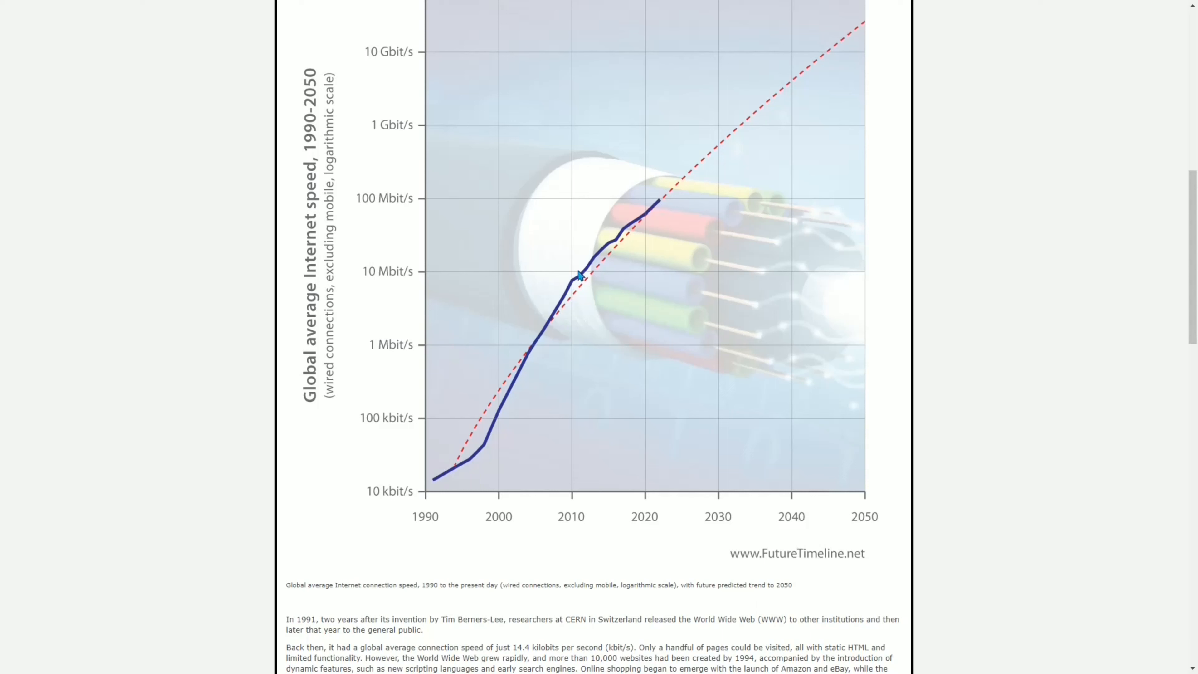
mouse_move(575, 291)
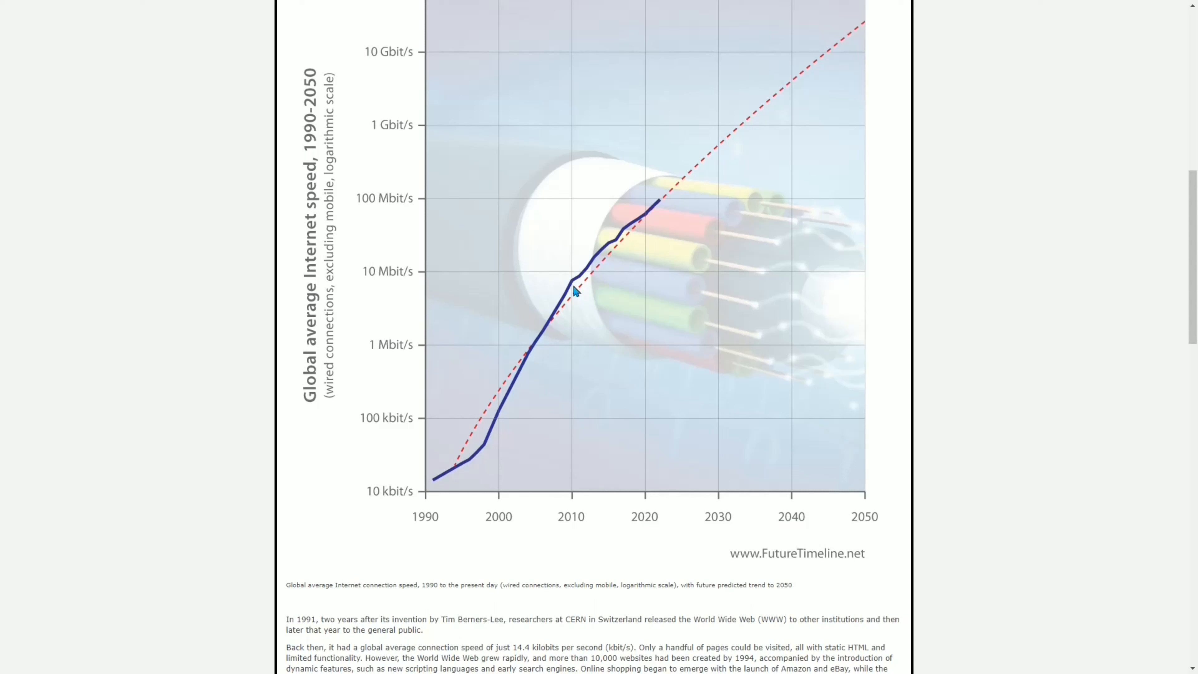
mouse_move(661, 207)
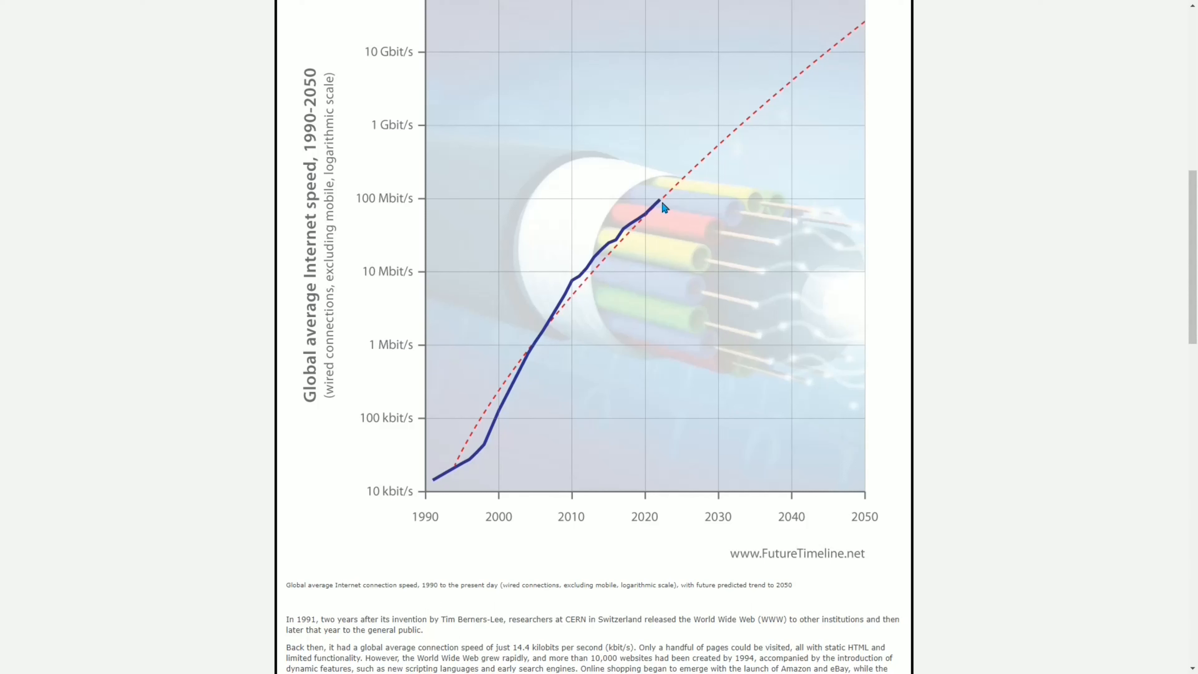
mouse_move(669, 132)
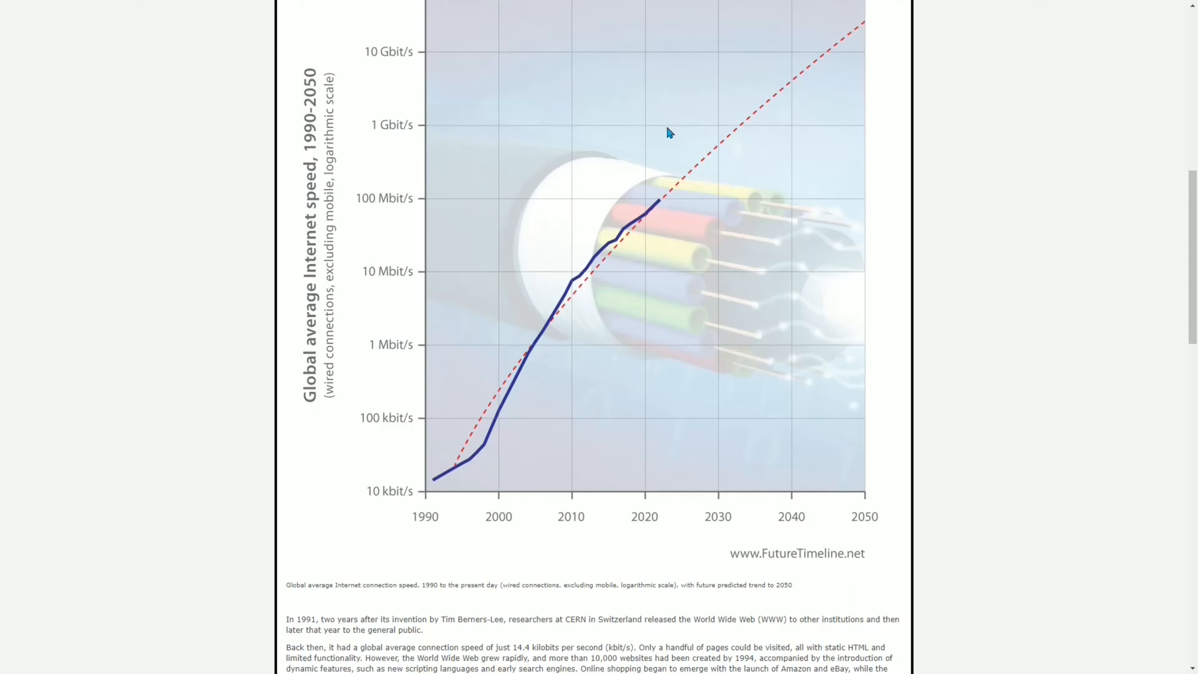
mouse_move(663, 127)
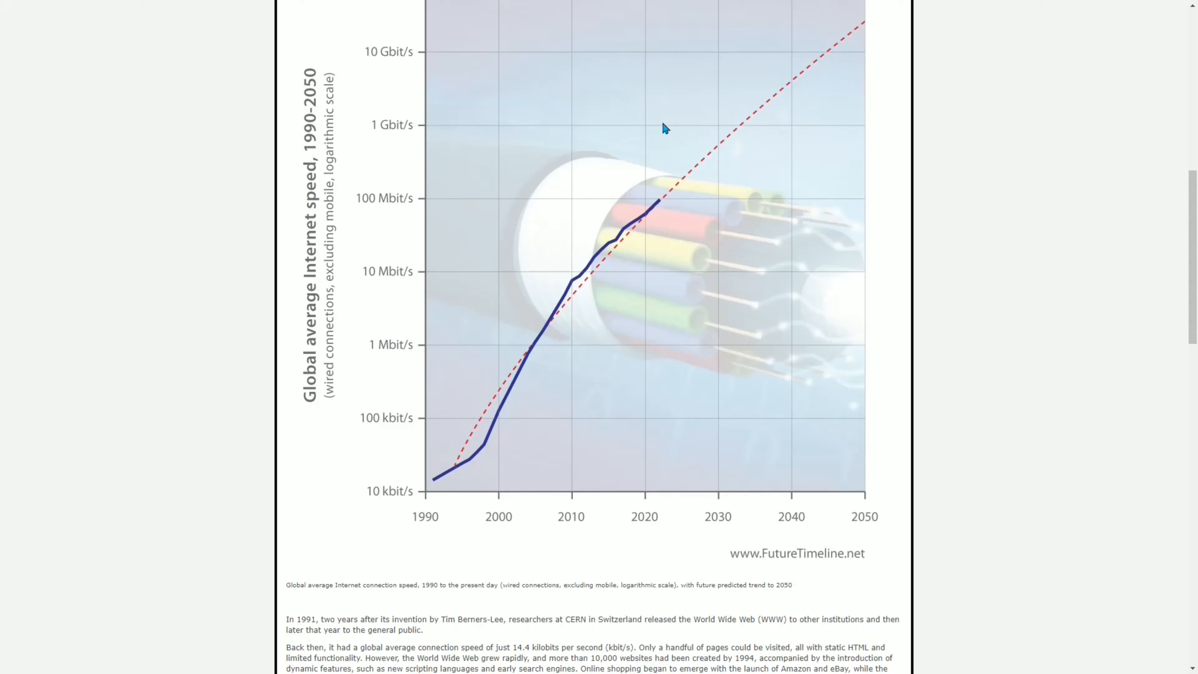
mouse_move(637, 269)
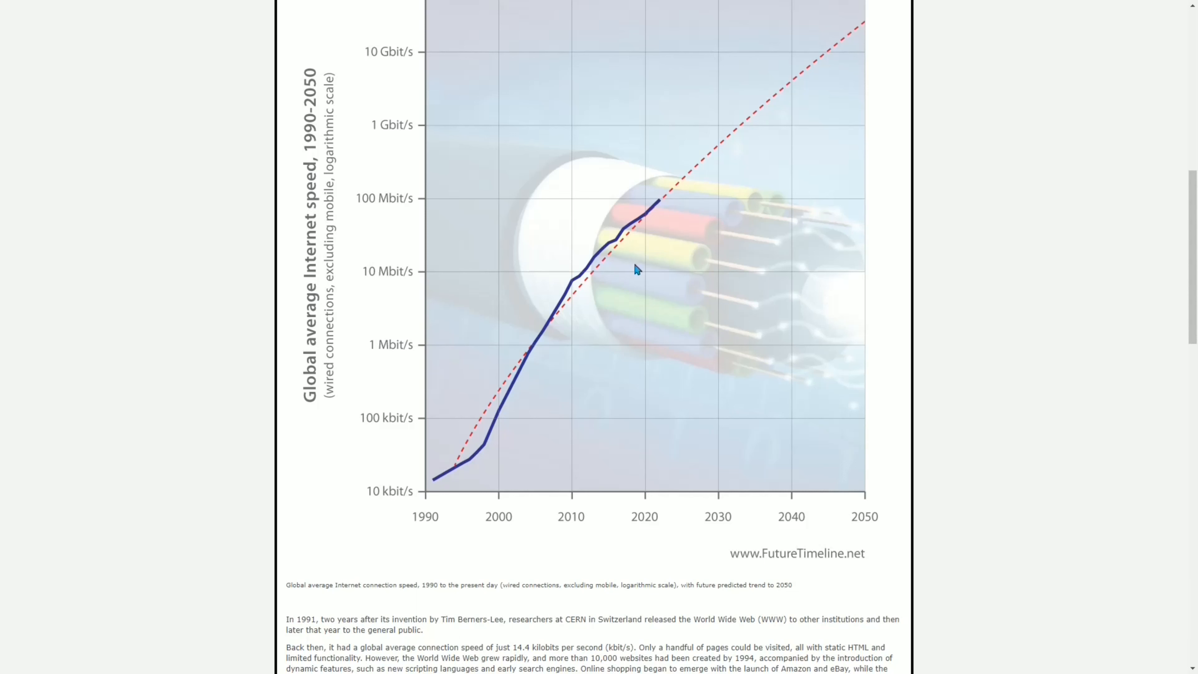
mouse_move(655, 257)
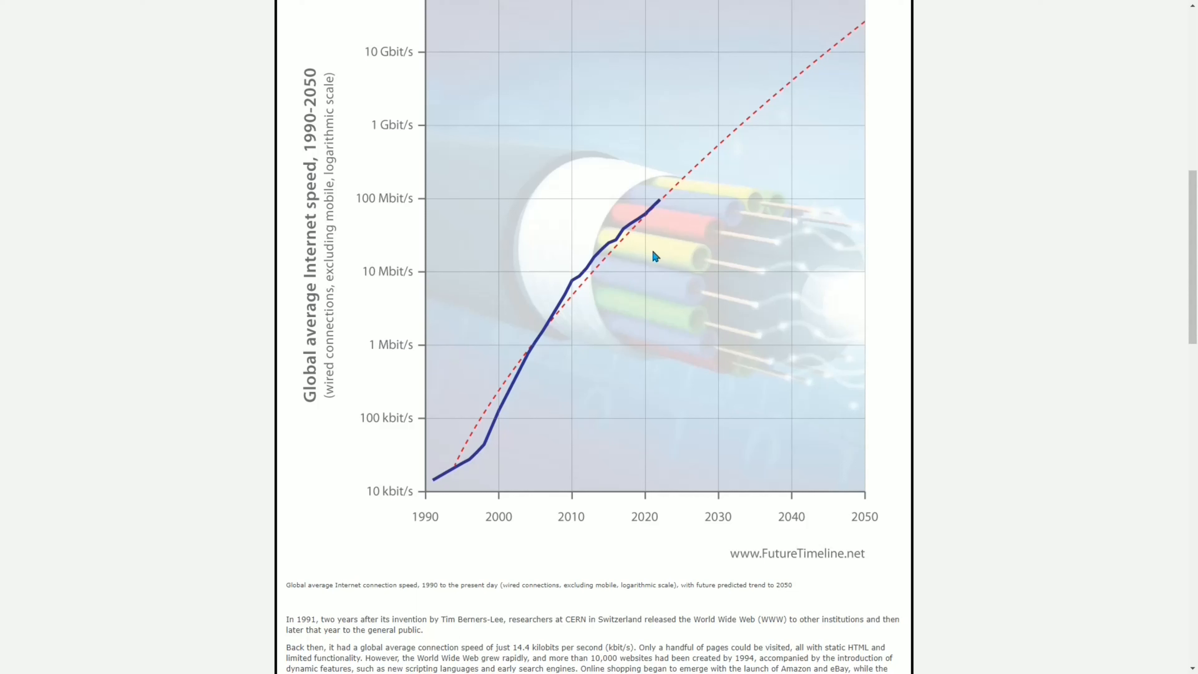
mouse_move(663, 239)
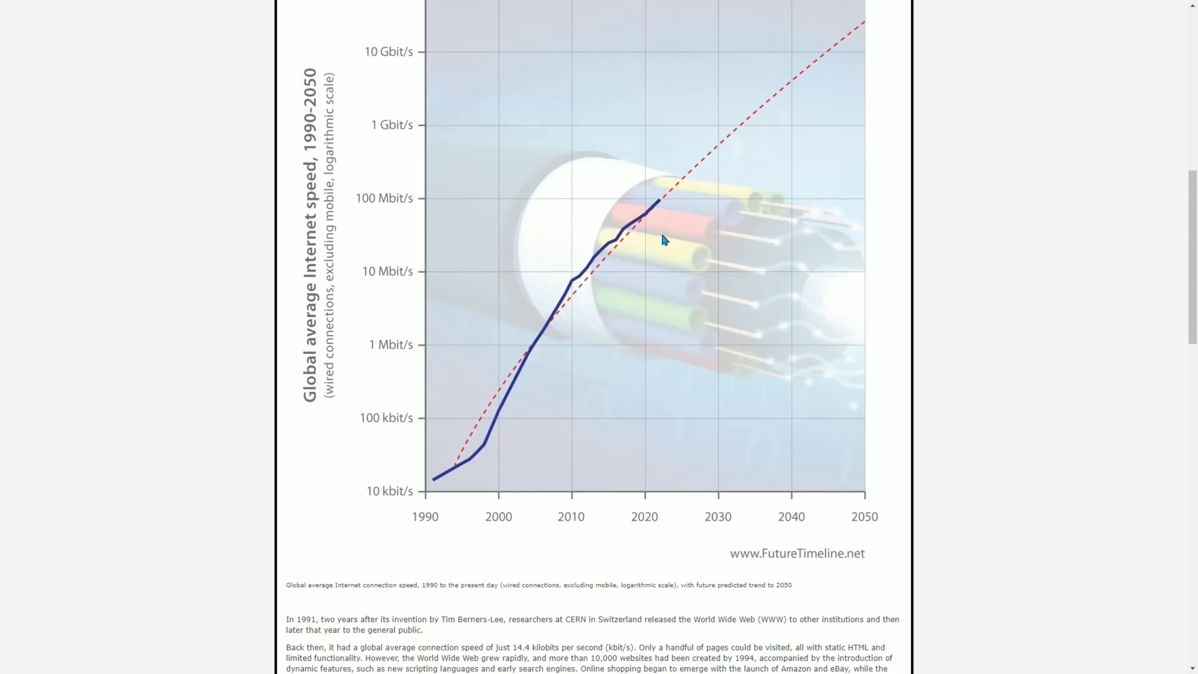
mouse_move(662, 234)
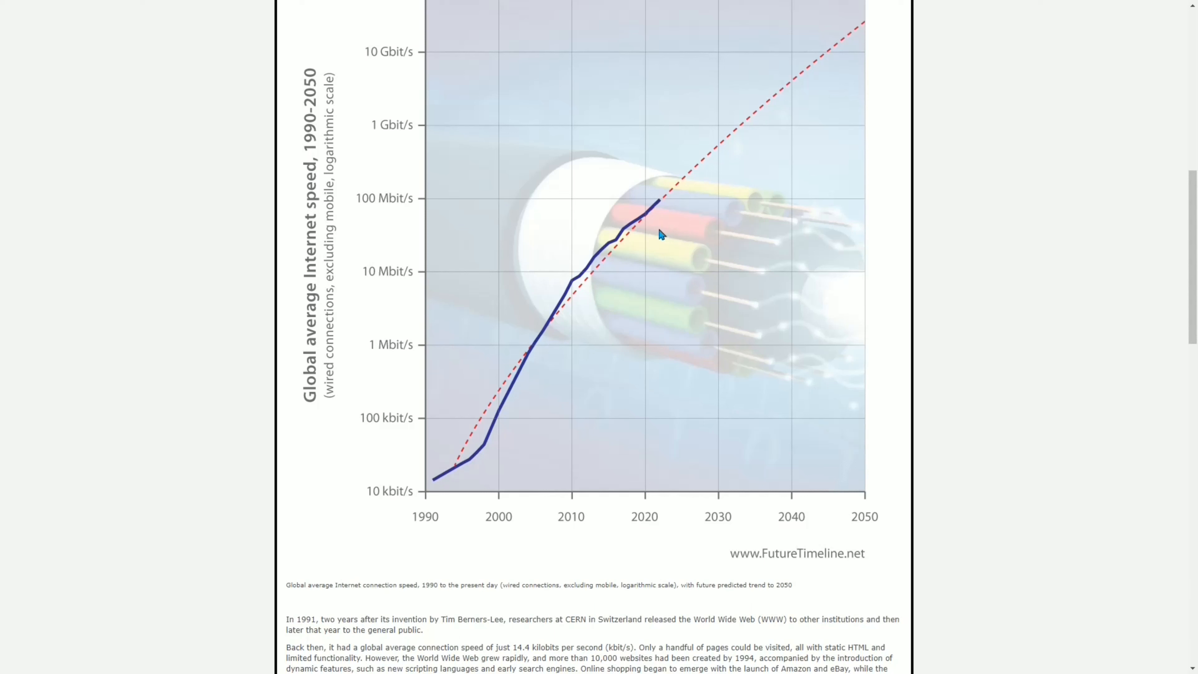
mouse_move(659, 231)
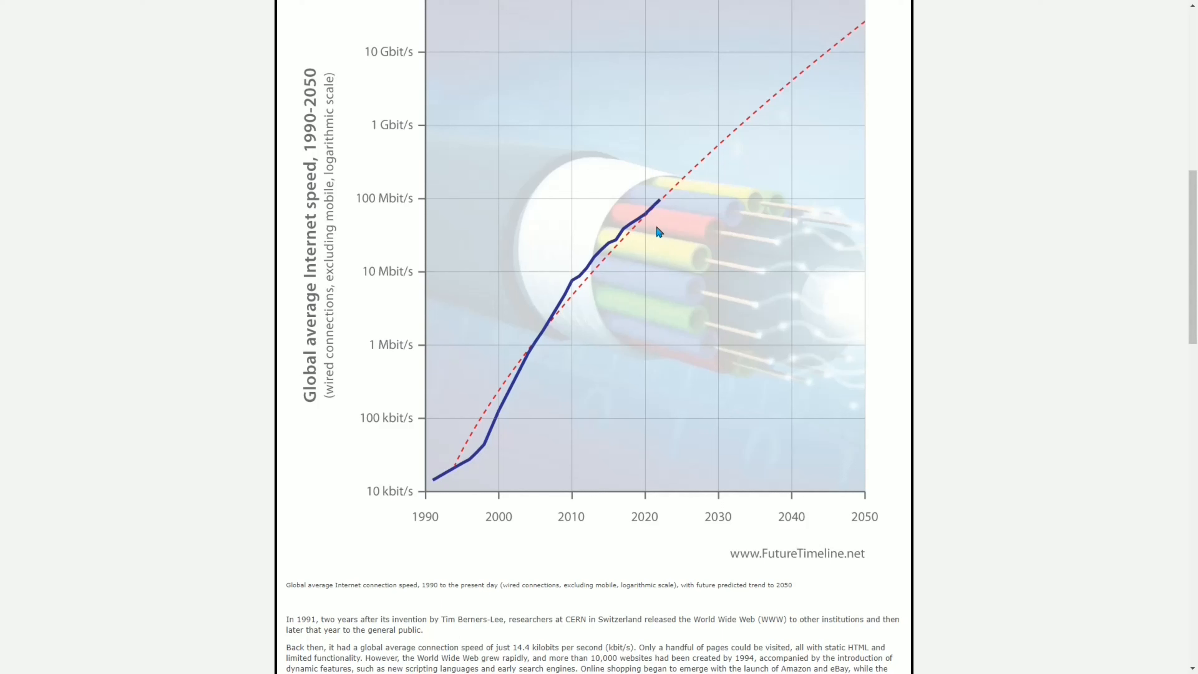
mouse_move(659, 234)
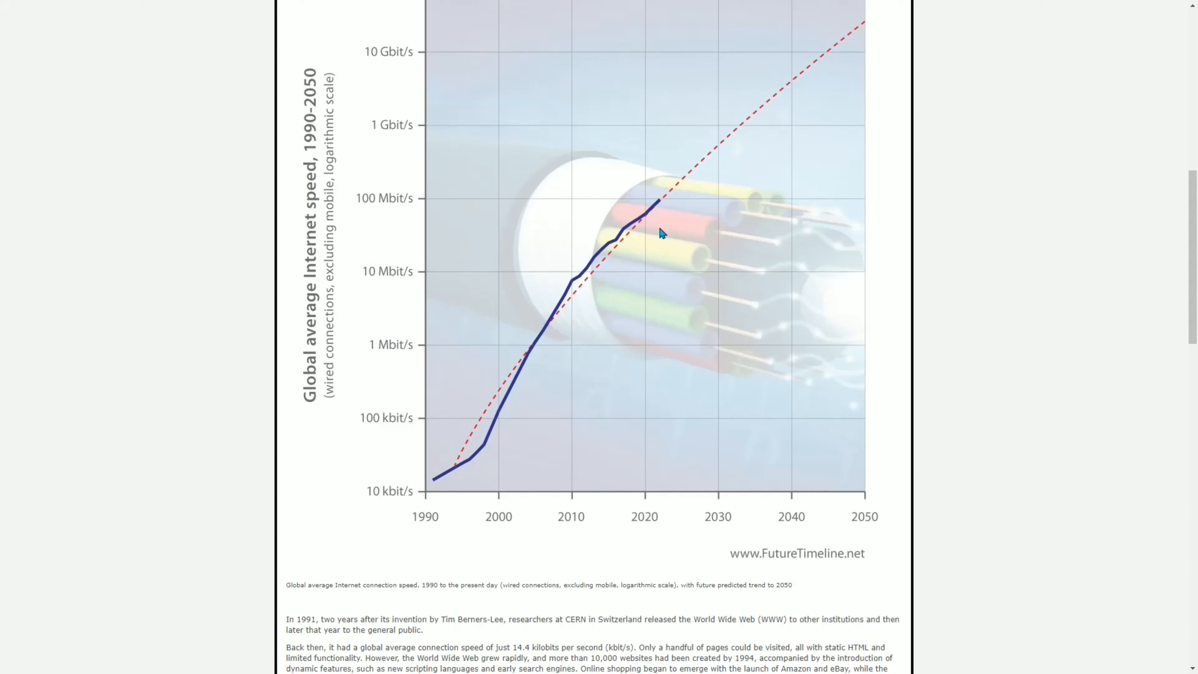
mouse_move(848, 221)
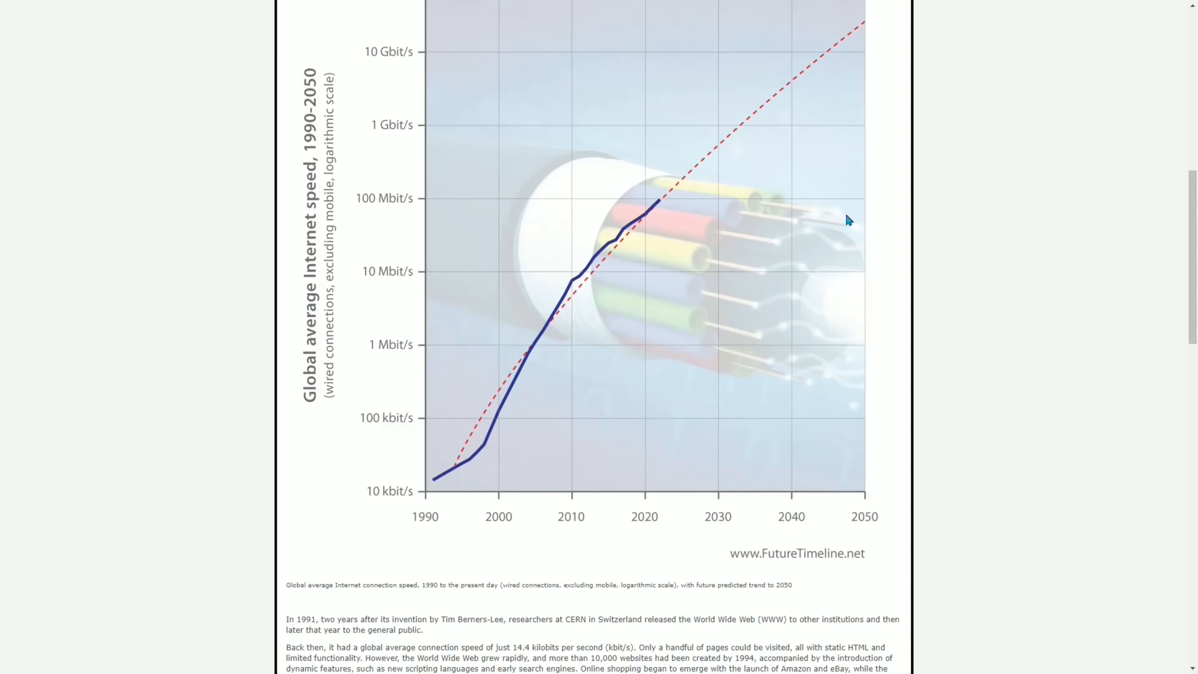
mouse_move(647, 131)
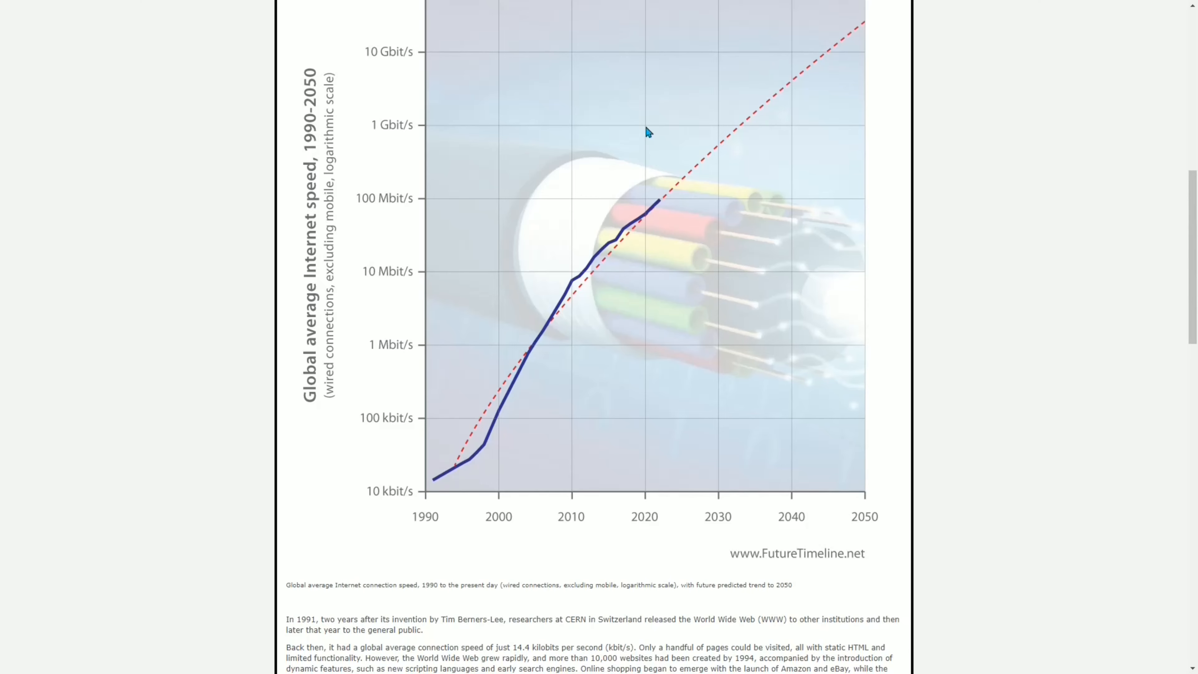
scroll("down", 3)
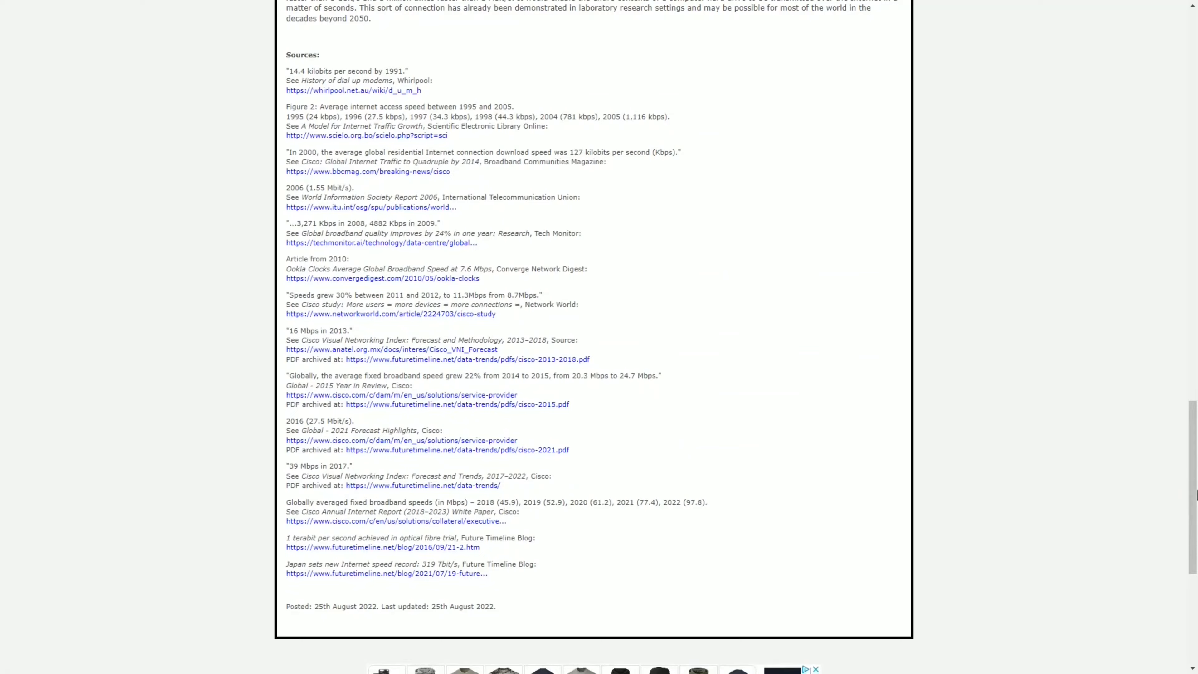
scroll("up", 3)
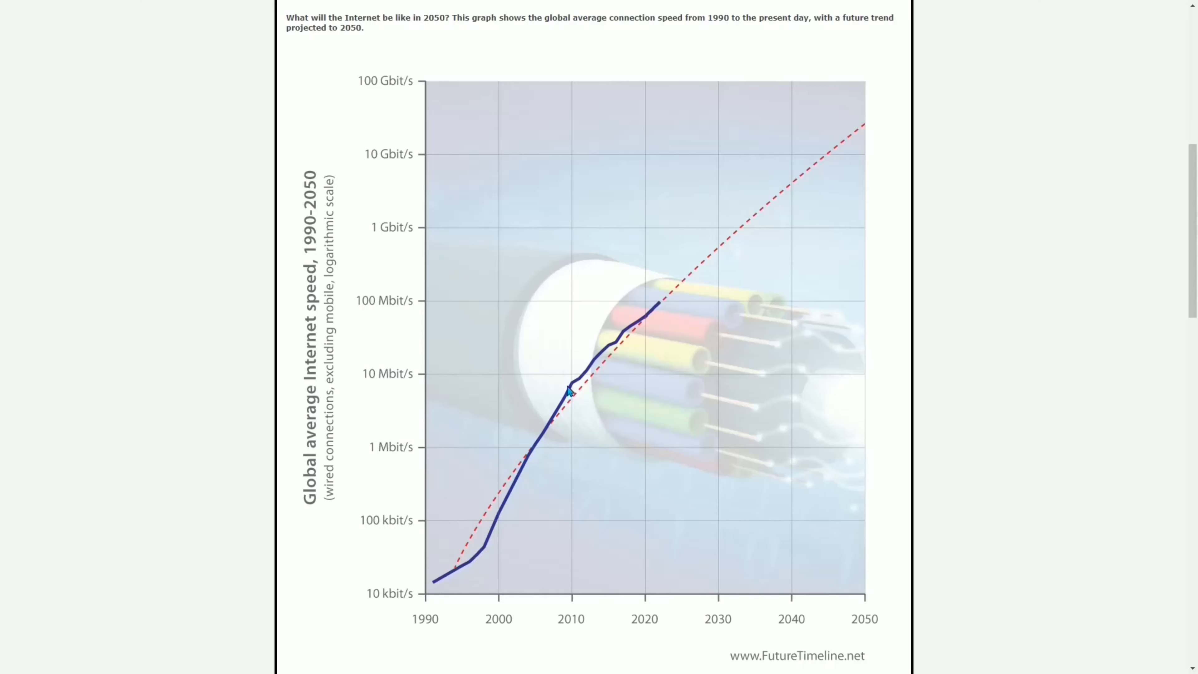
mouse_move(574, 389)
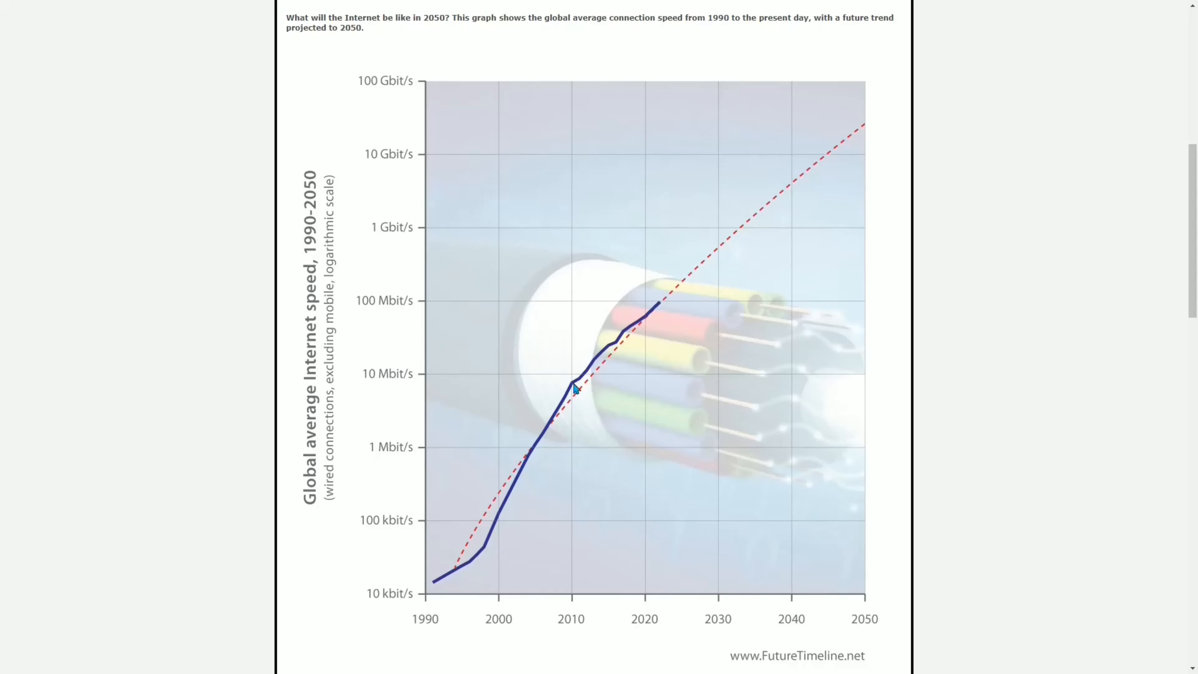